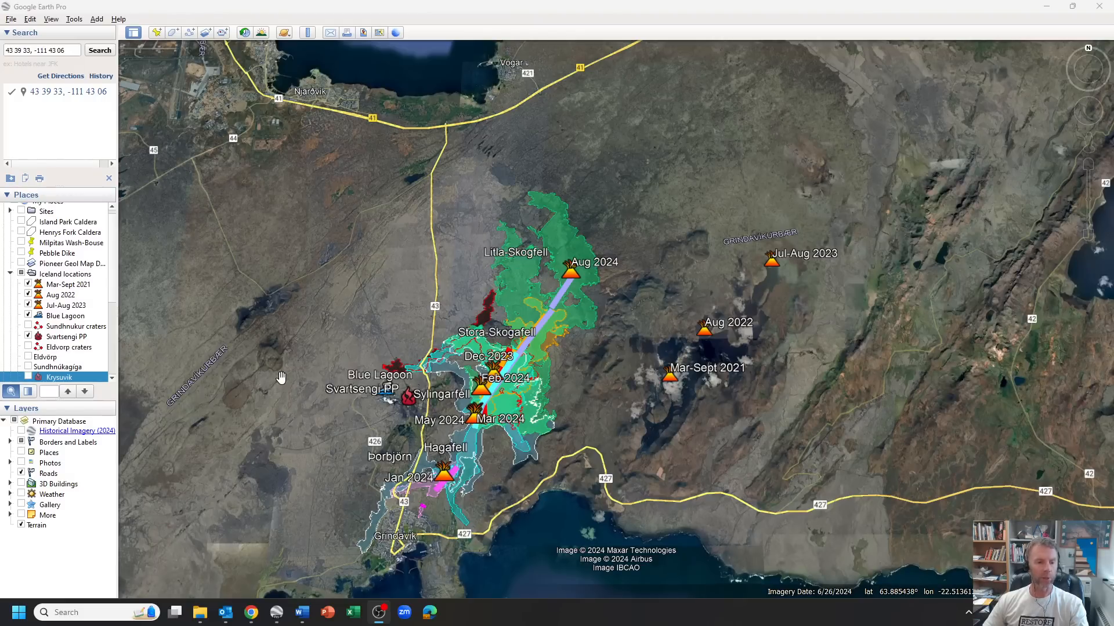
pyautogui.moveTo(251, 613)
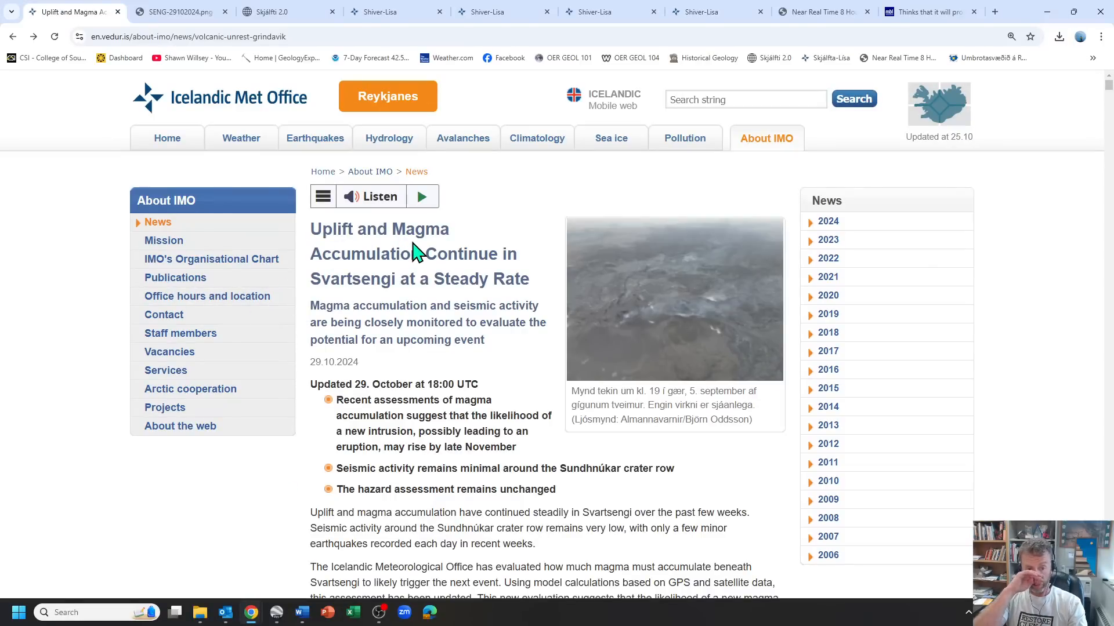
# Step: Scroll the IMO uplift article to the key points forecasting a late-November intrusion or eruption
pyautogui.scroll(-3)
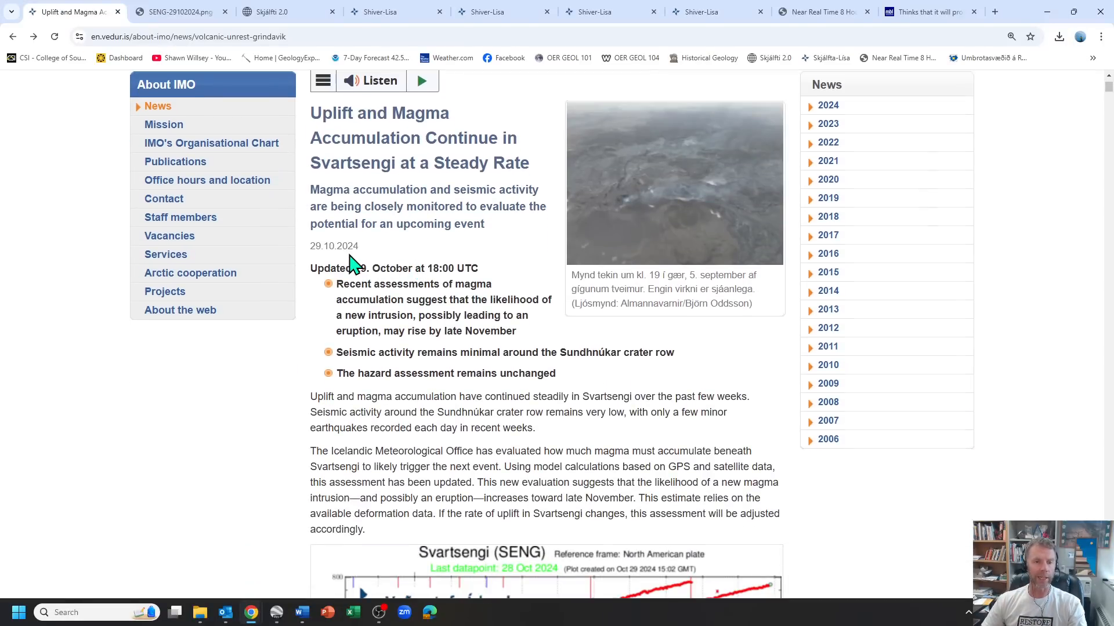
pyautogui.scroll(-3)
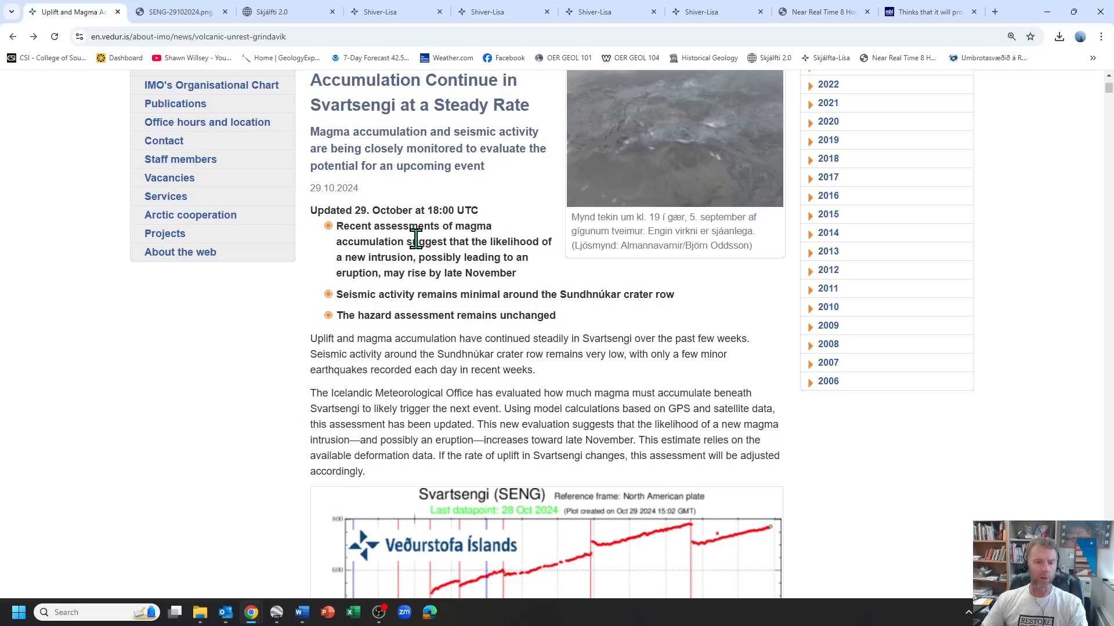
pyautogui.scroll(-3)
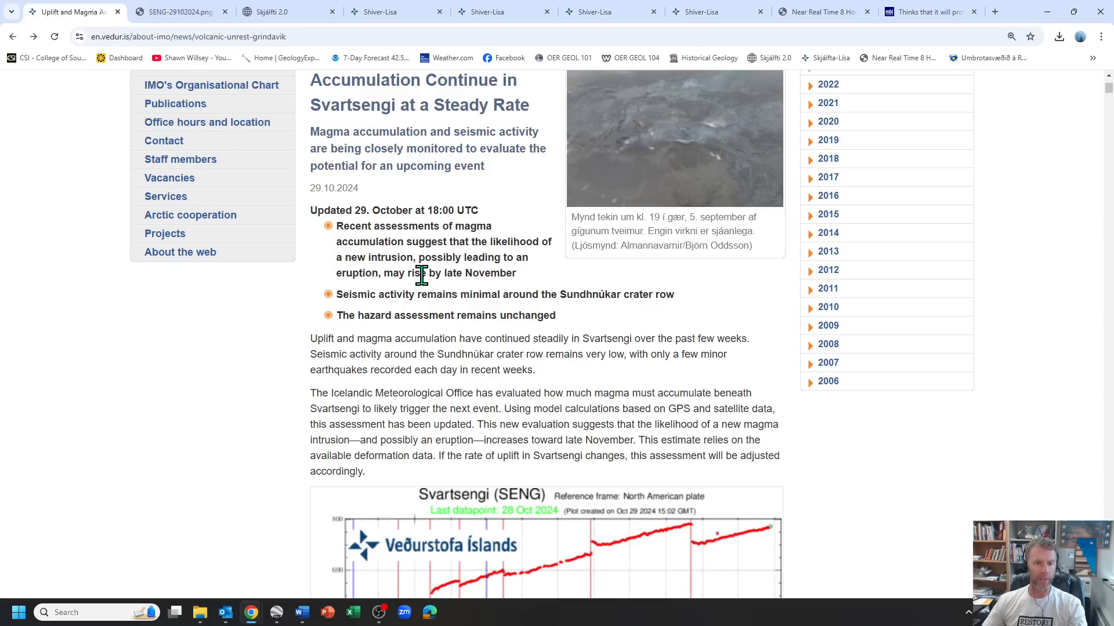
pyautogui.moveTo(433, 276)
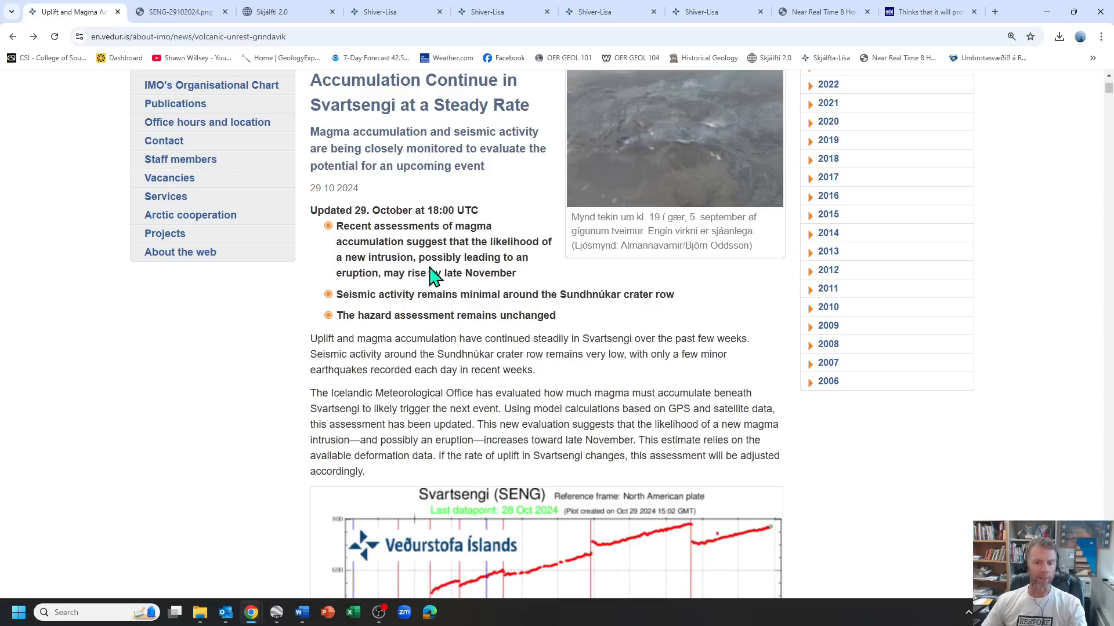
pyautogui.scroll(-3)
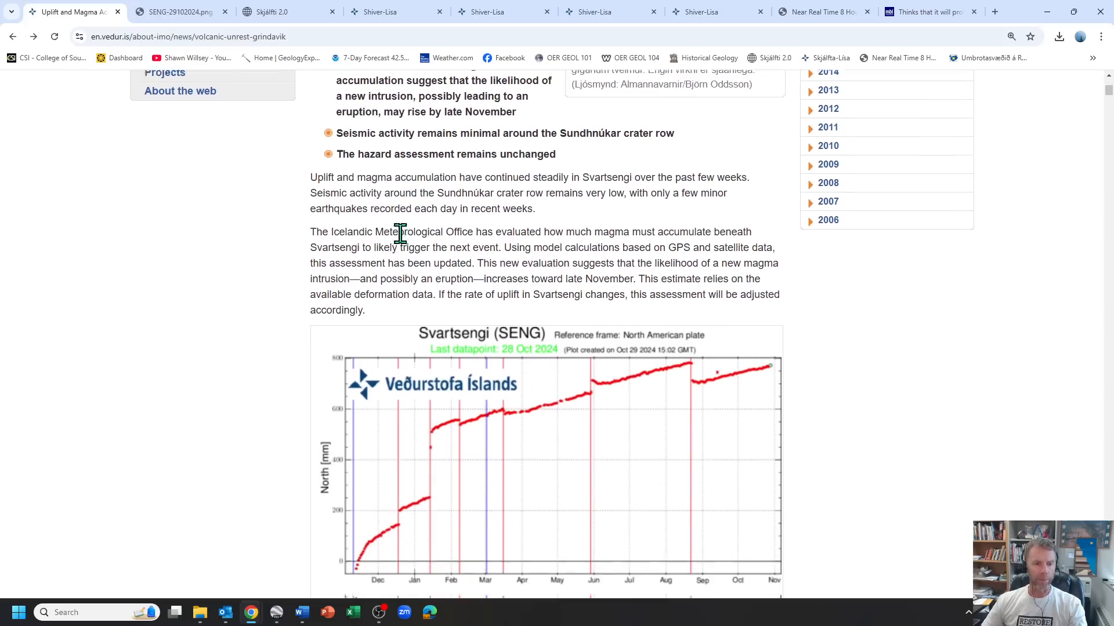
pyautogui.scroll(-3)
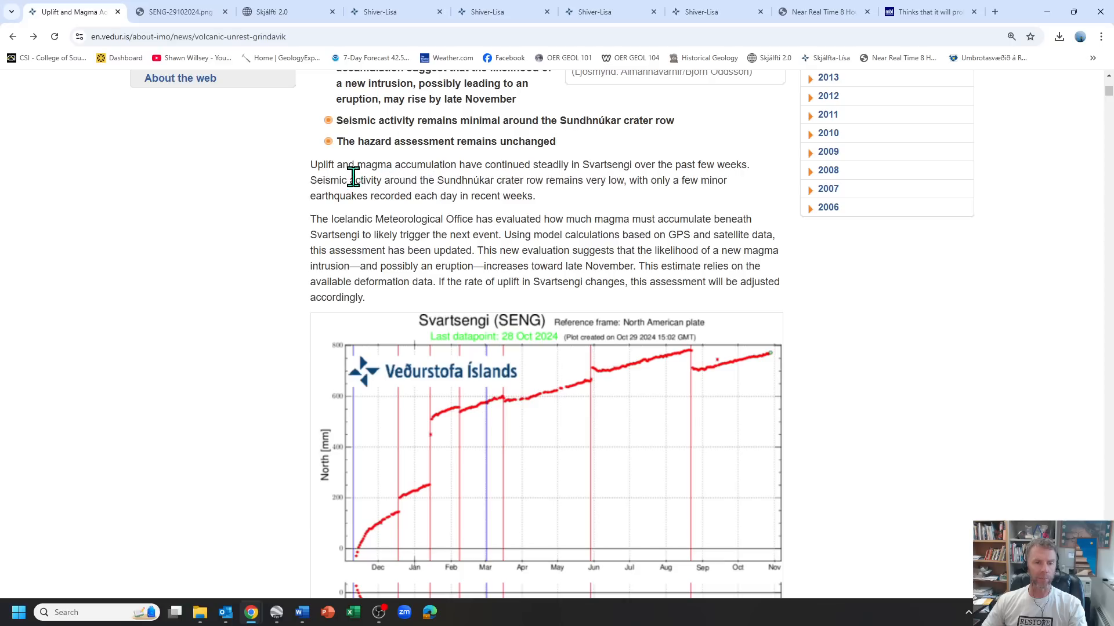
pyautogui.moveTo(665, 209)
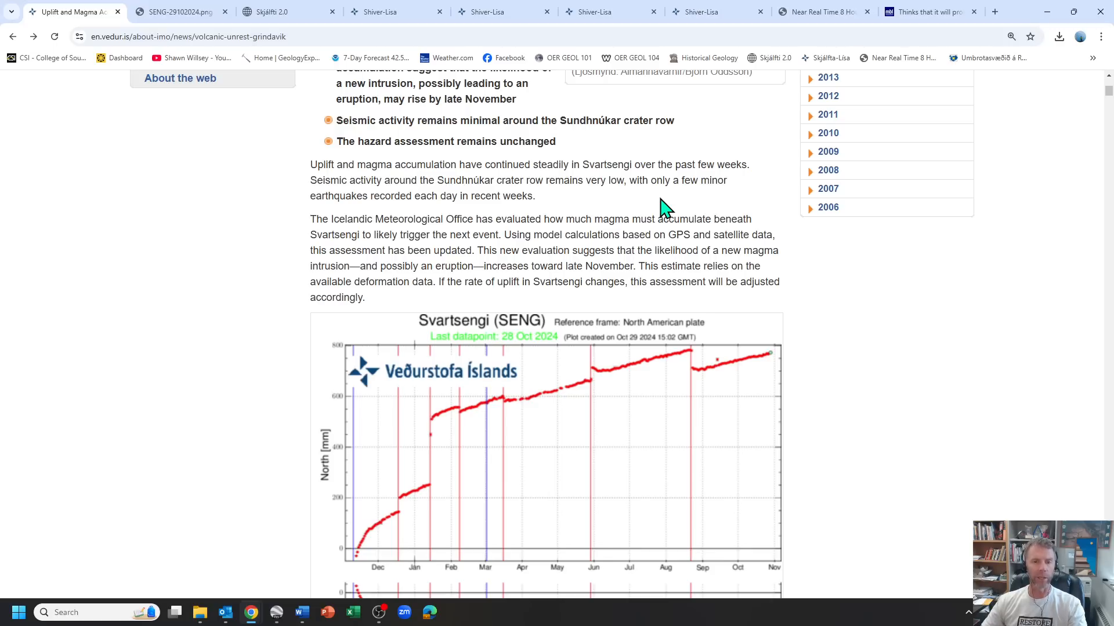
pyautogui.moveTo(529, 184)
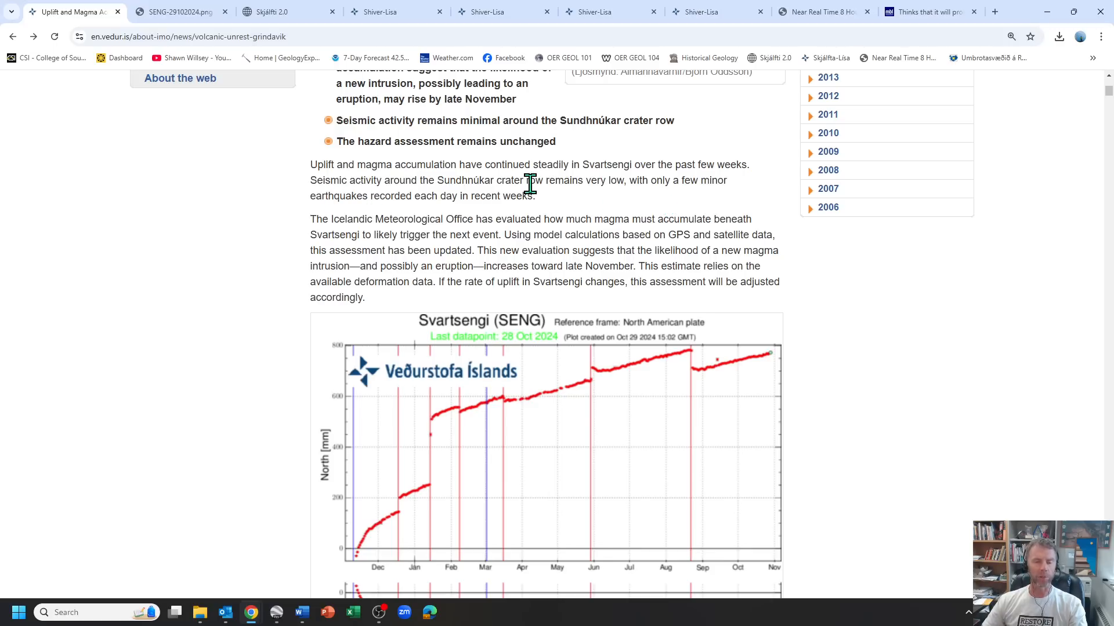
pyautogui.moveTo(728, 201)
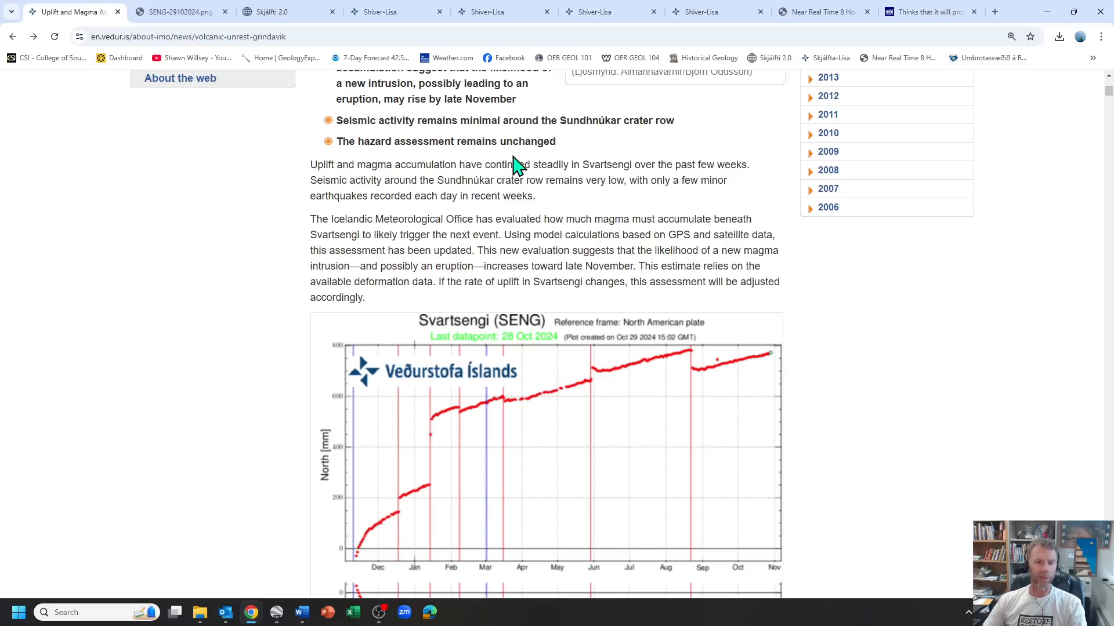
pyautogui.moveTo(716, 252)
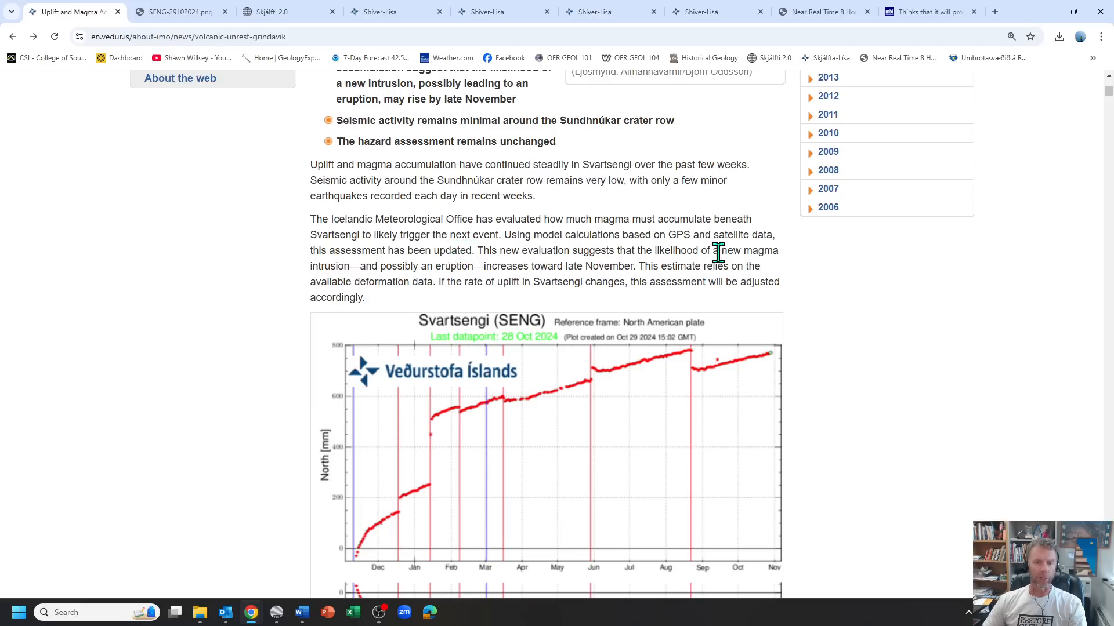
pyautogui.moveTo(547, 270)
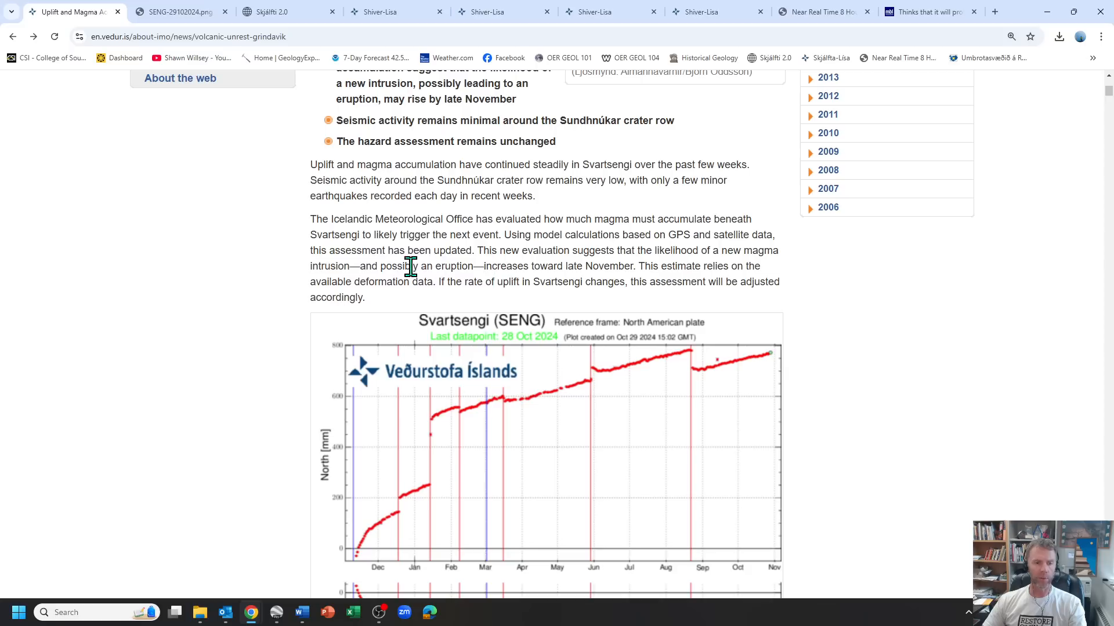
pyautogui.moveTo(557, 284)
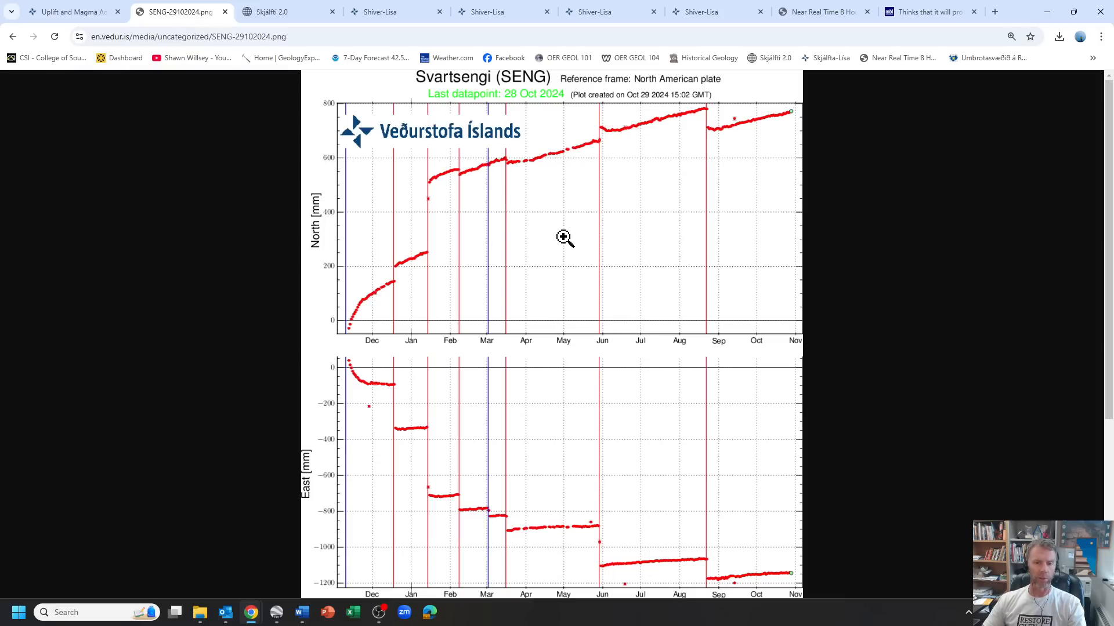
pyautogui.moveTo(404, 245)
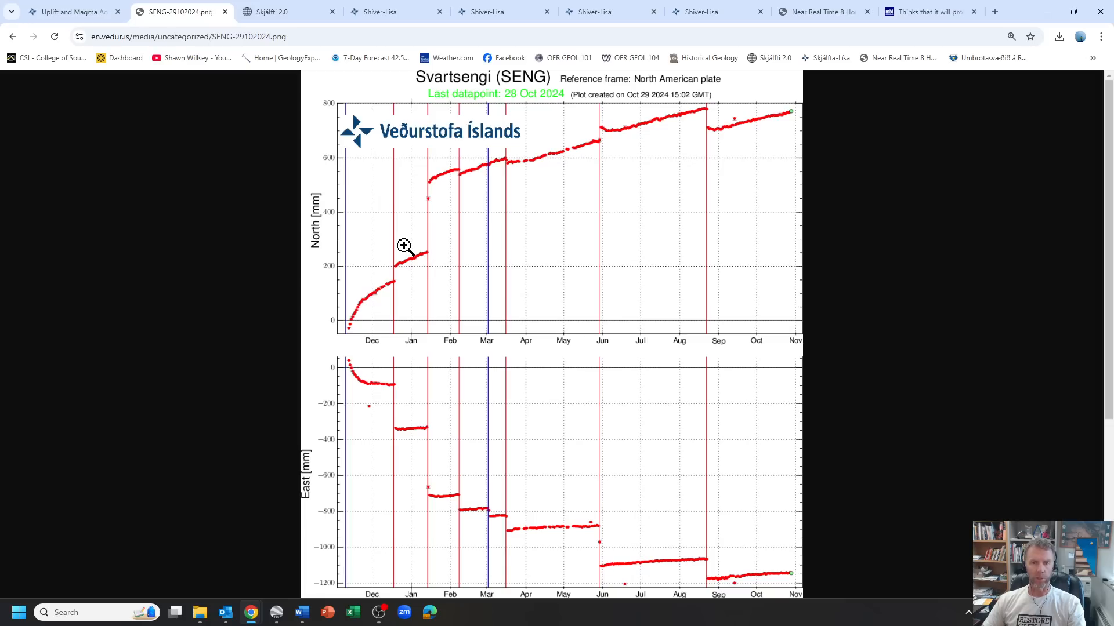
pyautogui.moveTo(387, 297)
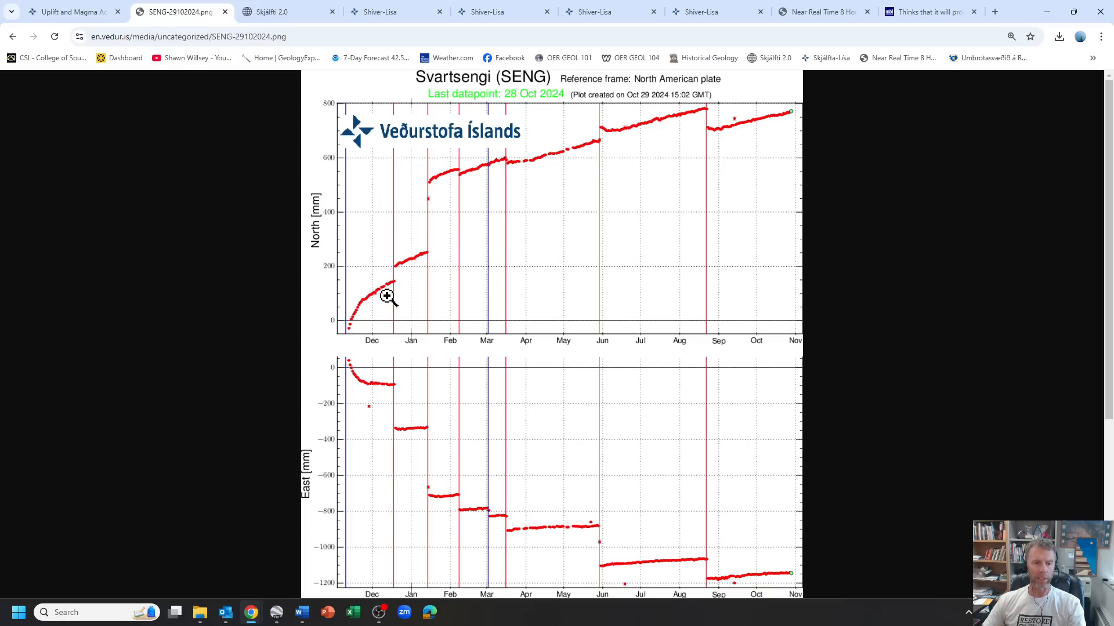
pyautogui.moveTo(428, 268)
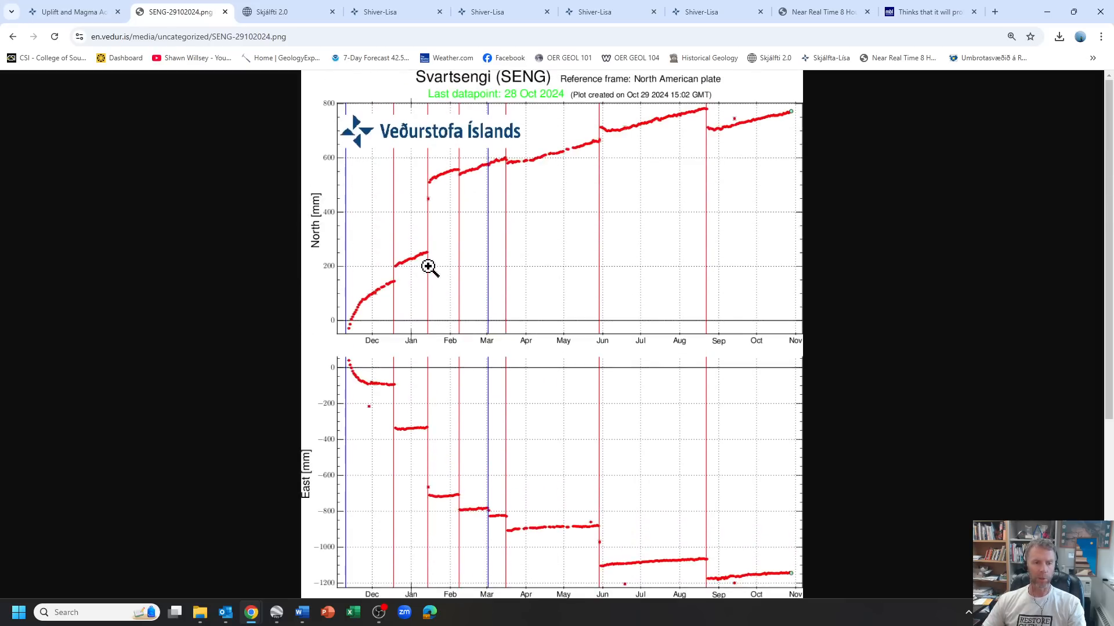
# Step: Scroll the standalone SENG-29102024.png image down to the Up [mm] uplift graph
pyautogui.scroll(-3)
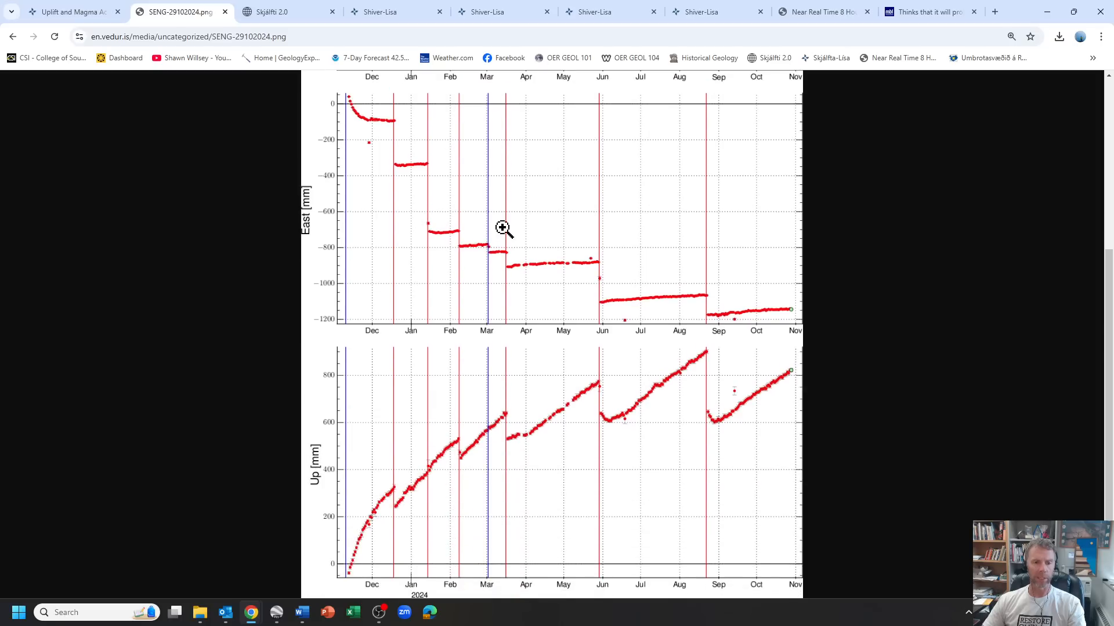
pyautogui.moveTo(446, 519)
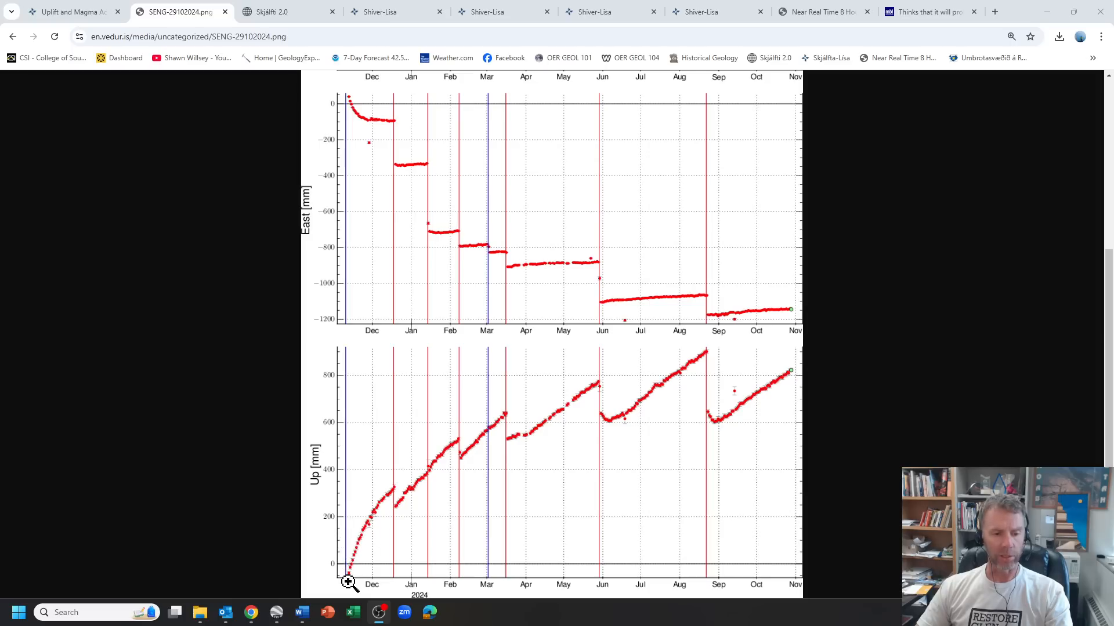
pyautogui.moveTo(357, 474)
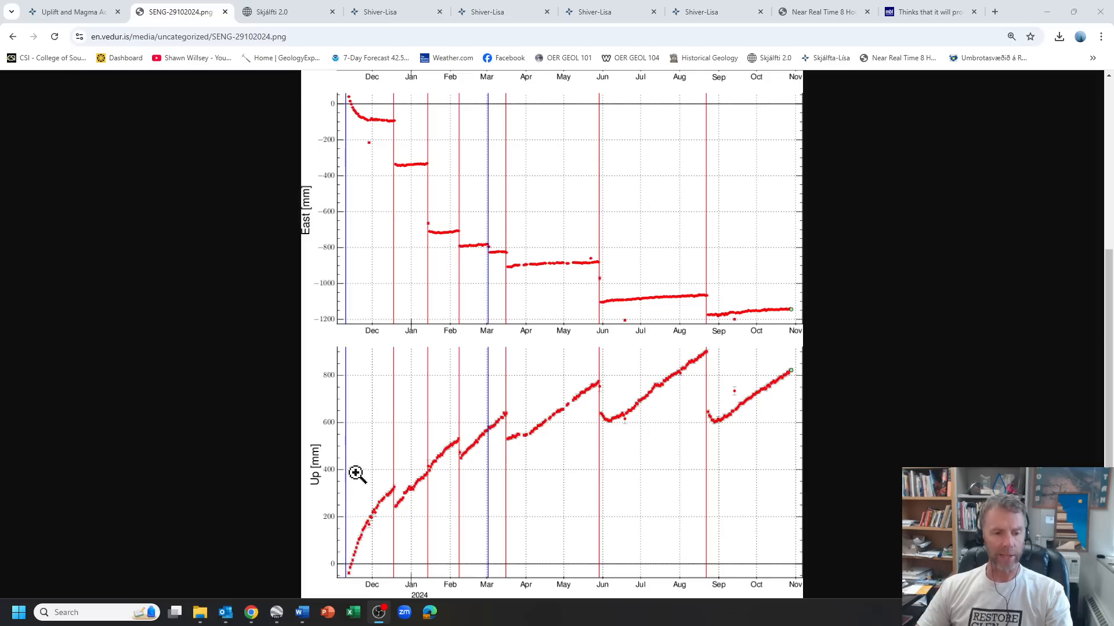
pyautogui.moveTo(348, 581)
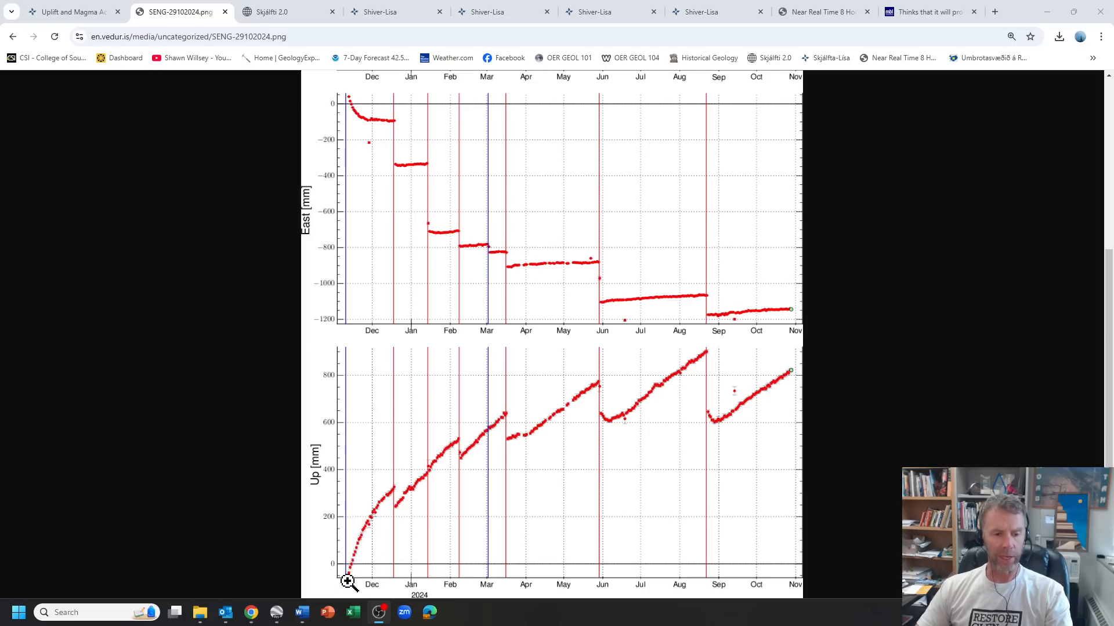
pyautogui.moveTo(382, 504)
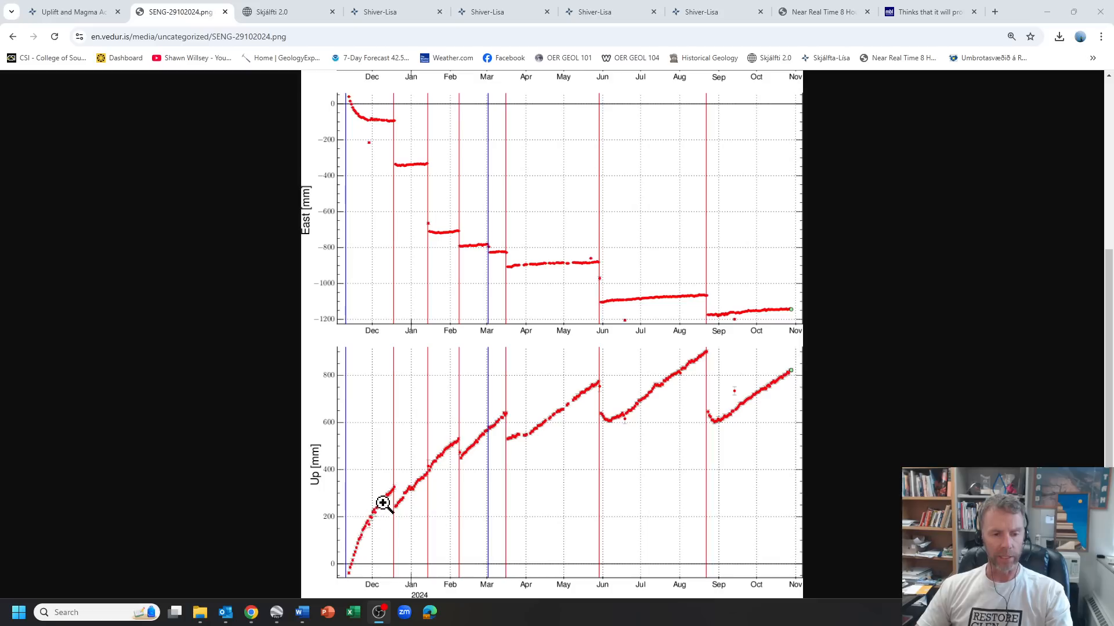
pyautogui.moveTo(464, 462)
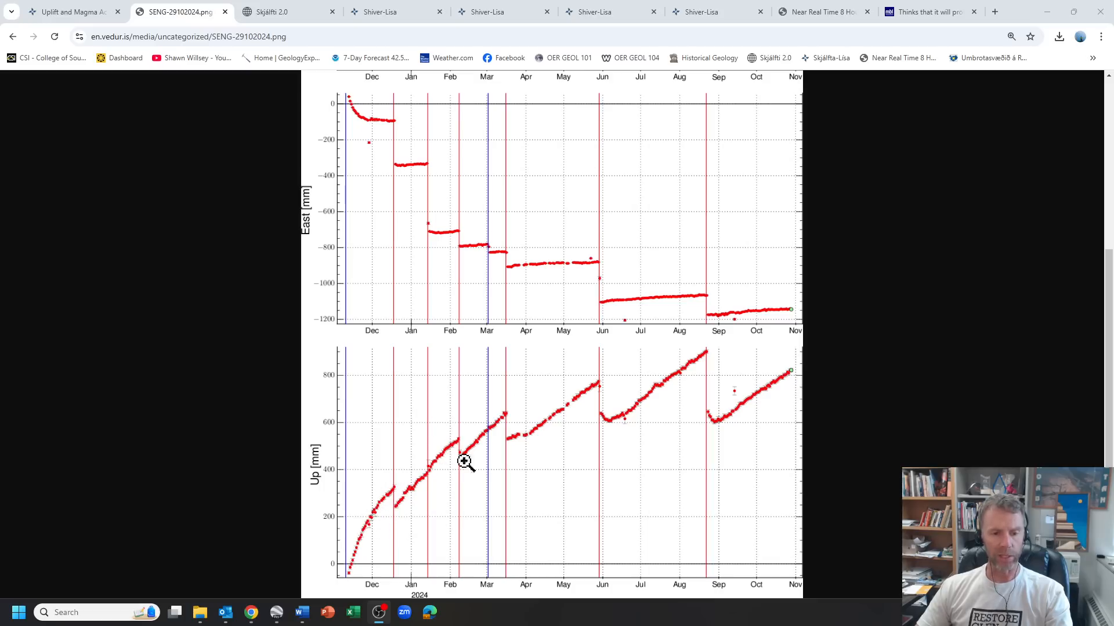
pyautogui.moveTo(604, 430)
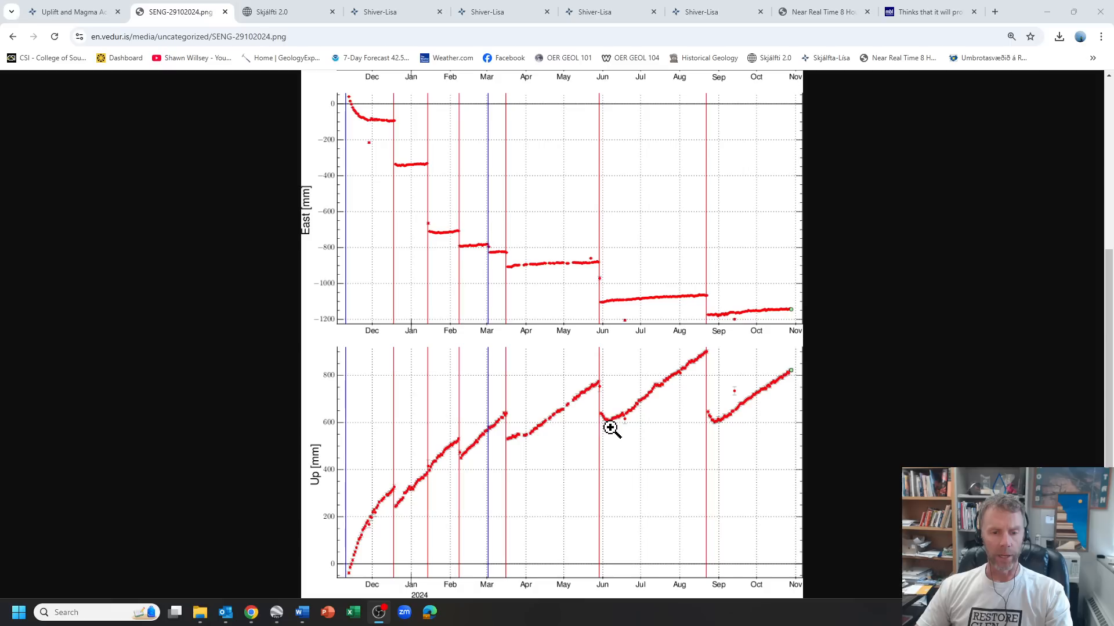
pyautogui.moveTo(488, 539)
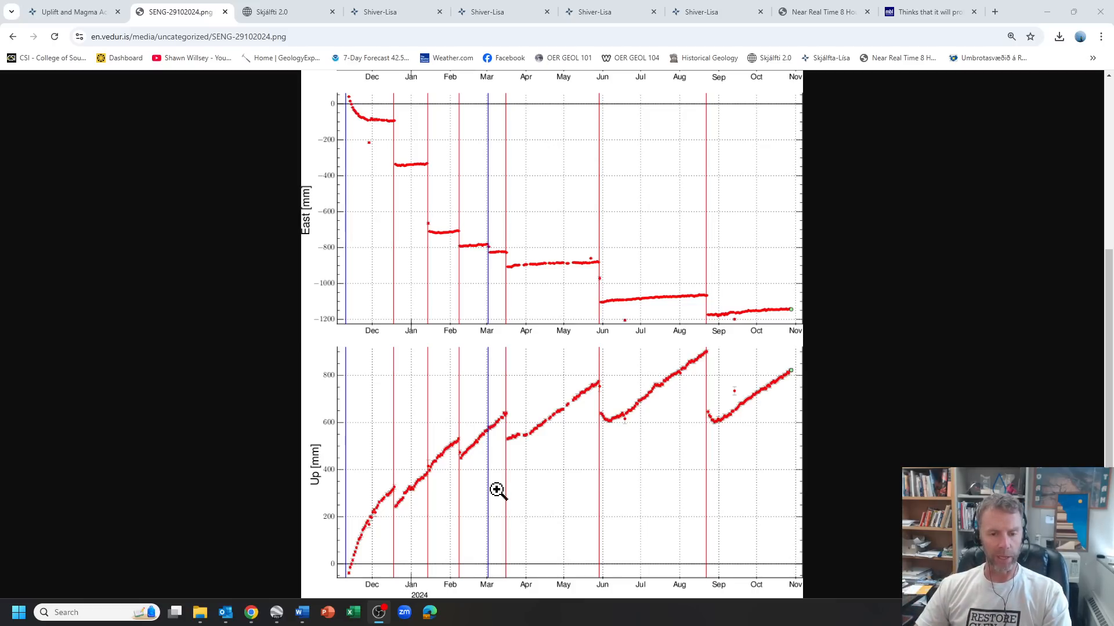
pyautogui.moveTo(716, 418)
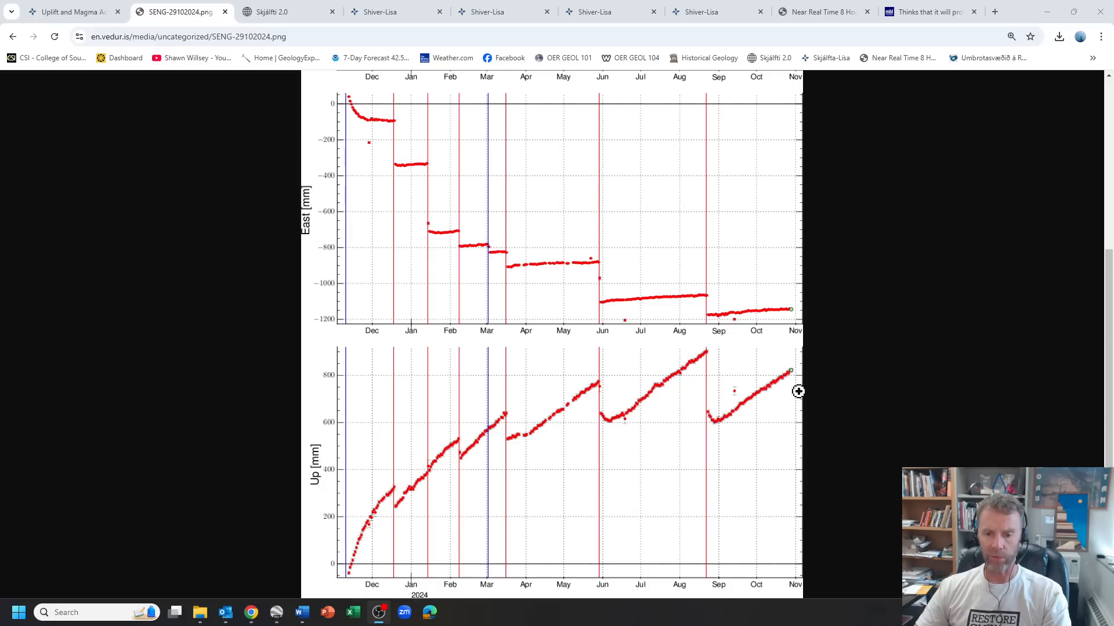
pyautogui.moveTo(795, 372)
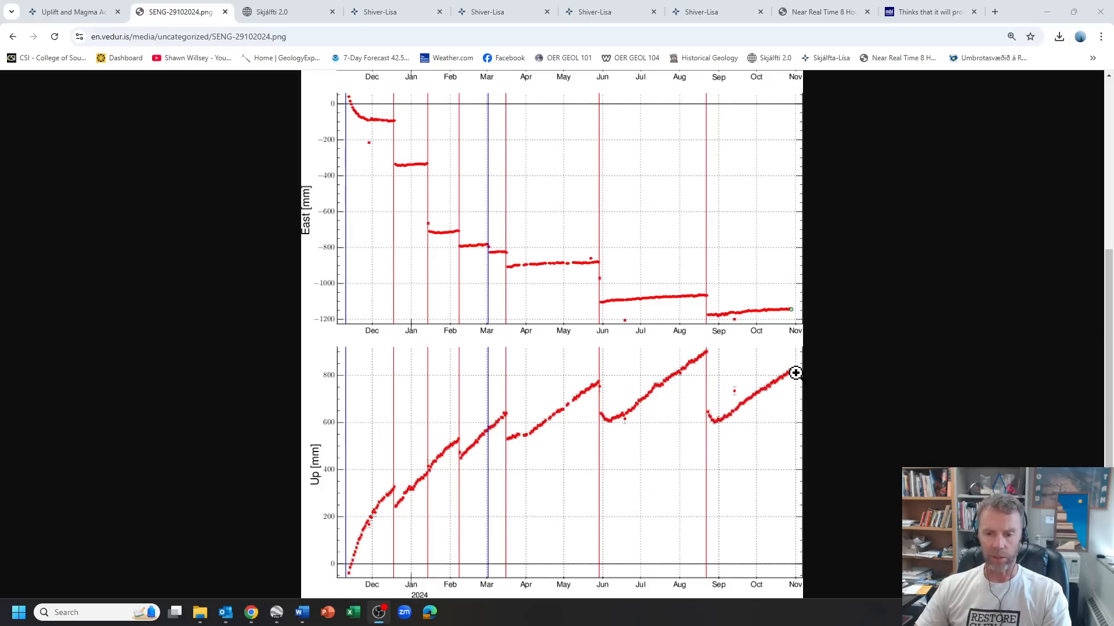
pyautogui.moveTo(637, 396)
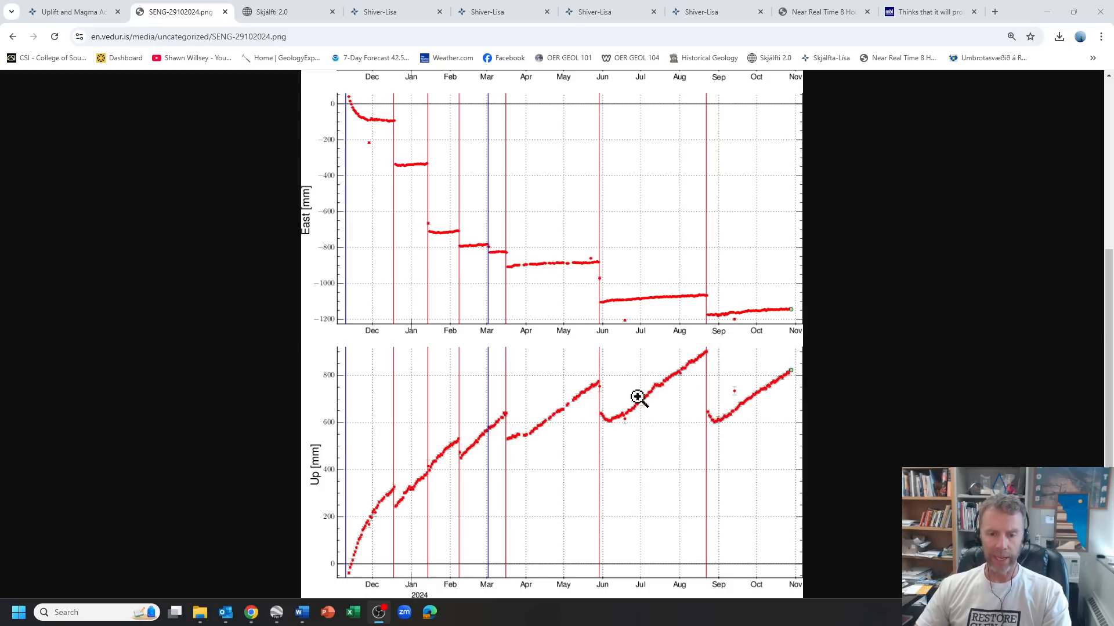
pyautogui.moveTo(717, 359)
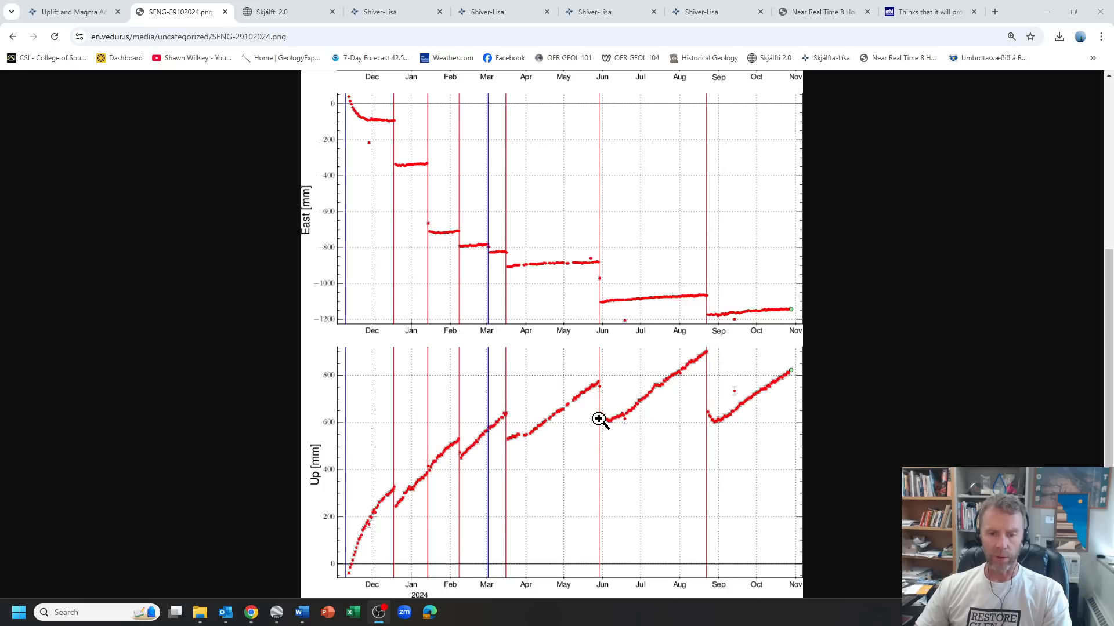
pyautogui.moveTo(680, 387)
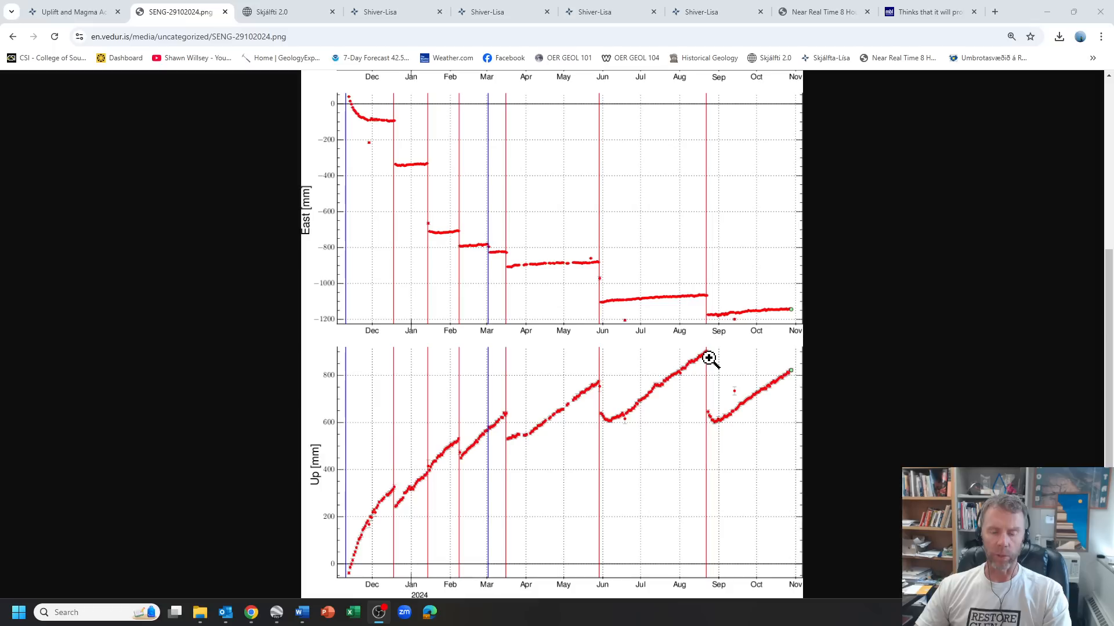
pyautogui.moveTo(790, 373)
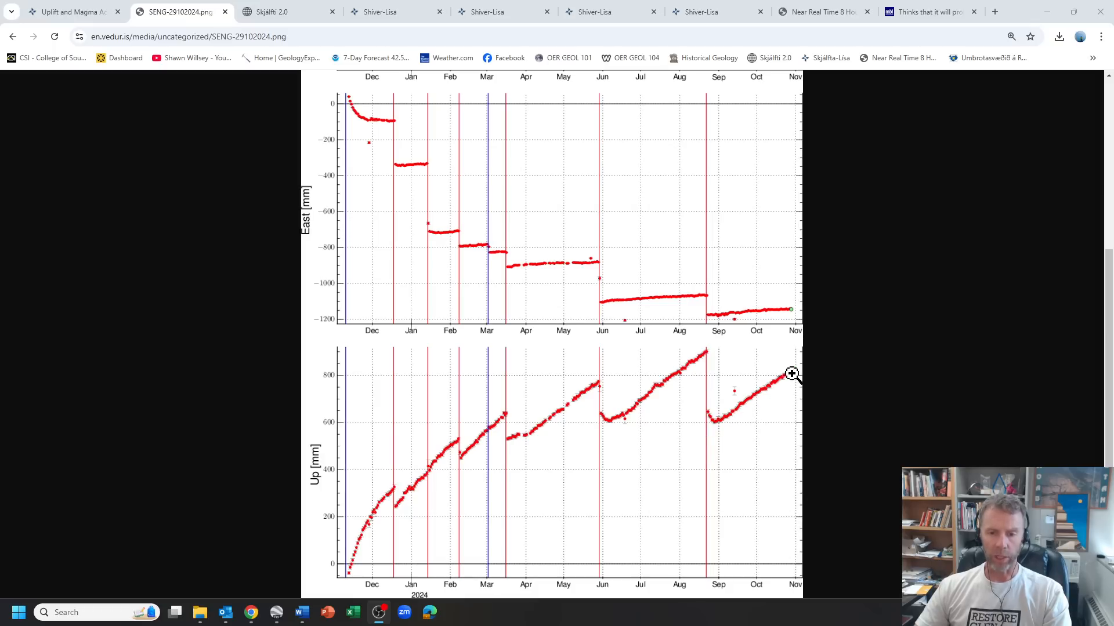
pyautogui.moveTo(626, 420)
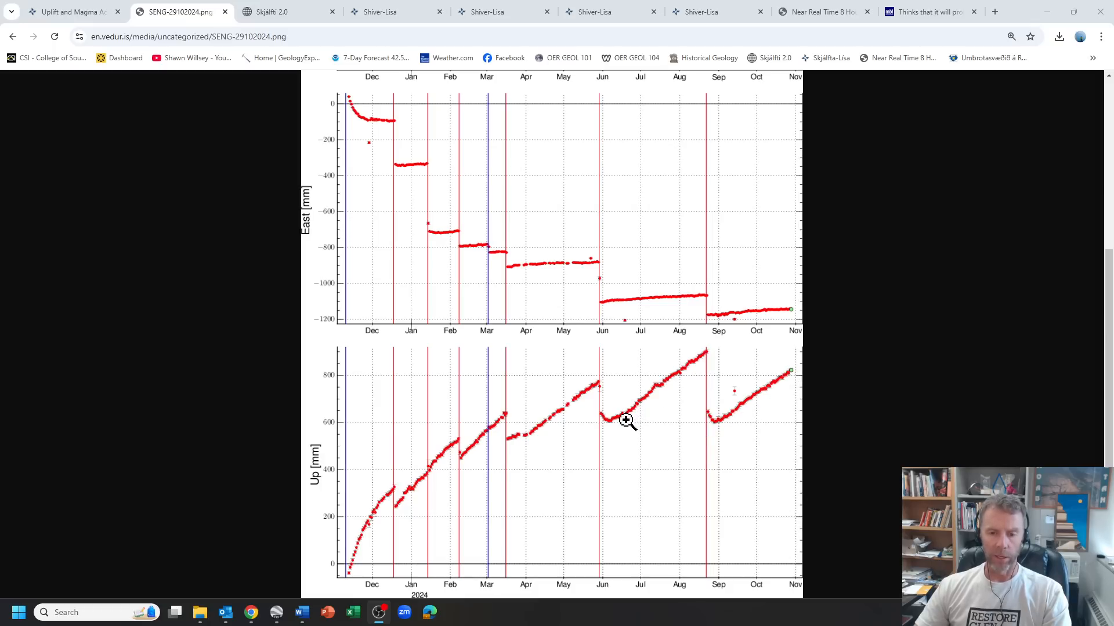
pyautogui.moveTo(791, 379)
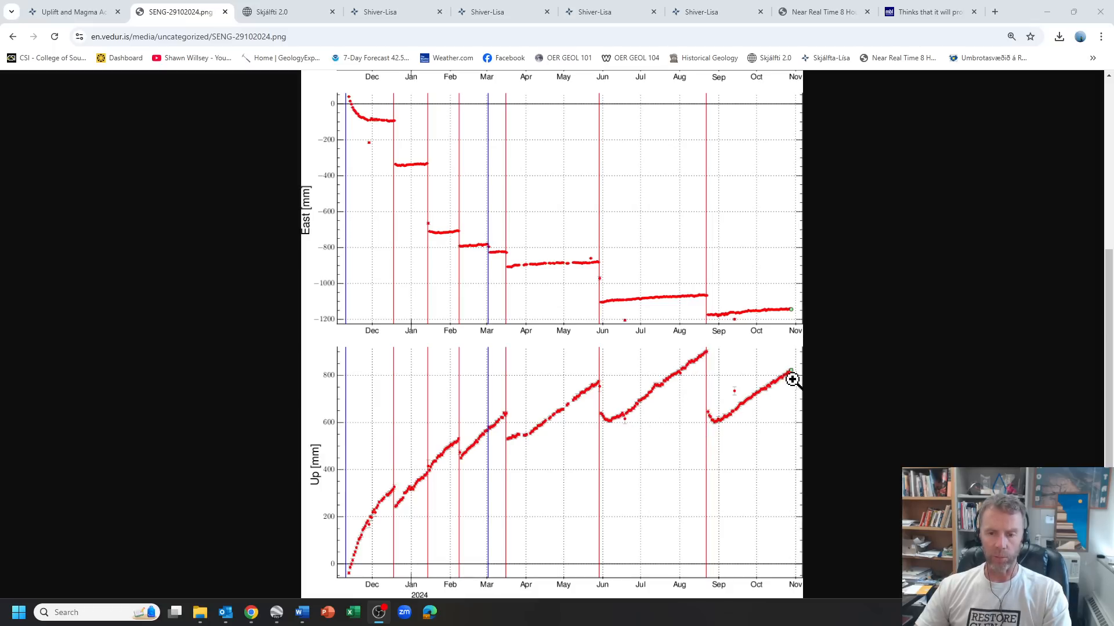
pyautogui.moveTo(707, 353)
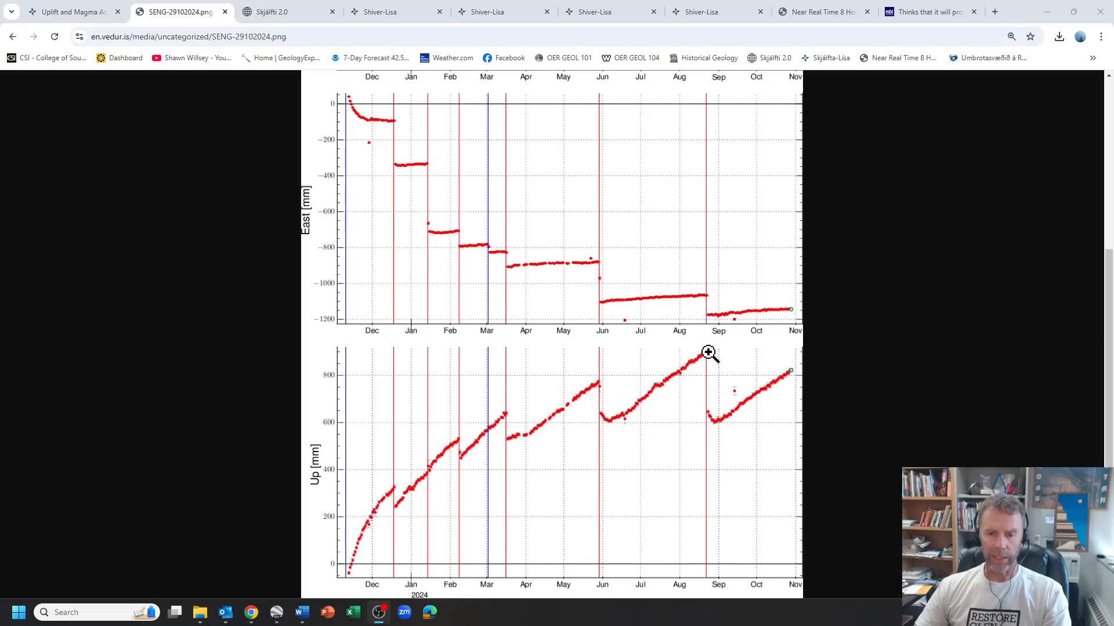
pyautogui.moveTo(717, 393)
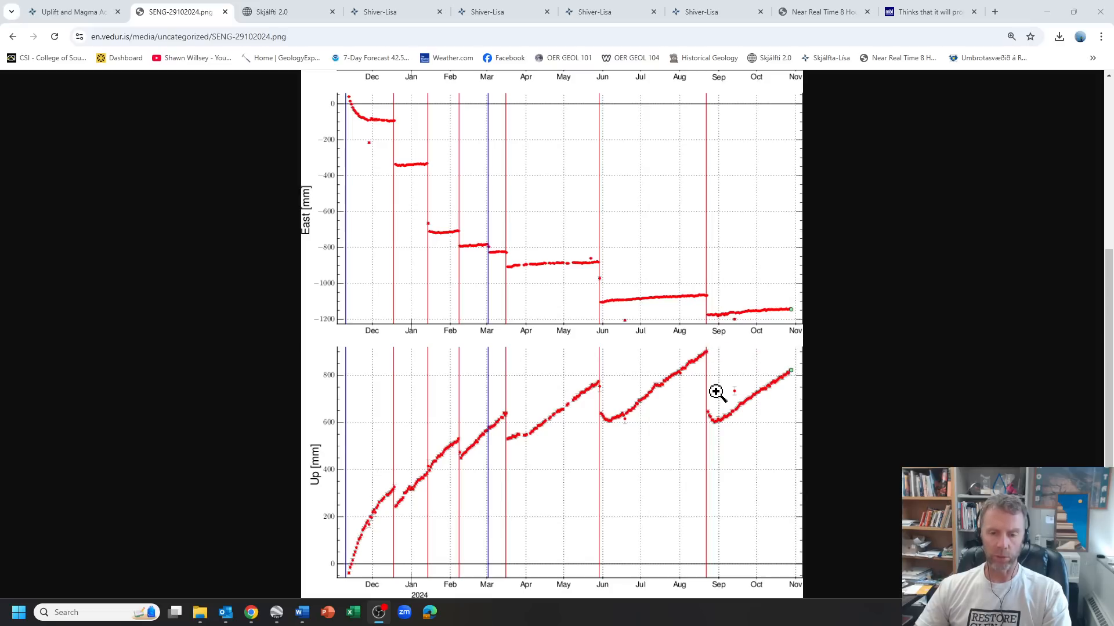
pyautogui.moveTo(774, 376)
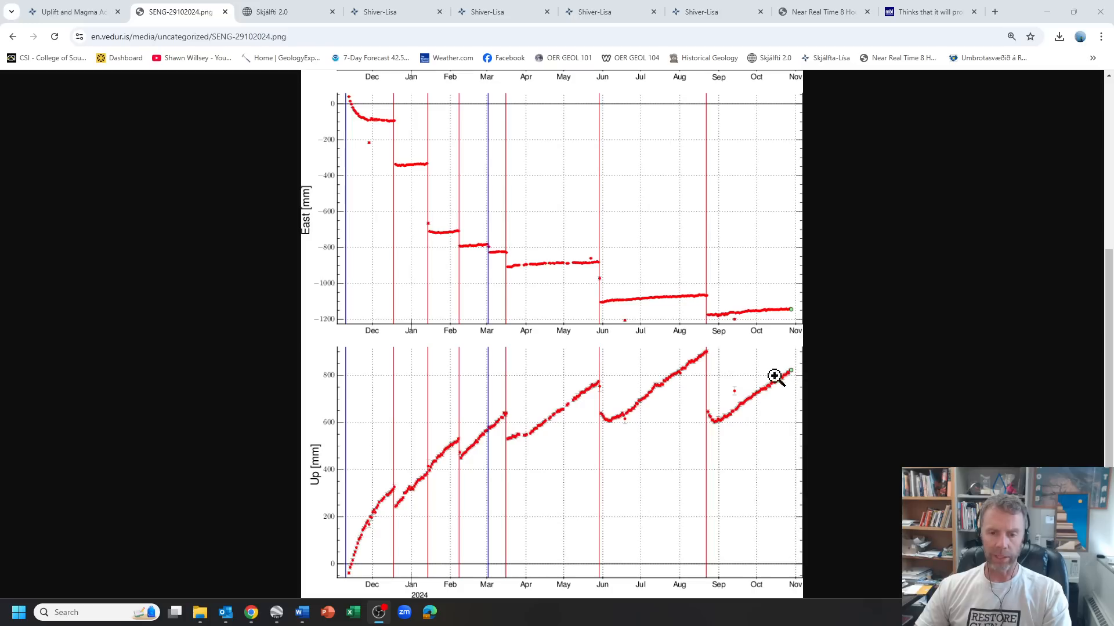
pyautogui.moveTo(560, 407)
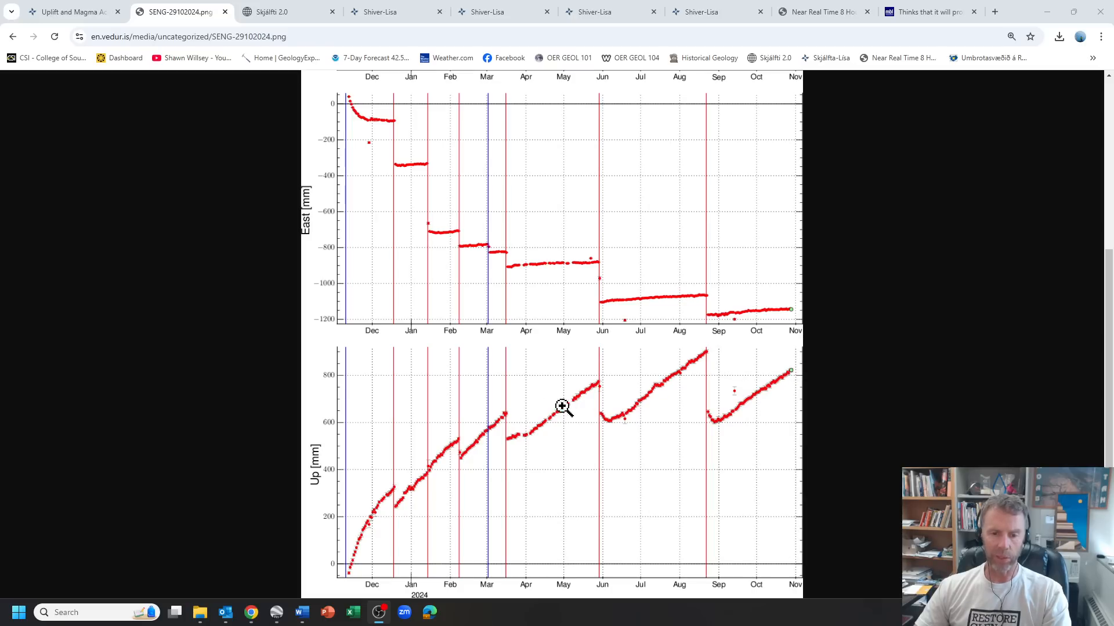
pyautogui.moveTo(461, 436)
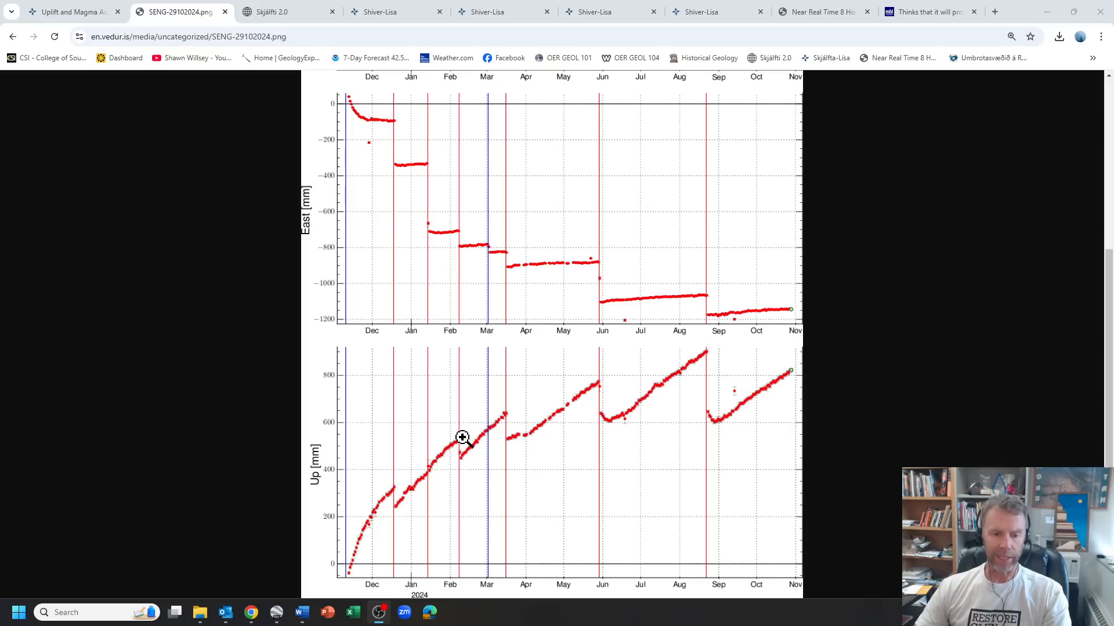
pyautogui.moveTo(497, 424)
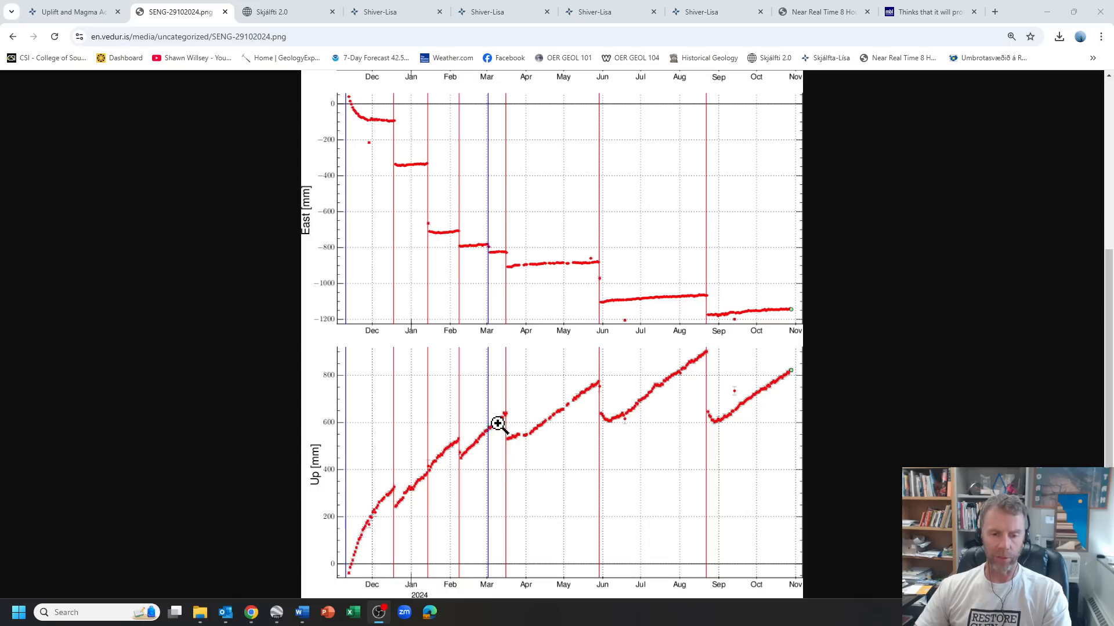
pyautogui.moveTo(801, 369)
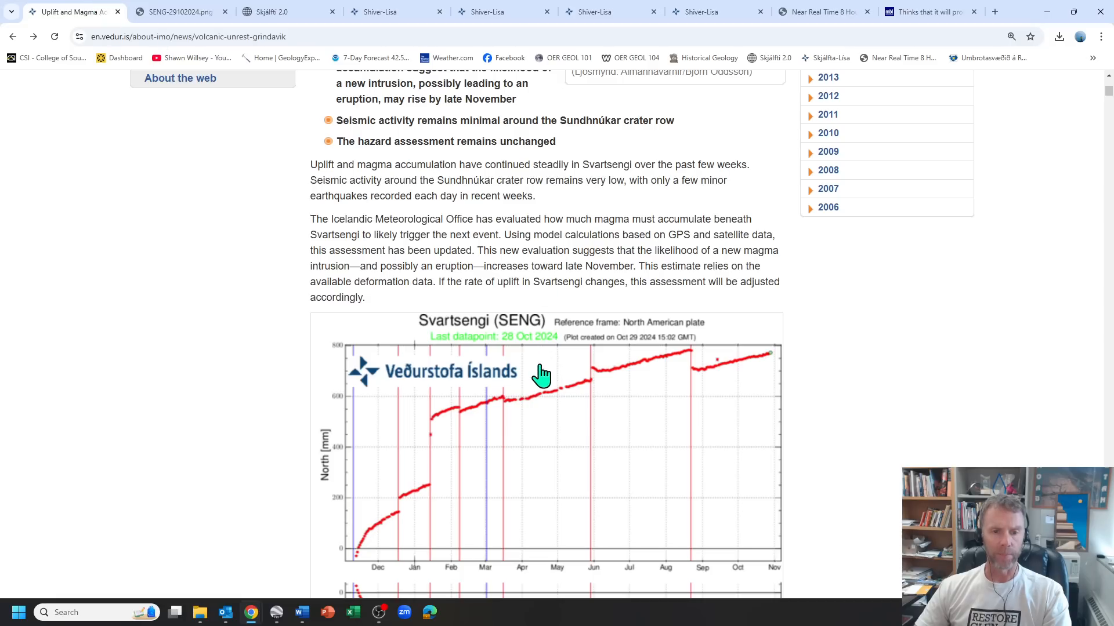
# Step: Scroll the Met Office article to the Monitoring Magma Accumulation section and hazard map
pyautogui.scroll(-3)
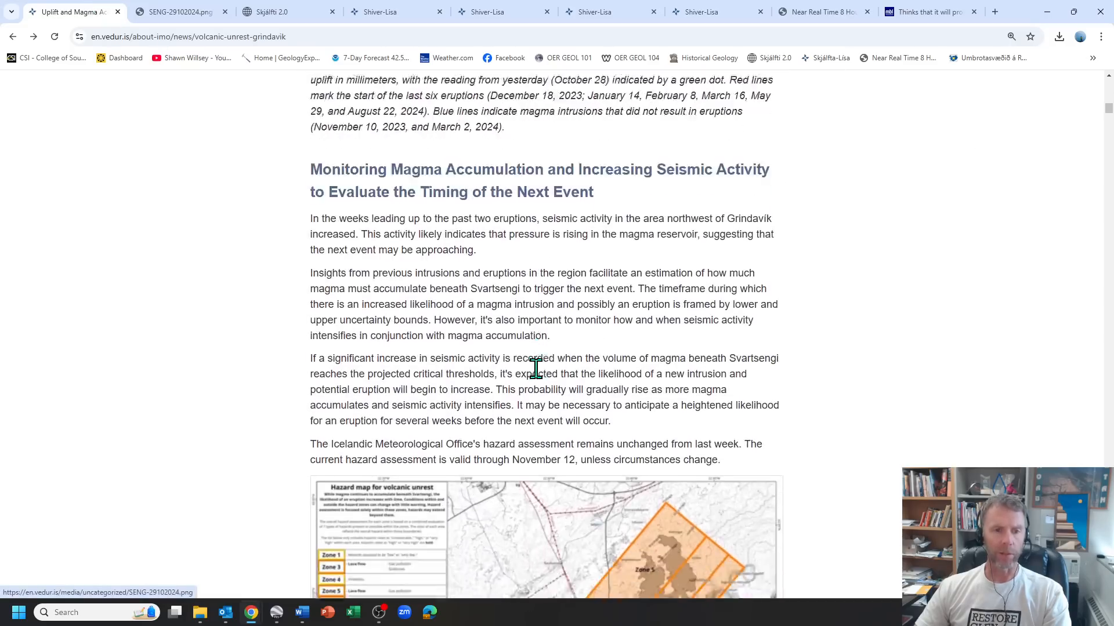
pyautogui.scroll(-3)
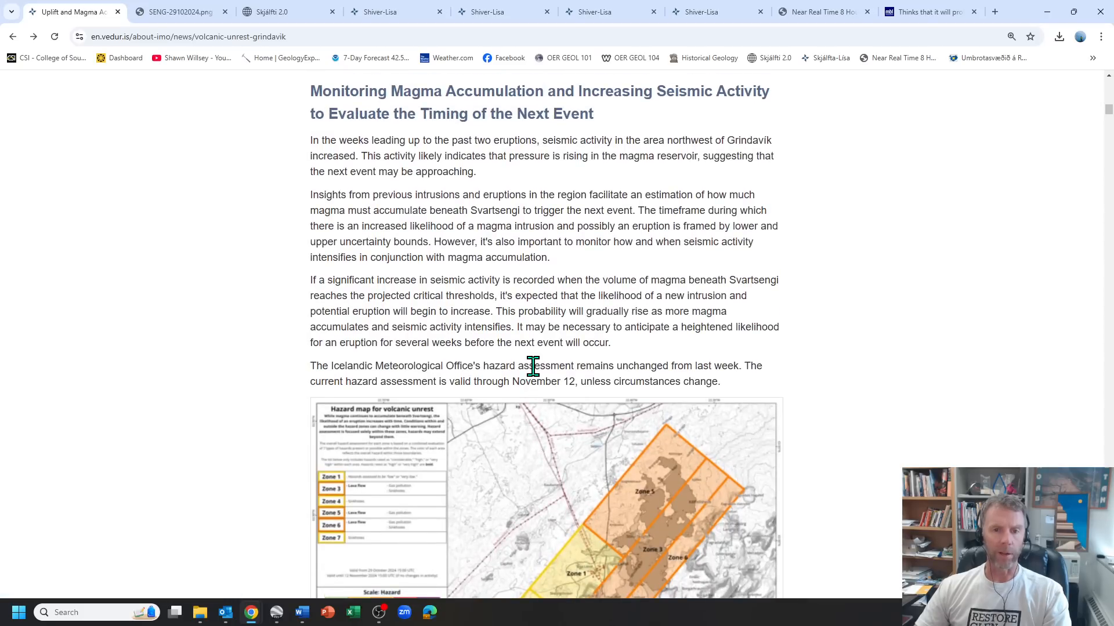
pyautogui.moveTo(428, 241)
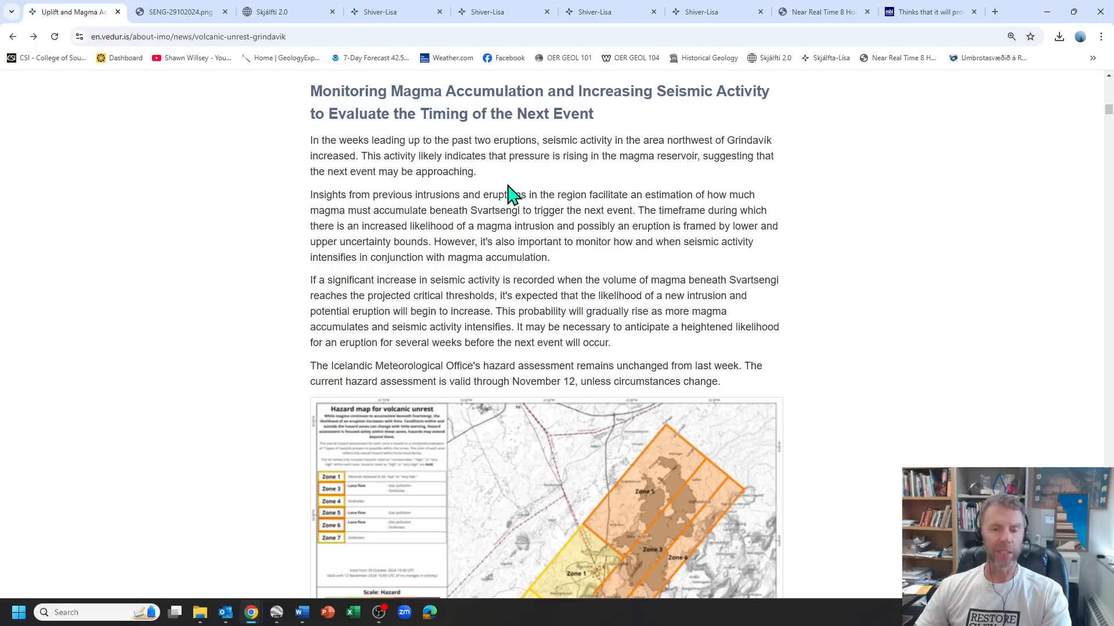
pyautogui.moveTo(697, 226)
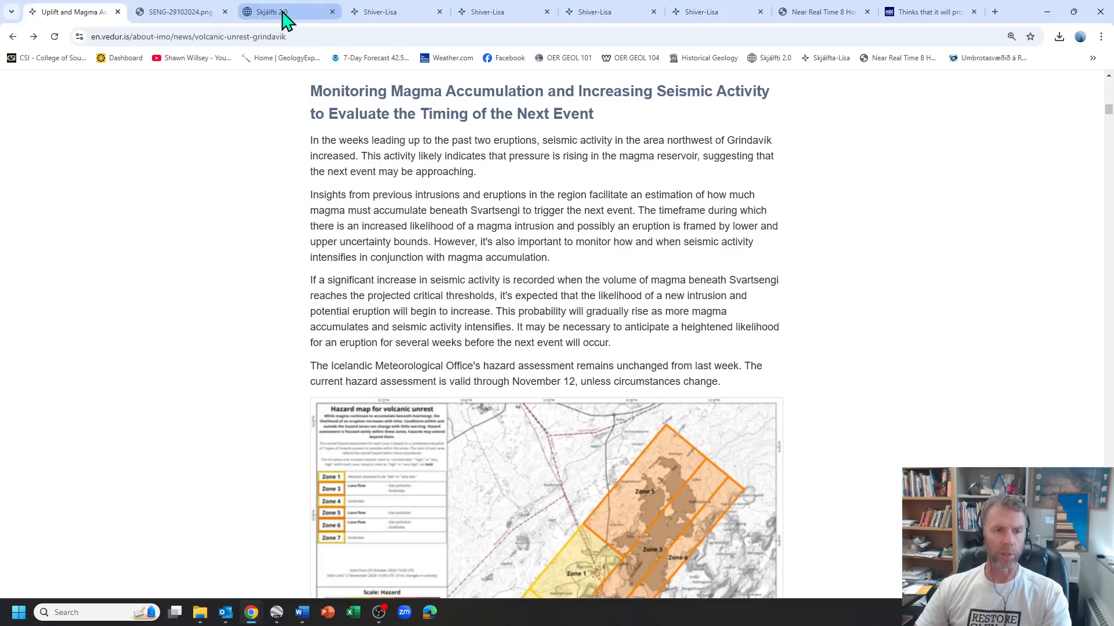
pyautogui.click(287, 12)
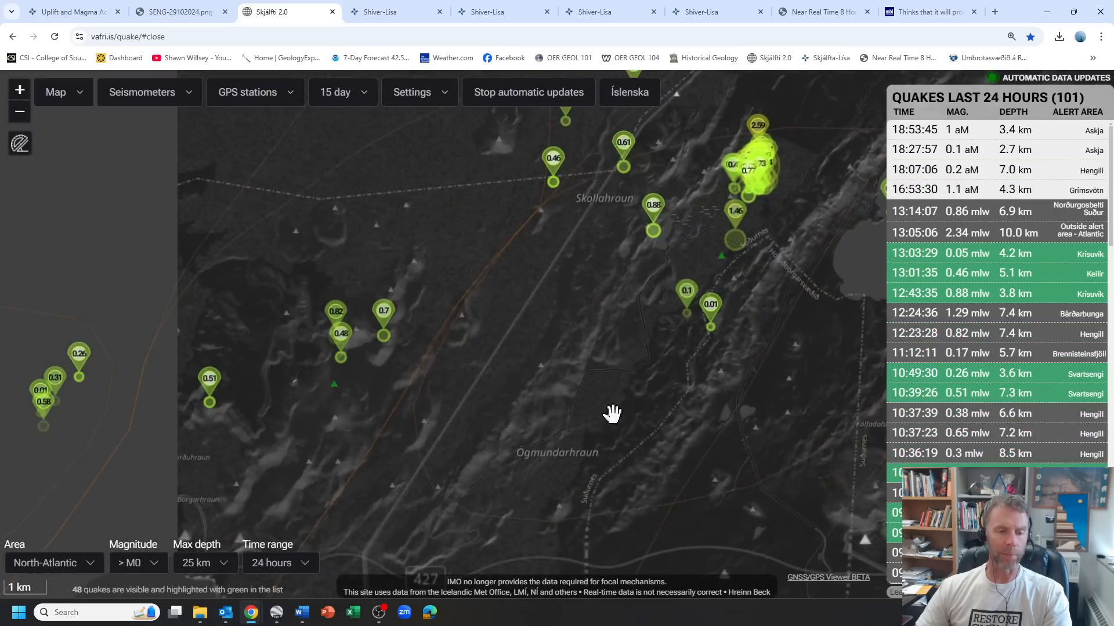
pyautogui.scroll(-3)
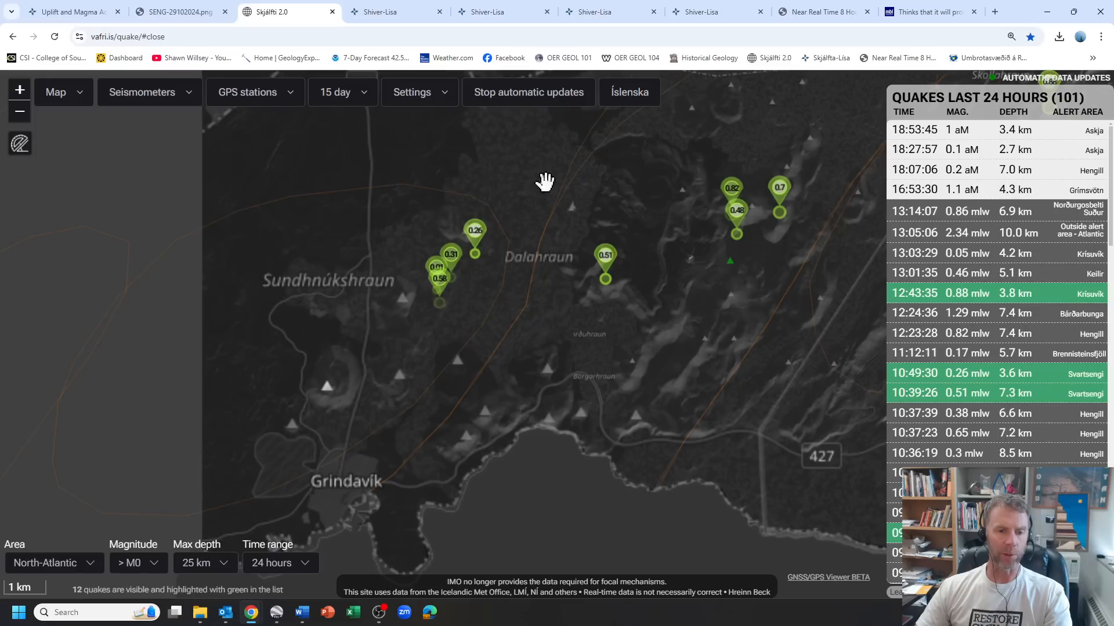
pyautogui.moveTo(374, 470)
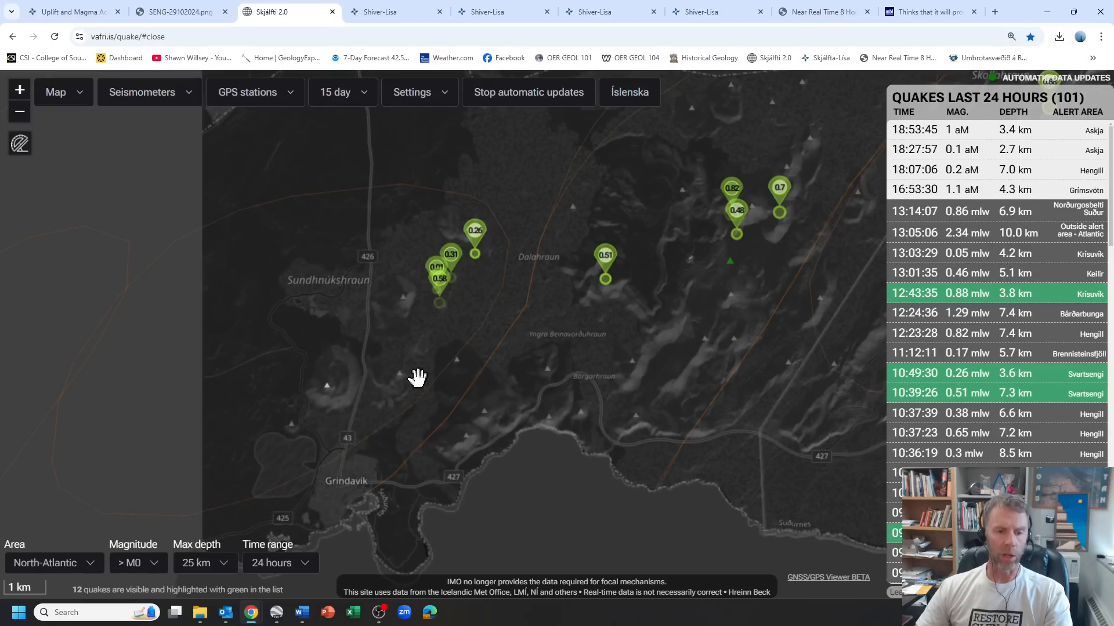
pyautogui.moveTo(418, 377); pyautogui.dragTo(469, 276)
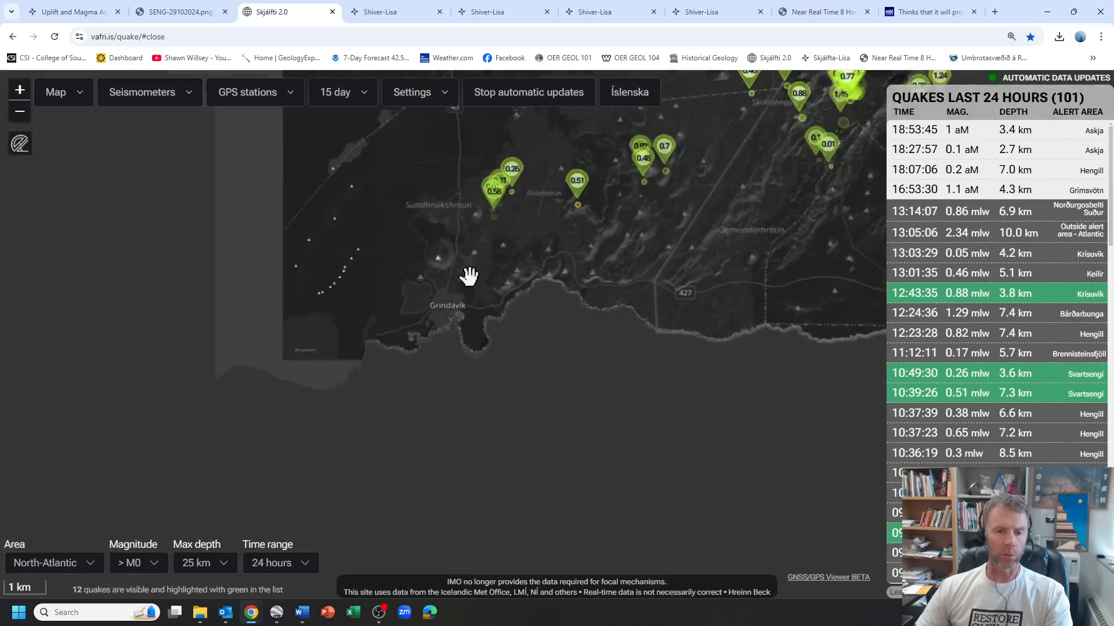
pyautogui.scroll(-3)
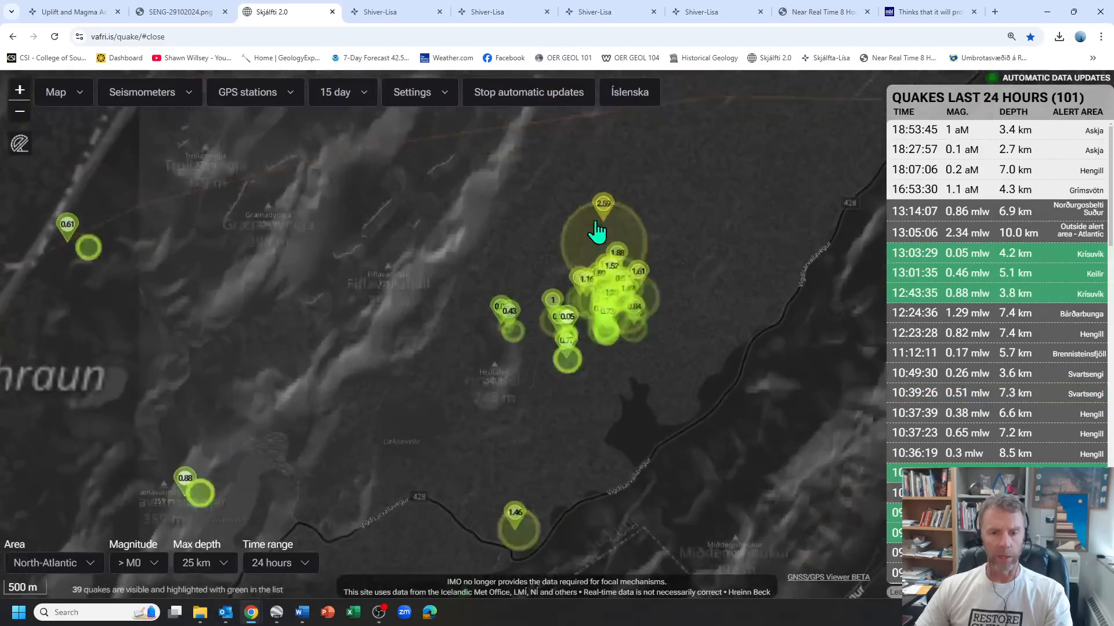
pyautogui.click(604, 205)
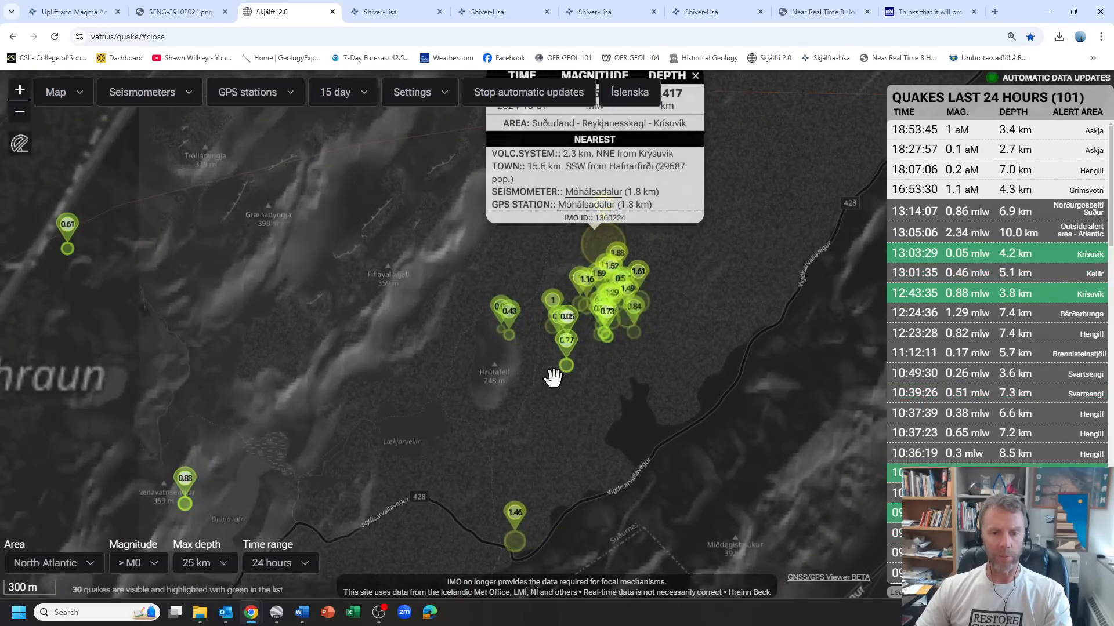
pyautogui.moveTo(640, 291)
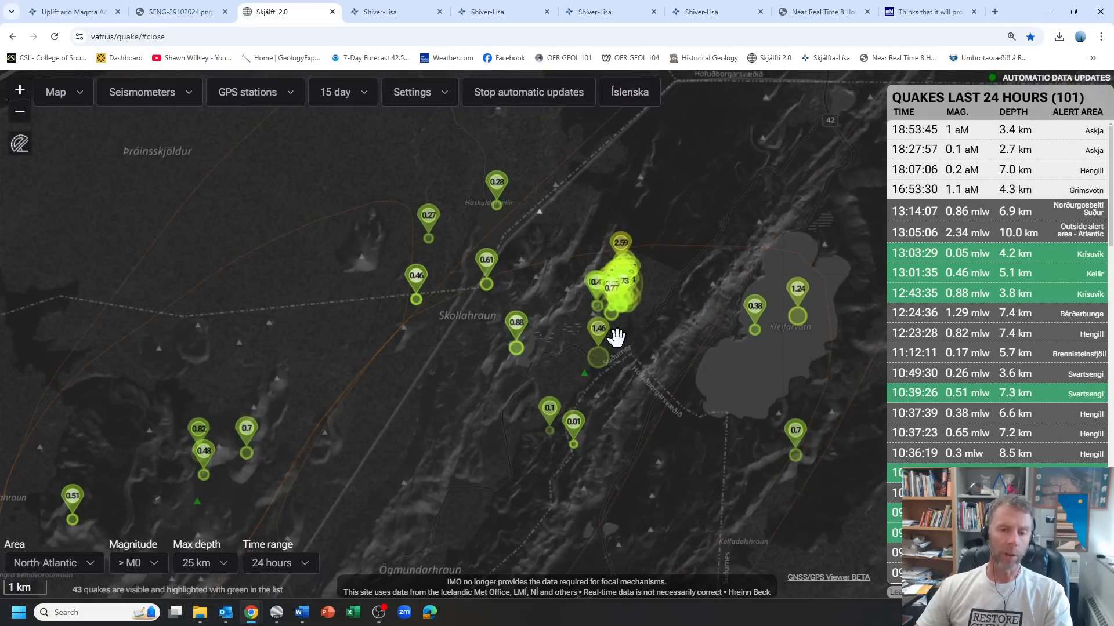
pyautogui.moveTo(628, 340)
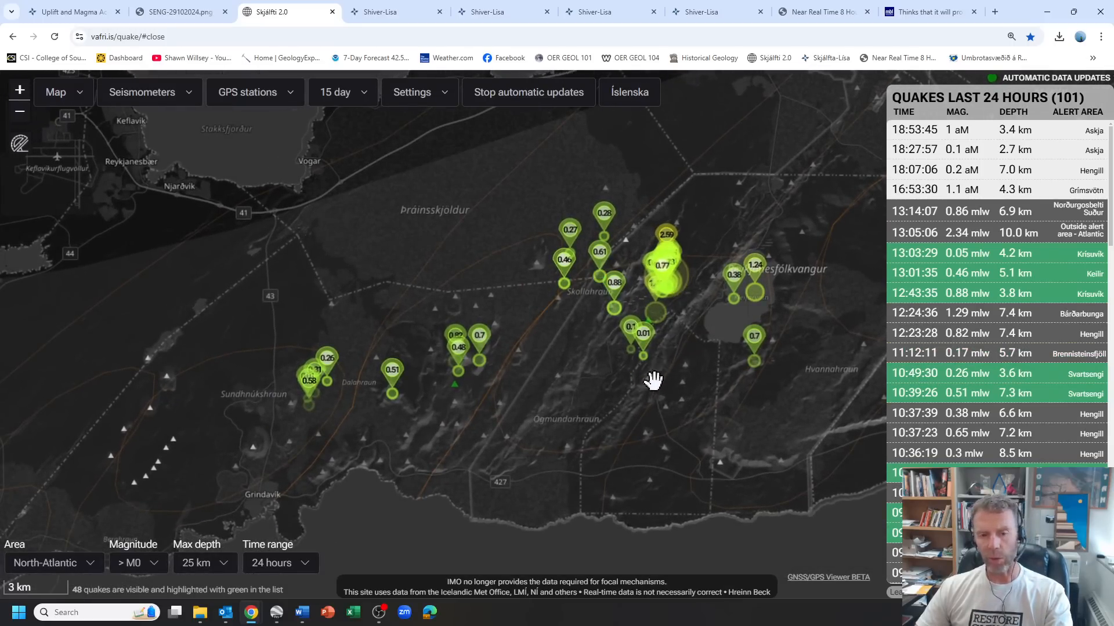
pyautogui.moveTo(472, 376)
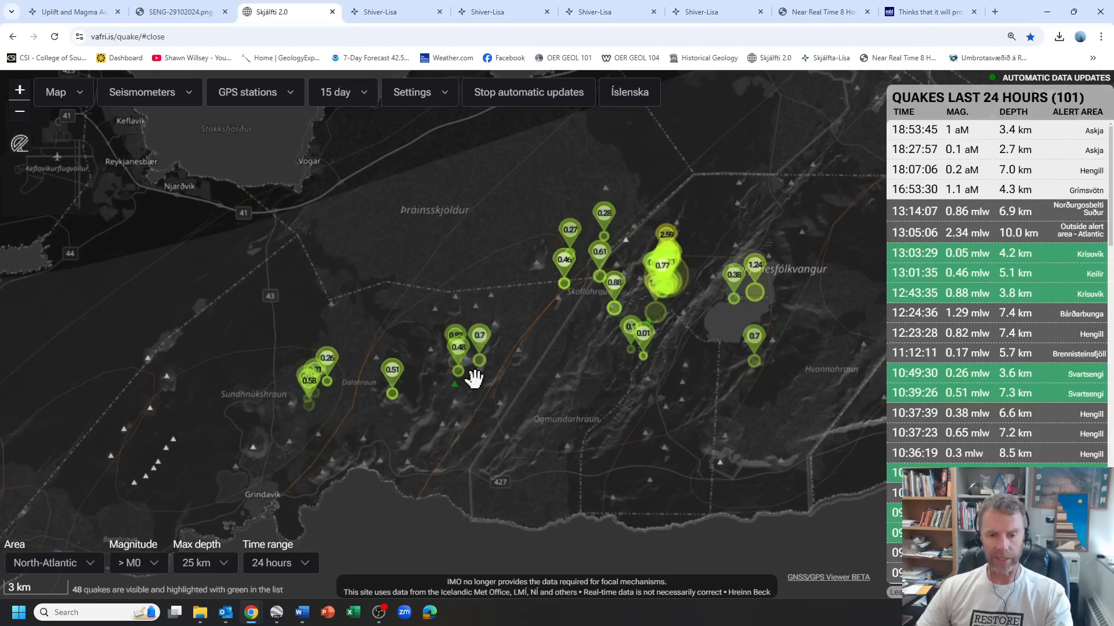
pyautogui.moveTo(718, 312)
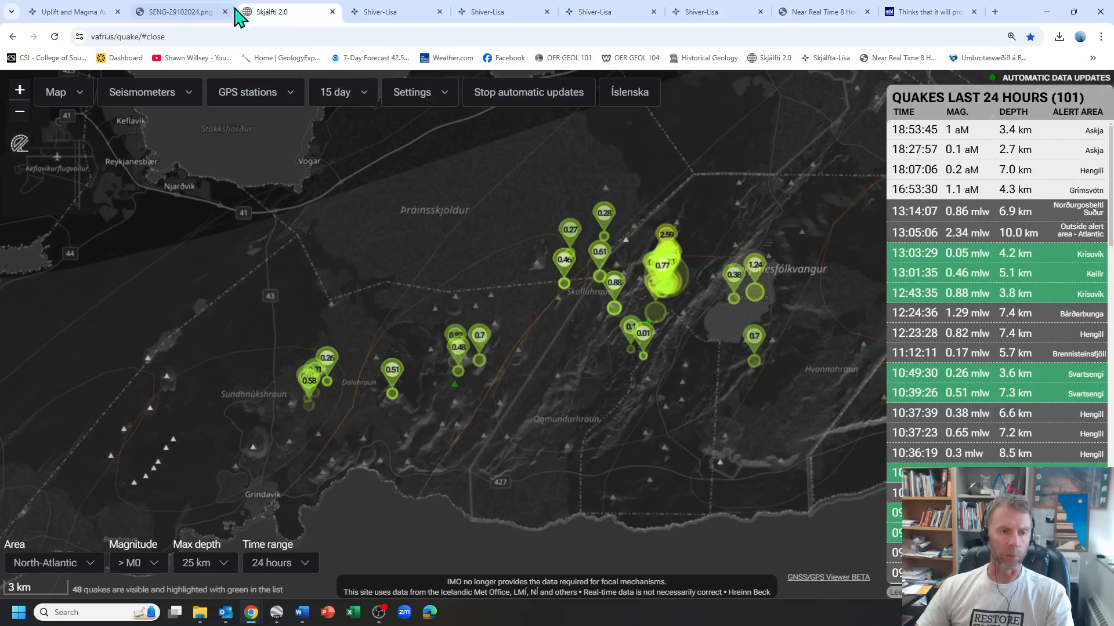
# Step: Bring up the 24–31 October 2024 quake map and read the largest quake's details
pyautogui.click(387, 12)
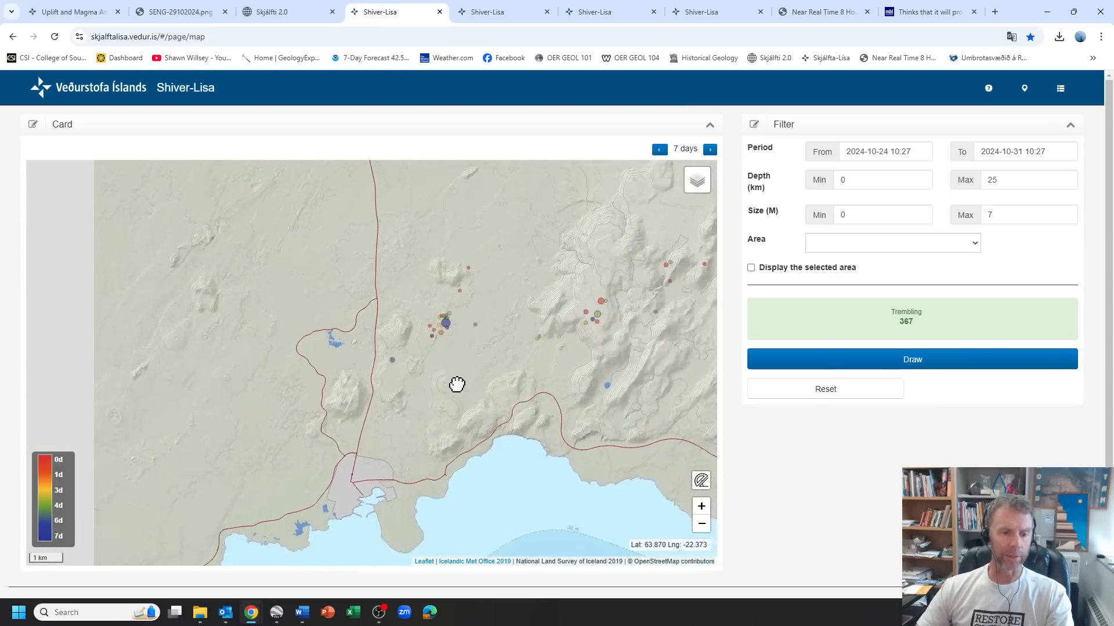
pyautogui.moveTo(456, 385); pyautogui.dragTo(430, 432)
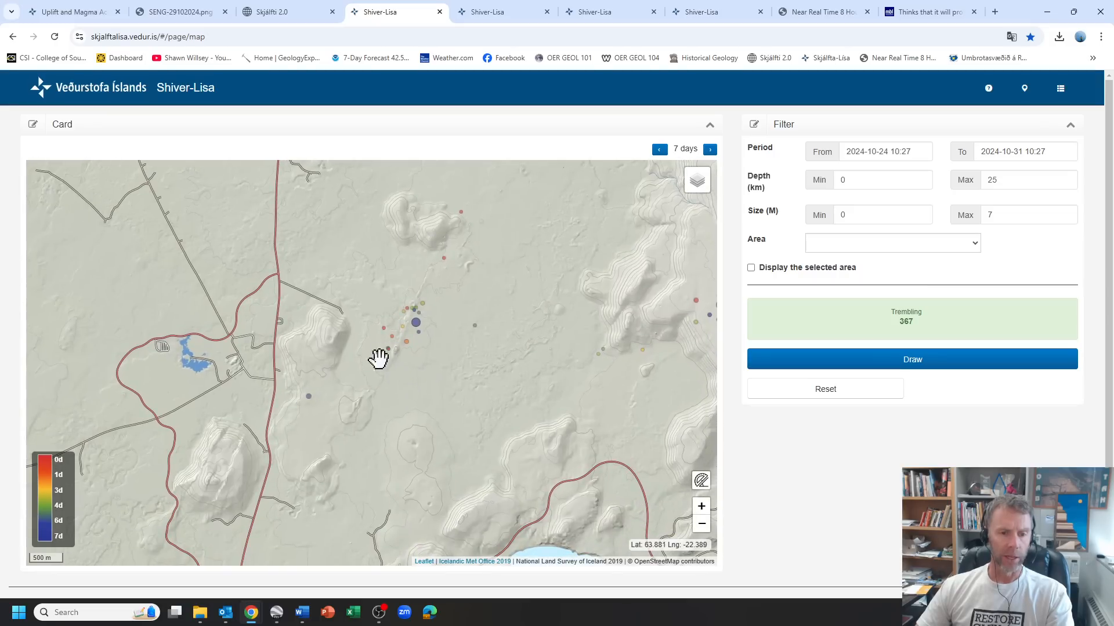
pyautogui.moveTo(400, 348)
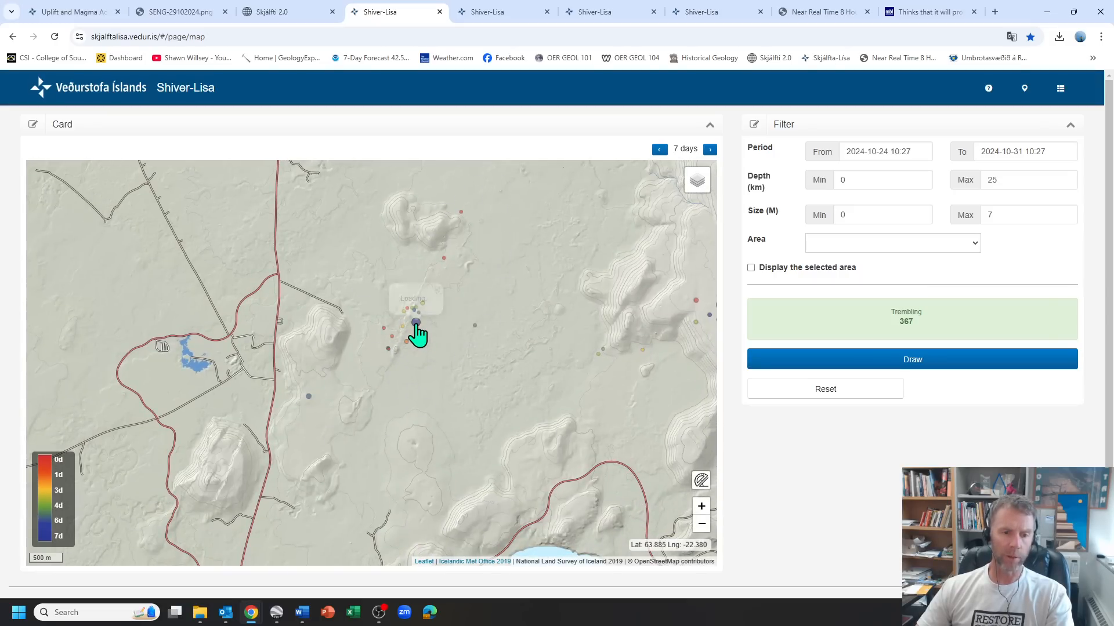
pyautogui.click(416, 326)
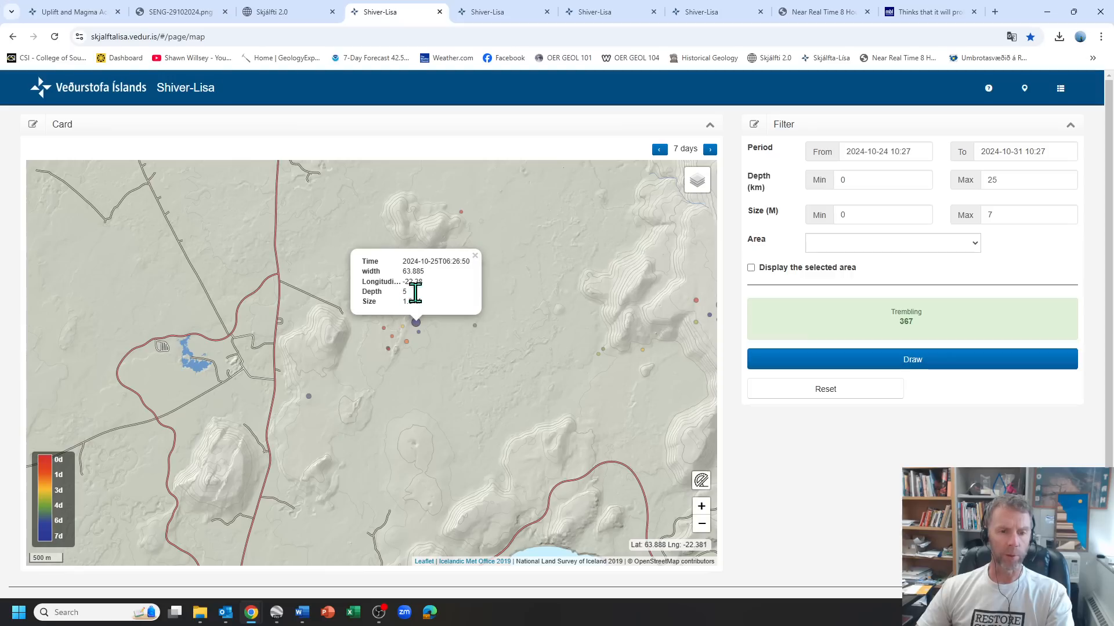
pyautogui.moveTo(459, 260)
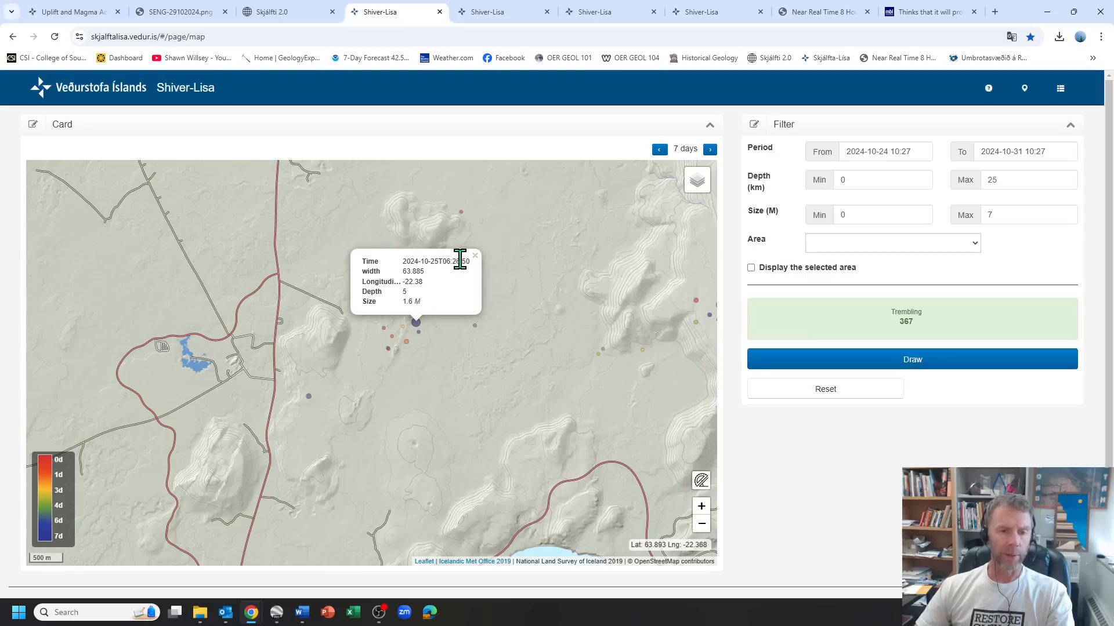
pyautogui.click(475, 255)
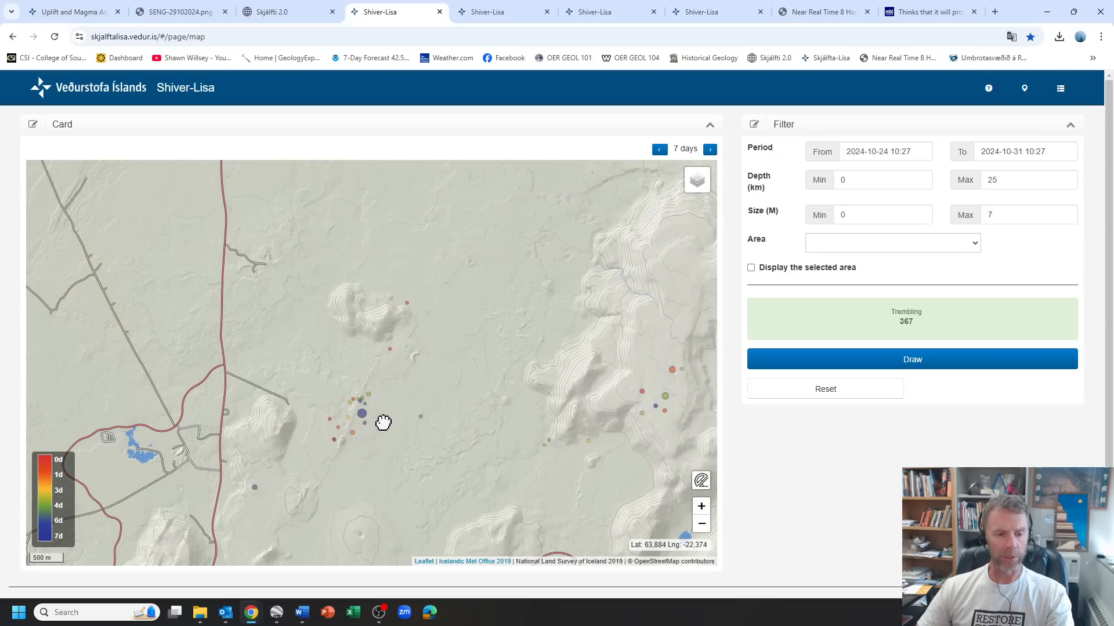
# Step: Zoom out and reframe the map over the quake clusters south of the lake
pyautogui.scroll(-3)
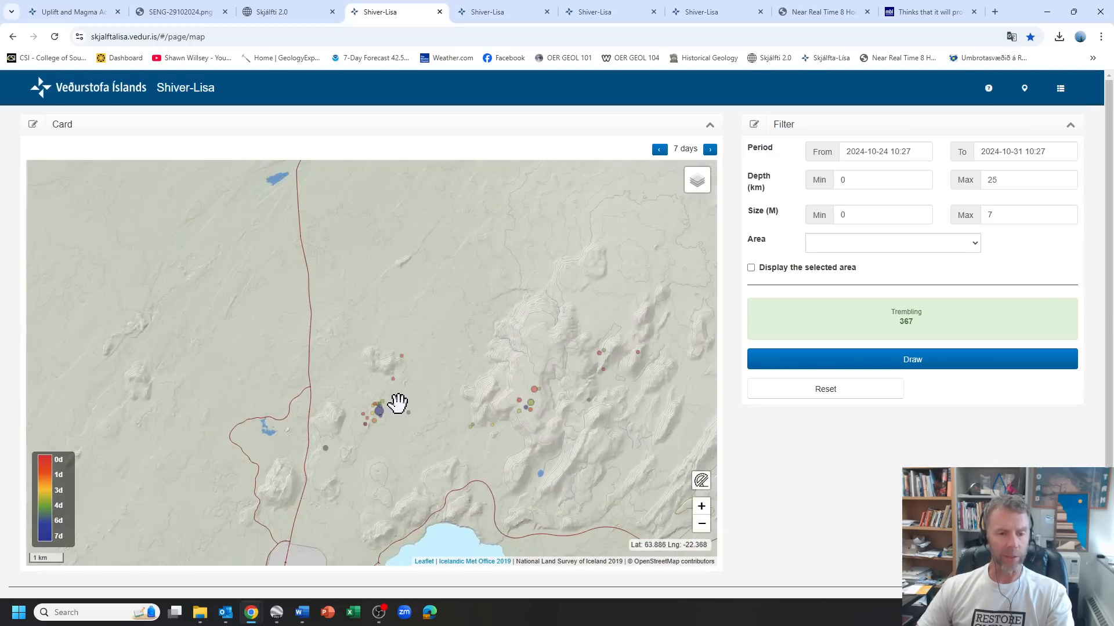
pyautogui.moveTo(397, 403); pyautogui.dragTo(345, 457)
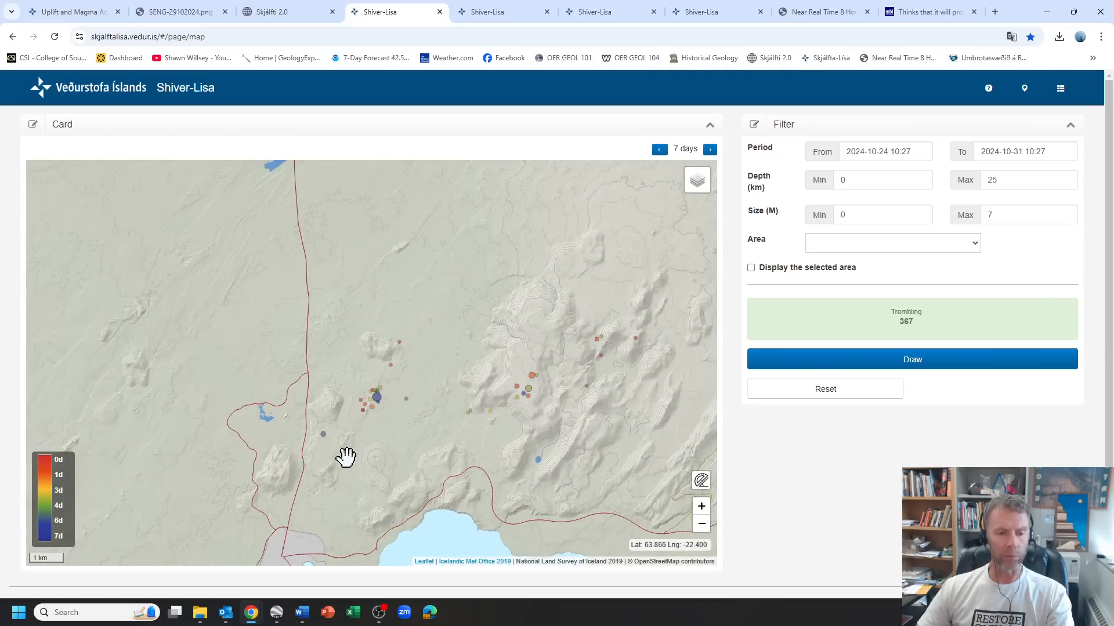
pyautogui.moveTo(346, 456); pyautogui.dragTo(407, 335)
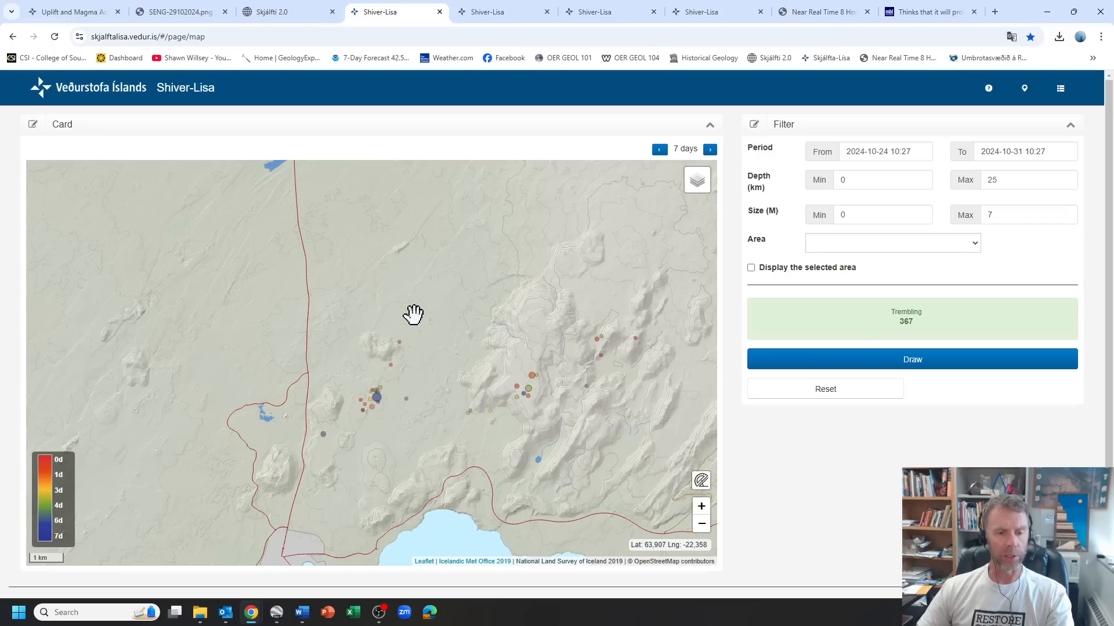
pyautogui.moveTo(446, 279)
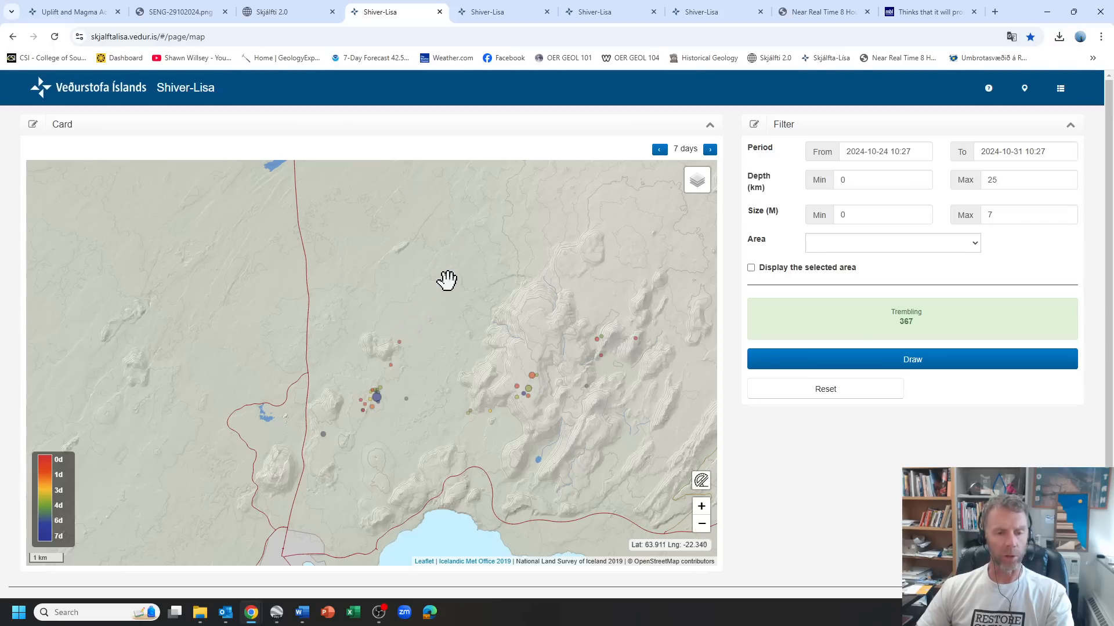
pyautogui.moveTo(380, 407)
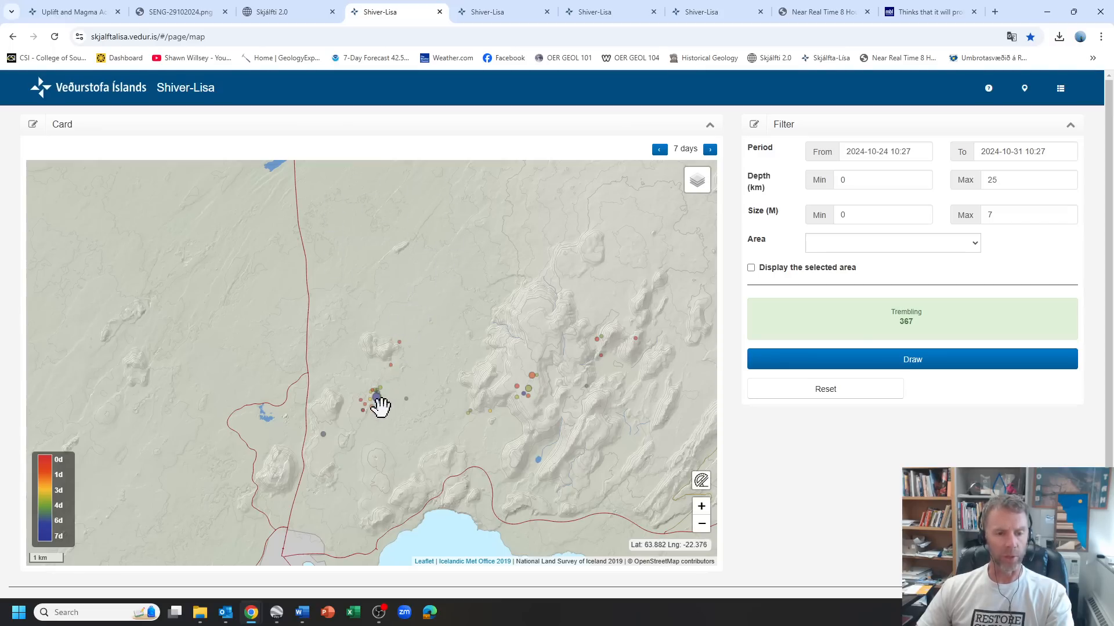
pyautogui.moveTo(380, 405); pyautogui.dragTo(412, 411)
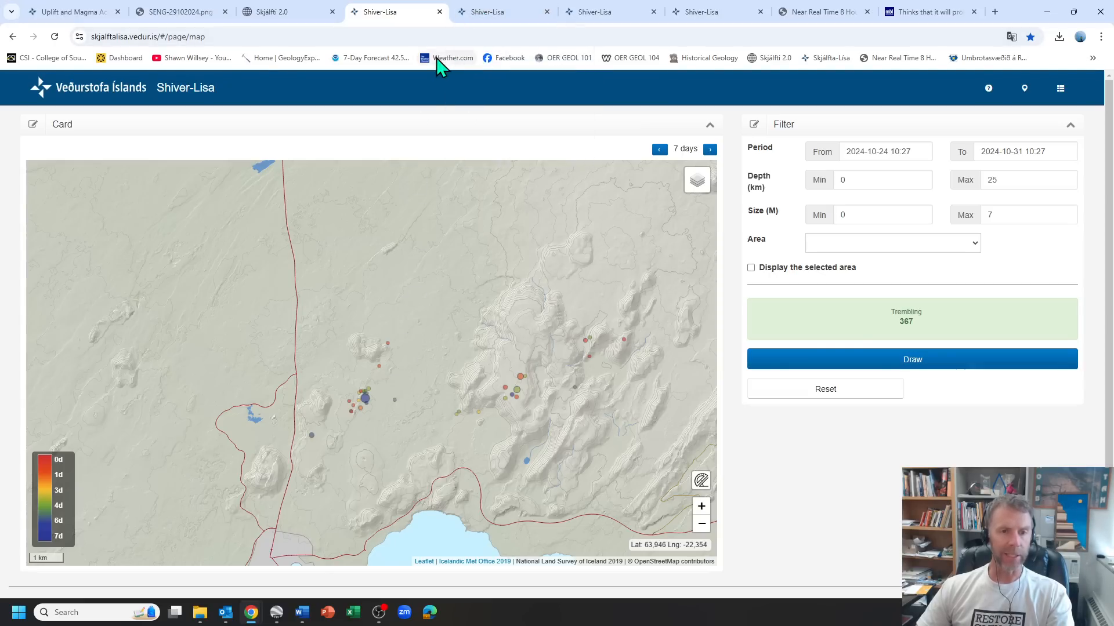
pyautogui.moveTo(383, 387)
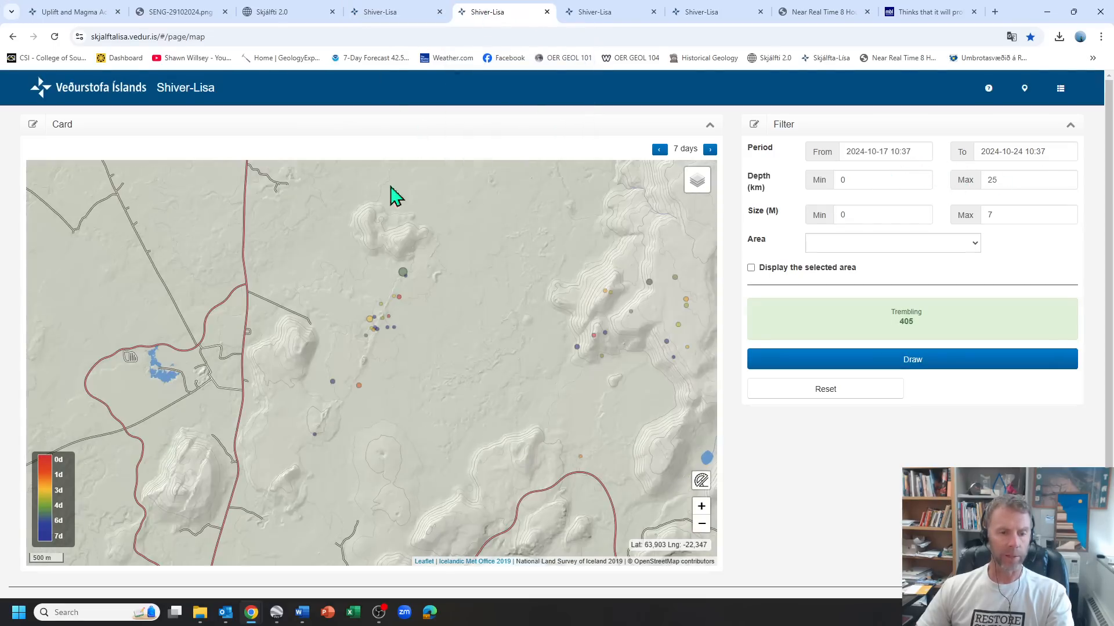
pyautogui.moveTo(428, 326)
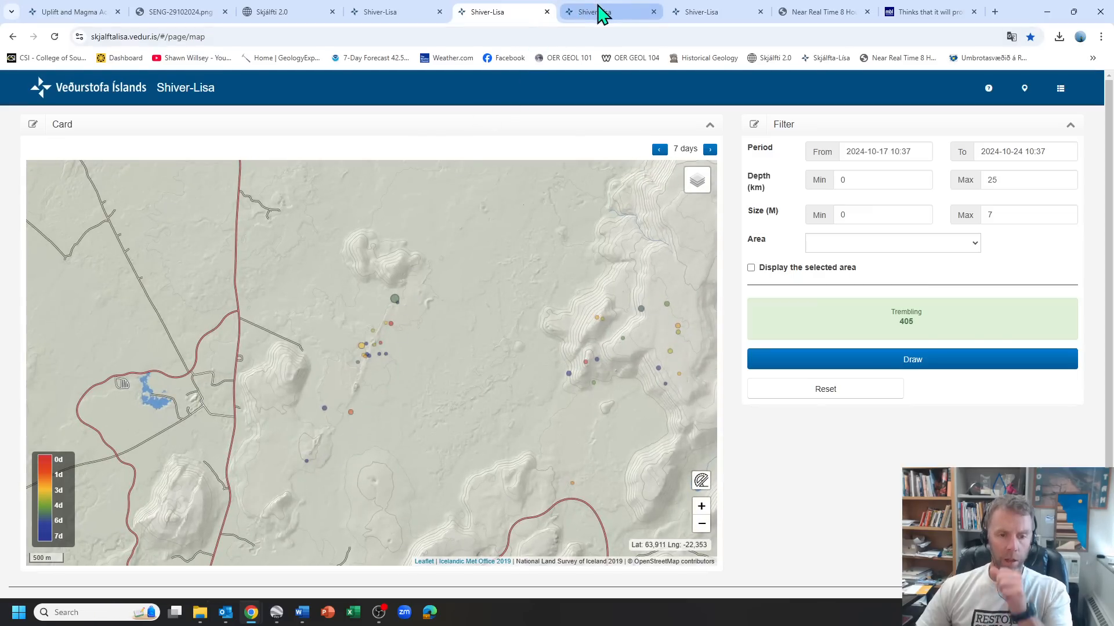
# Step: Bring up the 10–17 October 2024 quake map with 387 tremors and pan it
pyautogui.click(658, 149)
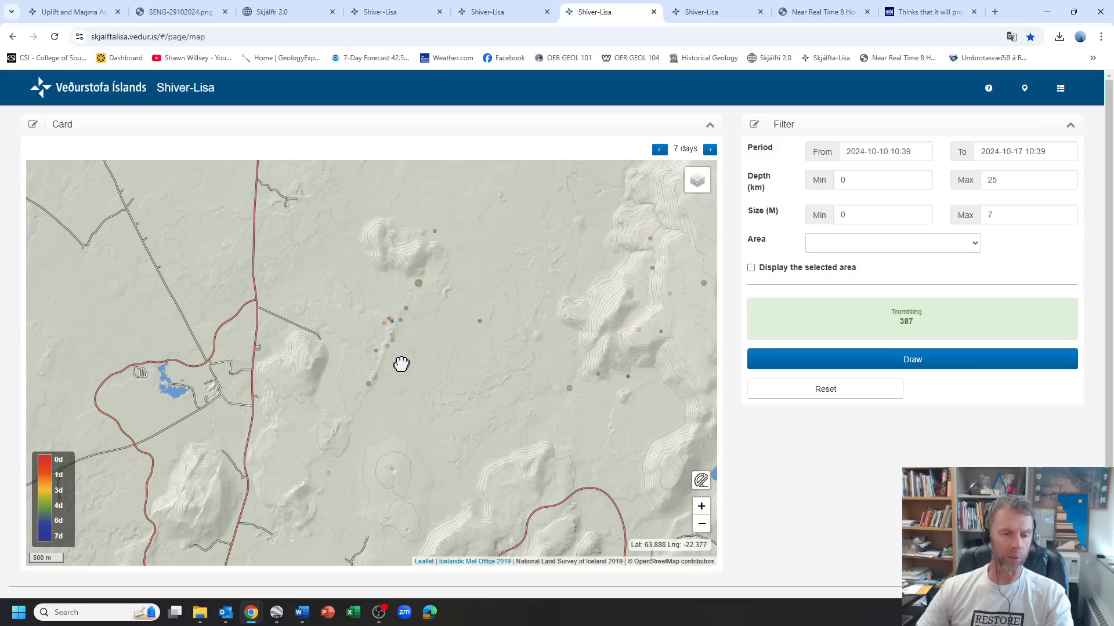
pyautogui.moveTo(401, 365); pyautogui.dragTo(407, 375)
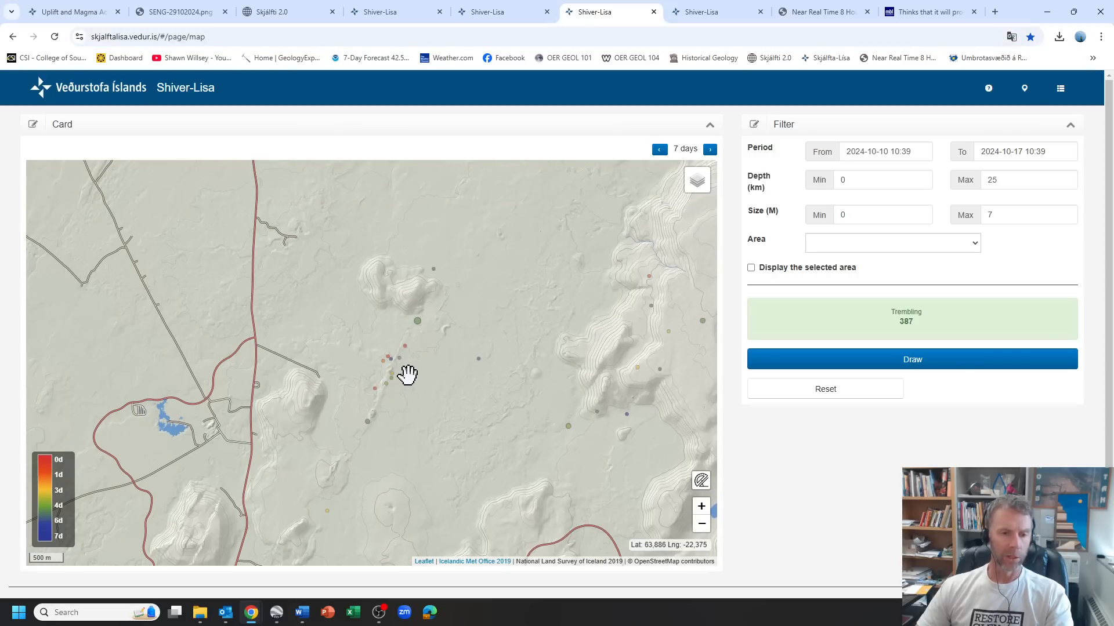
pyautogui.moveTo(410, 348)
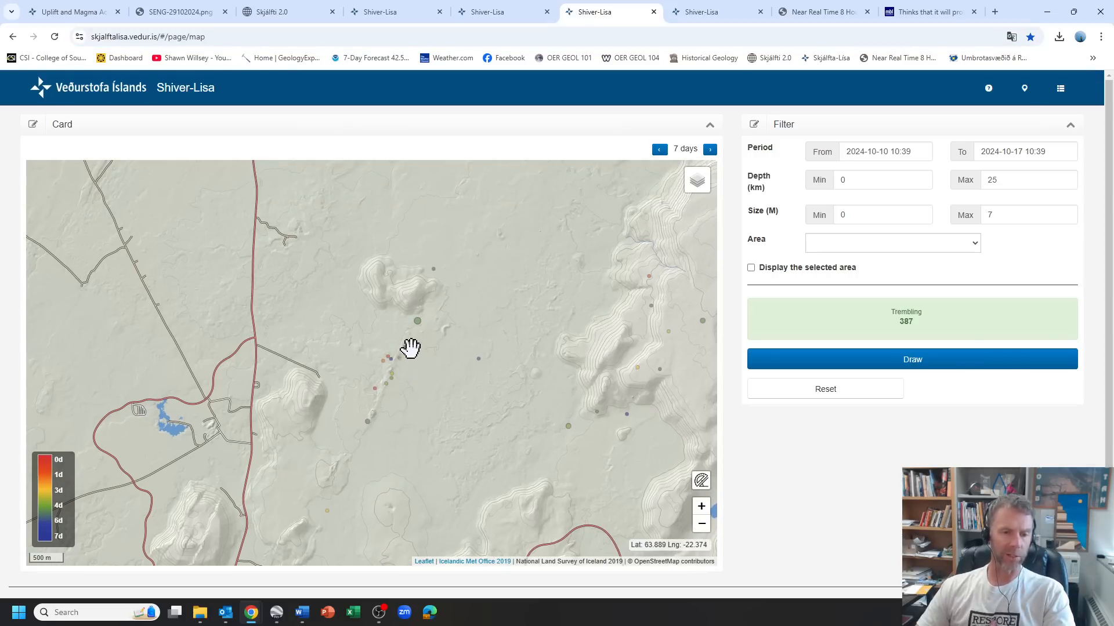
pyautogui.moveTo(428, 357)
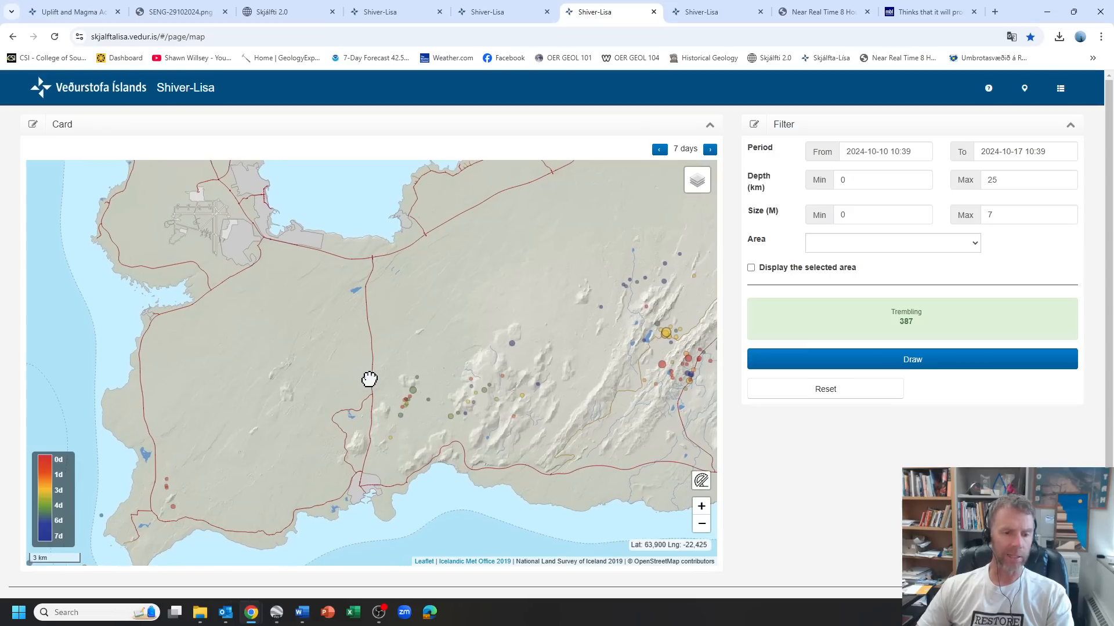
pyautogui.moveTo(634, 105)
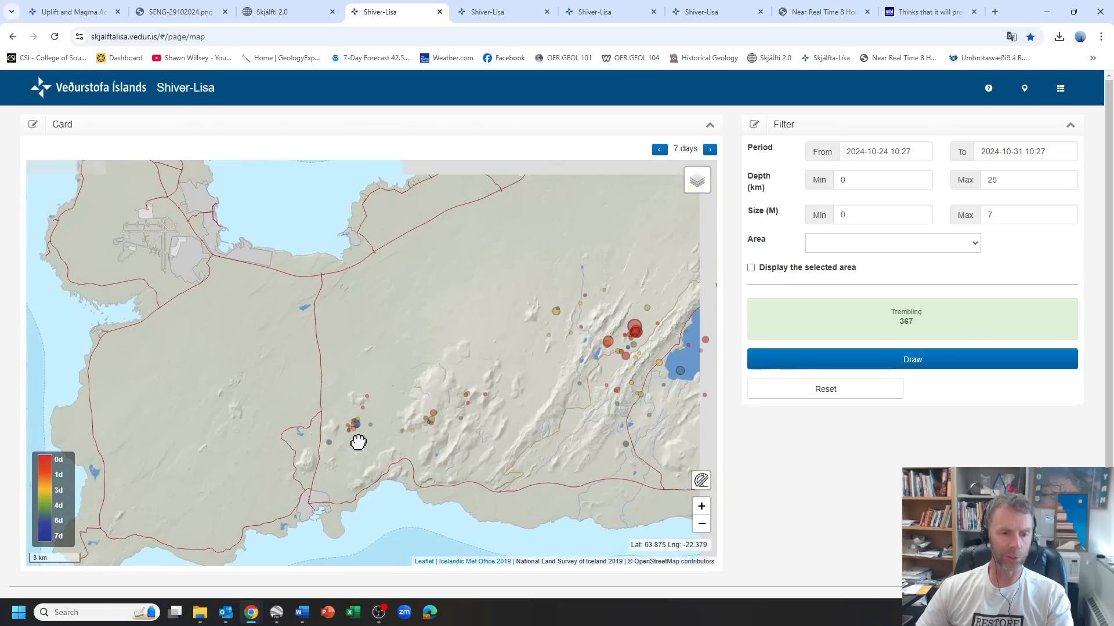
pyautogui.moveTo(715, 12)
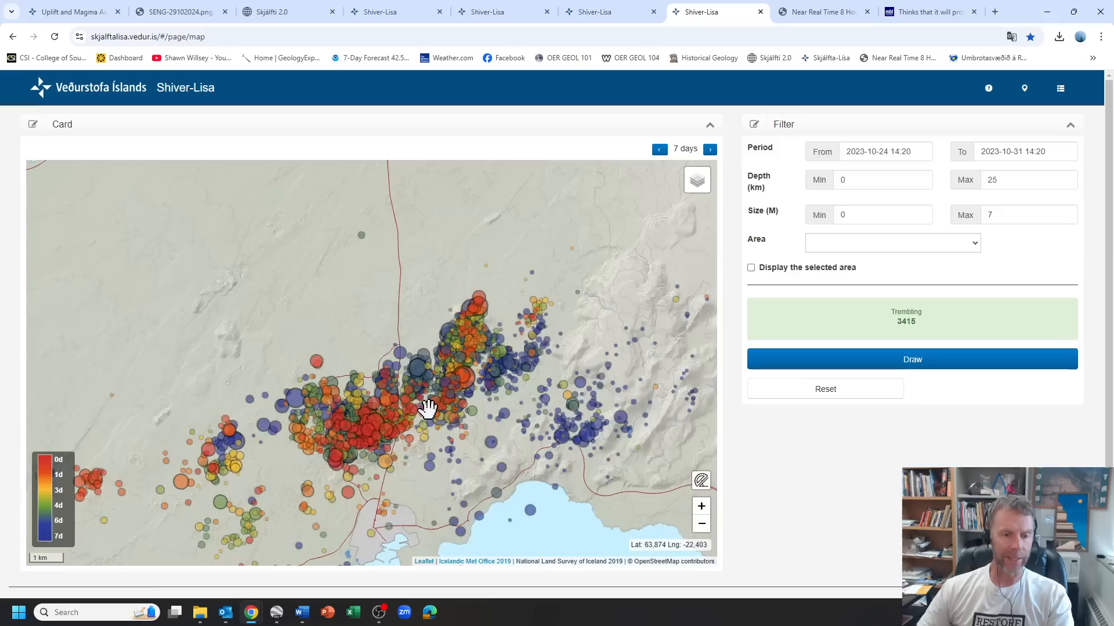
# Step: Pan across the 2023 quake swarm and dismiss an open quake's details
pyautogui.moveTo(426, 409); pyautogui.dragTo(248, 423)
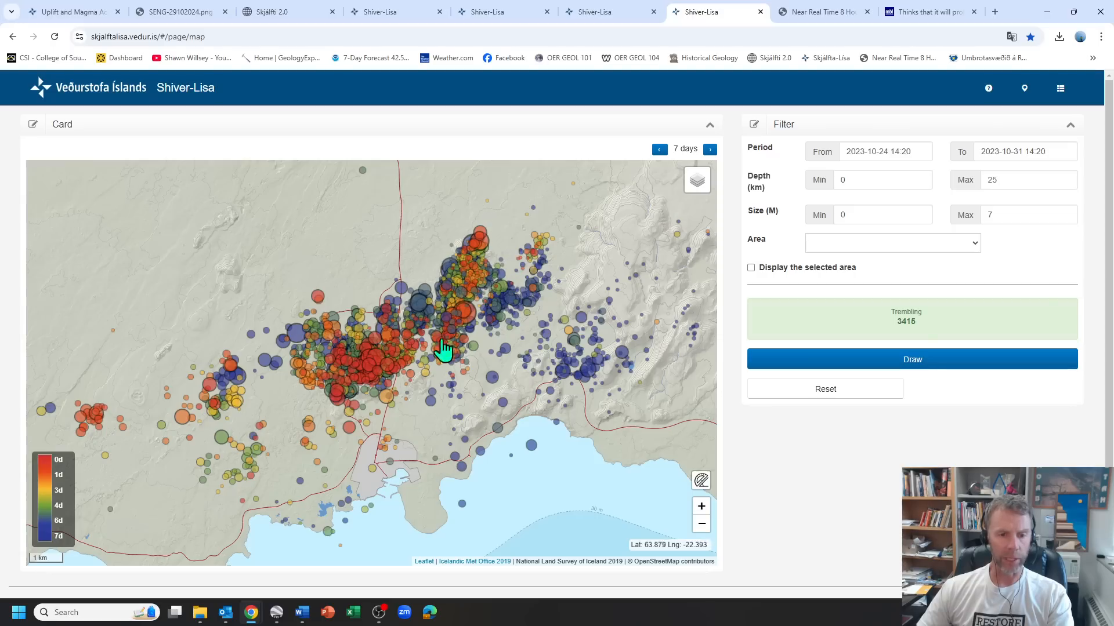
pyautogui.moveTo(444, 348); pyautogui.dragTo(429, 298)
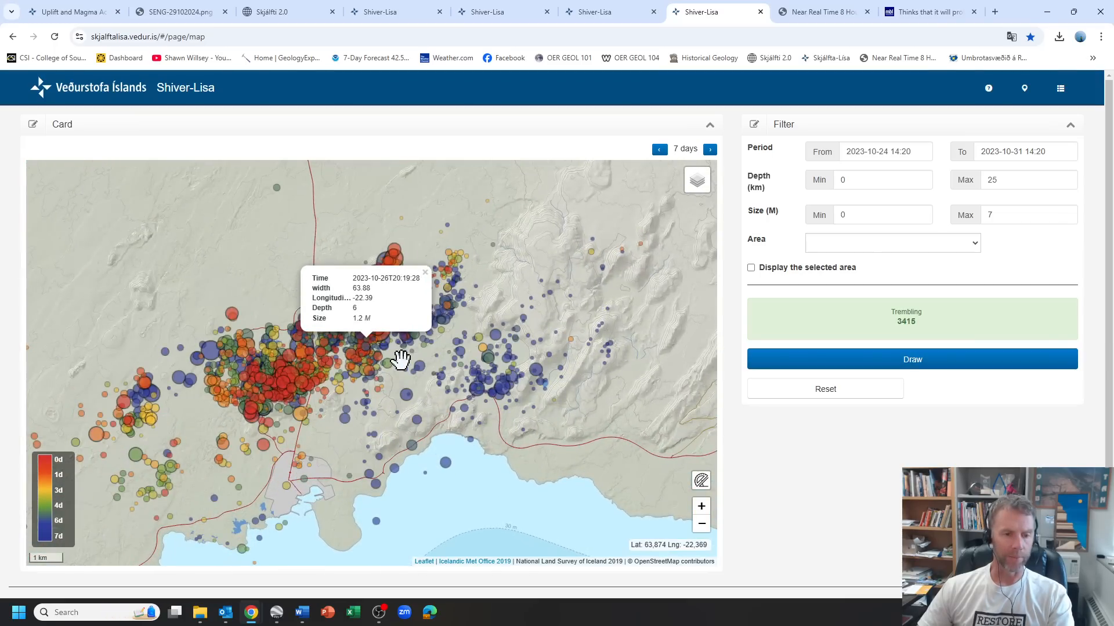
pyautogui.click(608, 12)
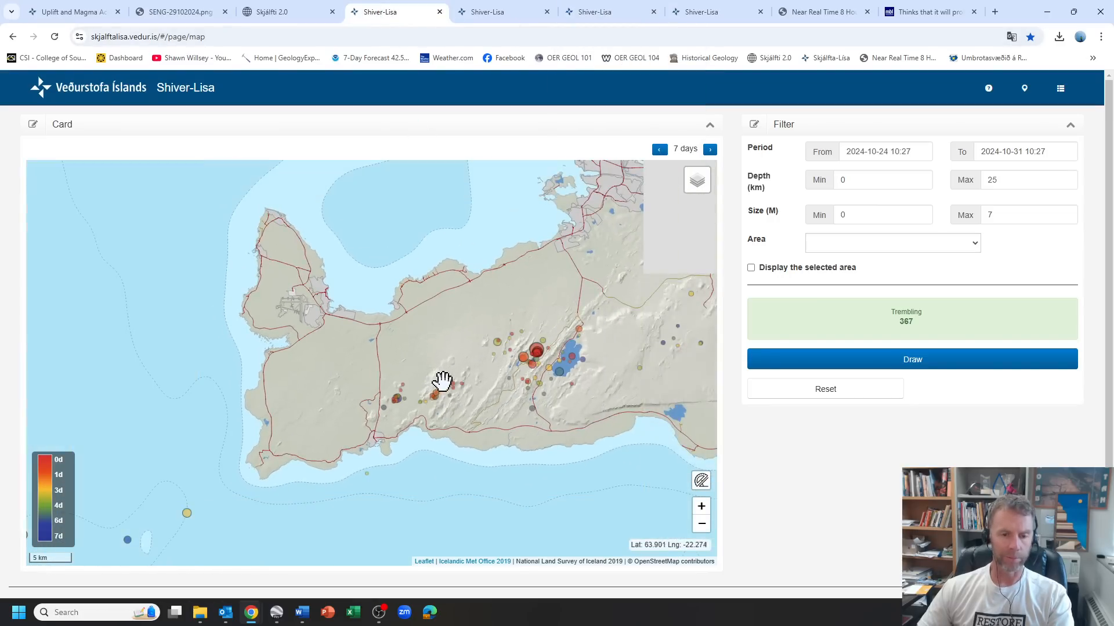
pyautogui.scroll(-3)
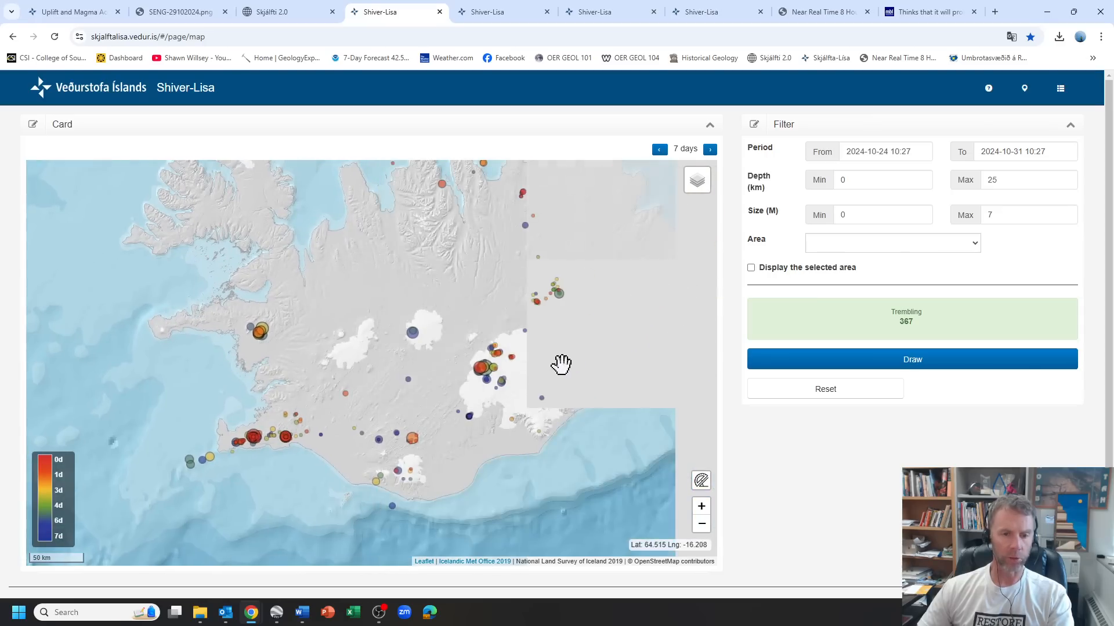
pyautogui.moveTo(561, 364); pyautogui.dragTo(621, 330)
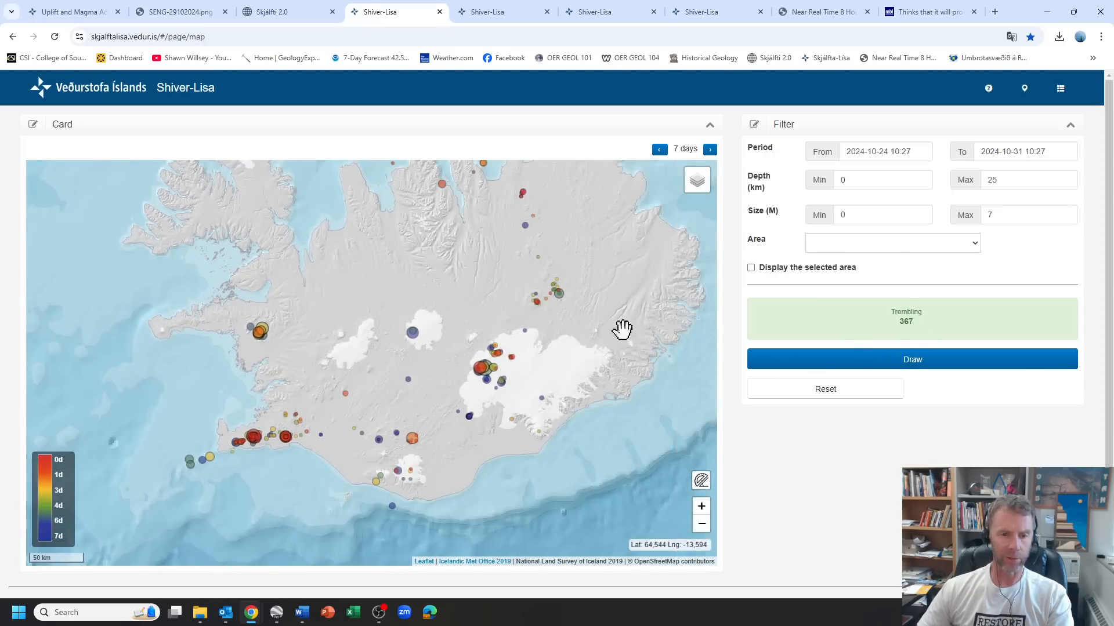
pyautogui.moveTo(622, 330); pyautogui.dragTo(530, 375)
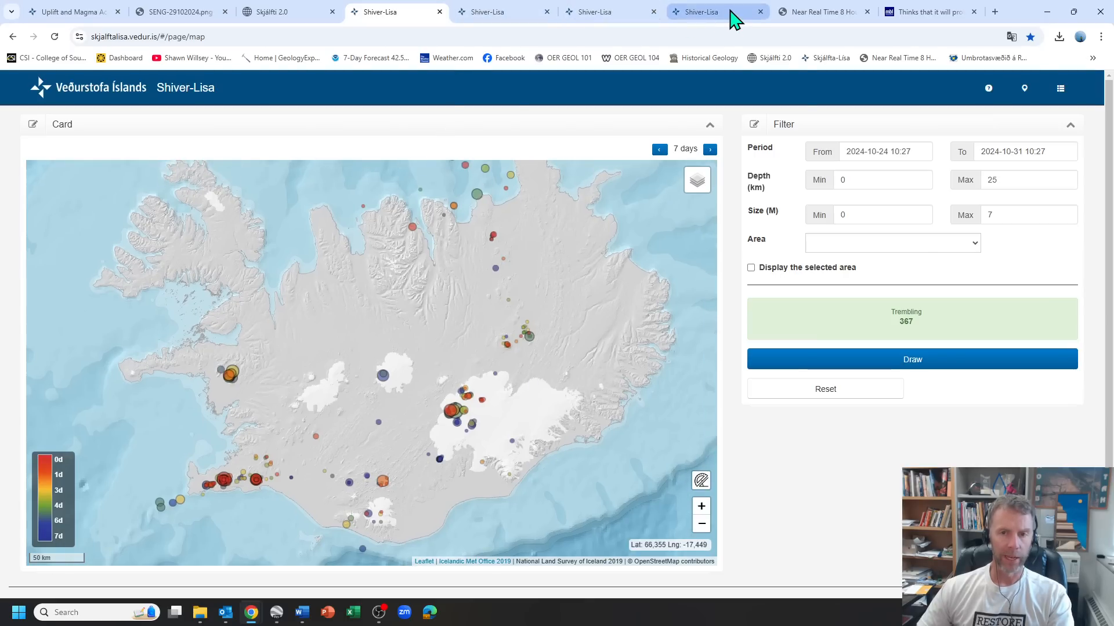
# Step: Zoom into the 24–31 October 2023 Reykjanes swarm and check one quake's details
pyautogui.click(398, 389)
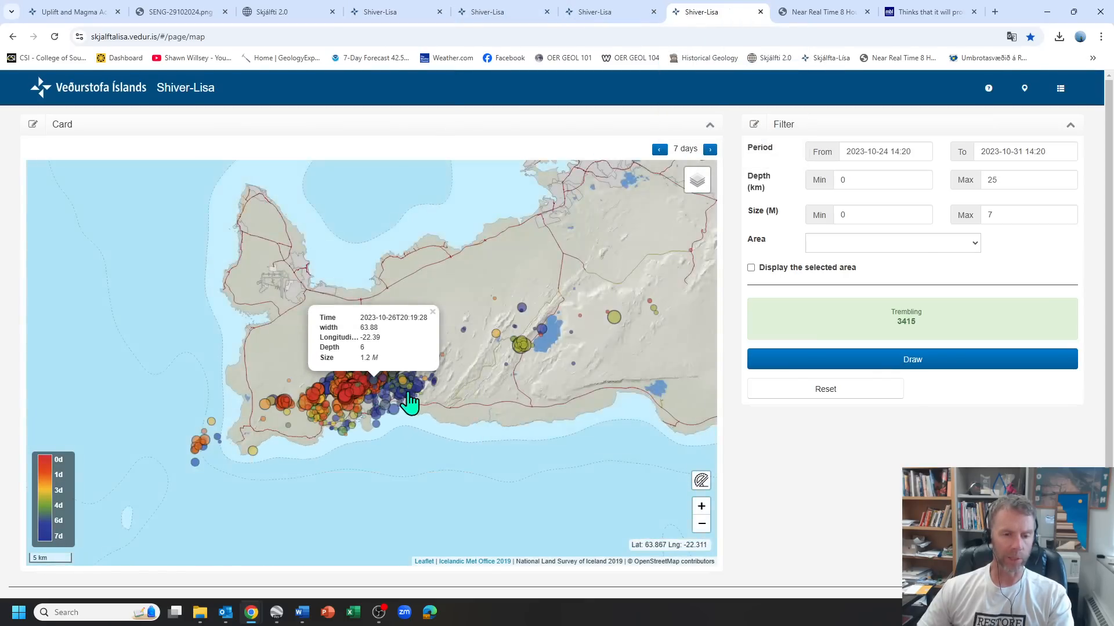
pyautogui.scroll(-3)
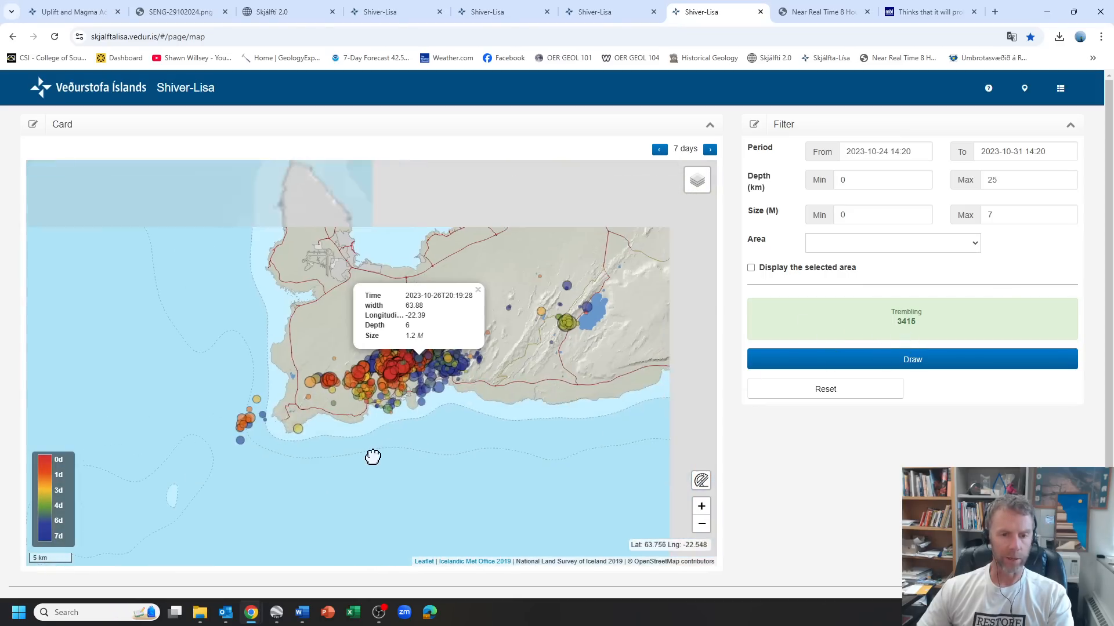
pyautogui.moveTo(373, 458); pyautogui.dragTo(408, 403)
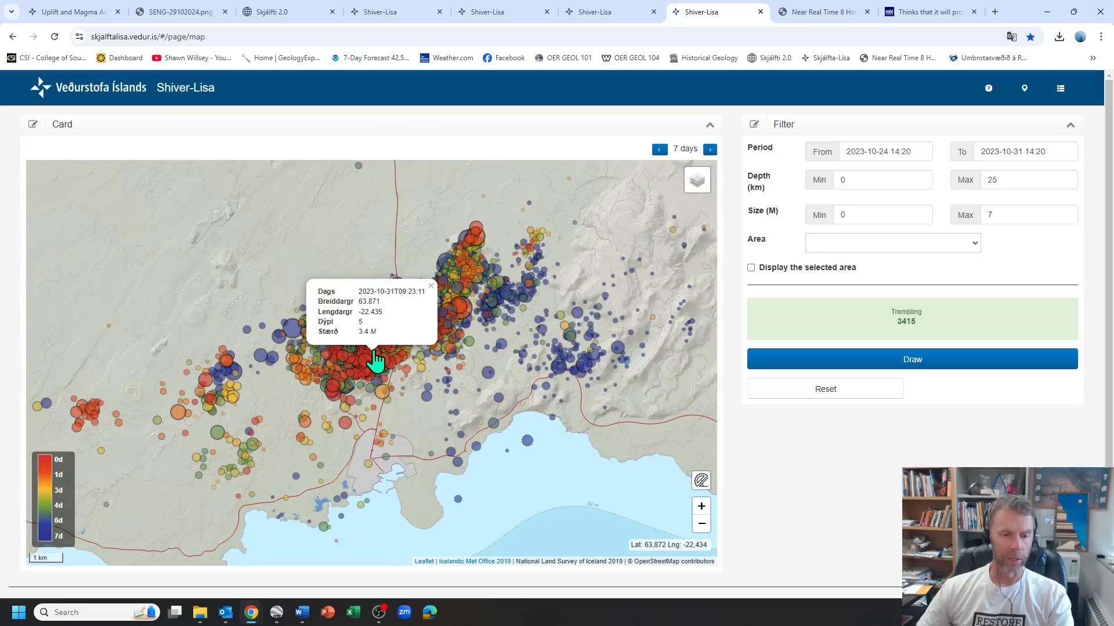
pyautogui.click(431, 286)
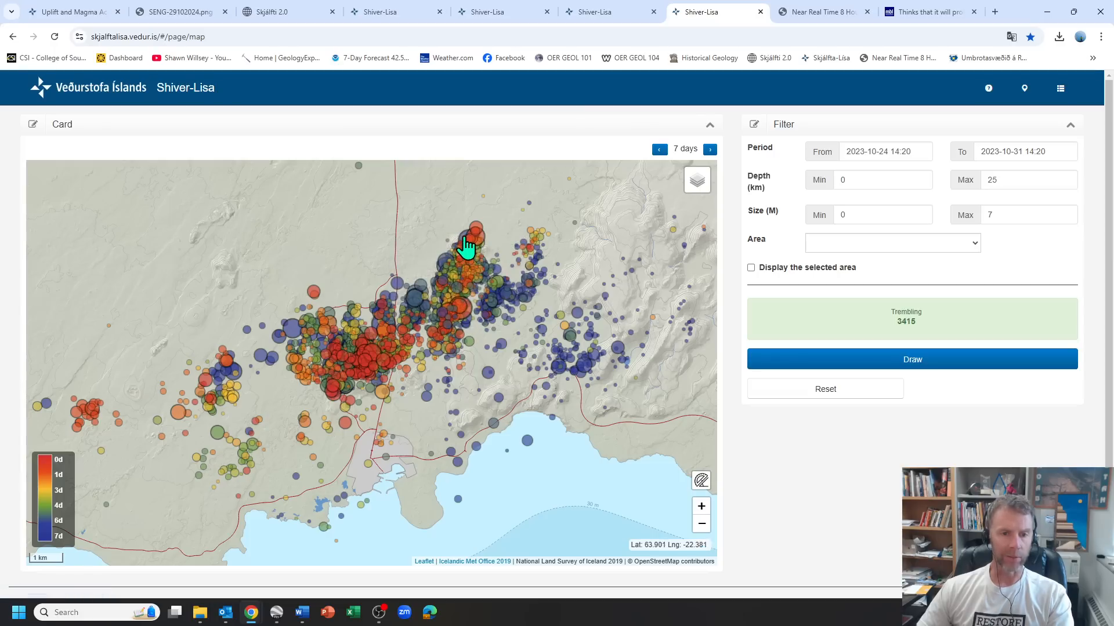
pyautogui.click(472, 238)
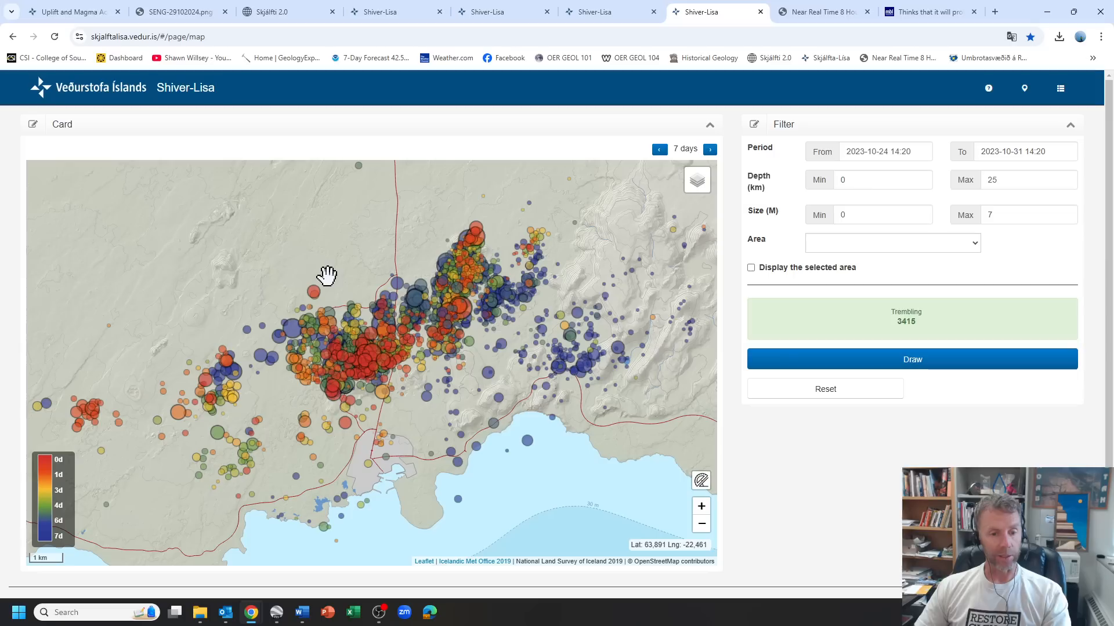
pyautogui.moveTo(442, 187)
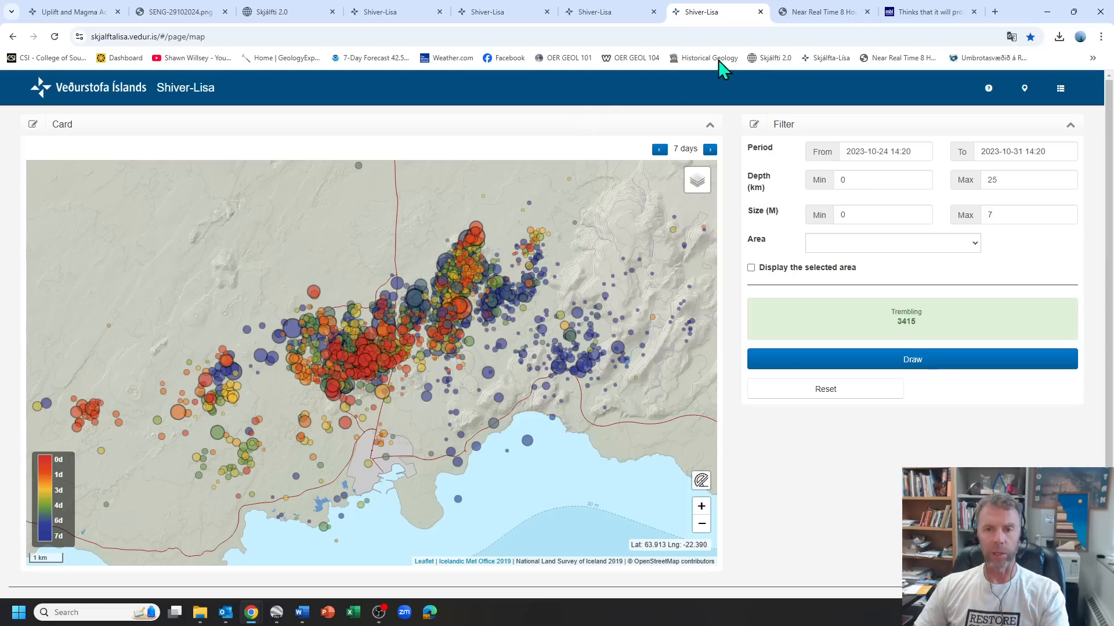
# Step: Bring up the GPS time-series tab and scroll to the SENG East and Up panels
pyautogui.click(820, 12)
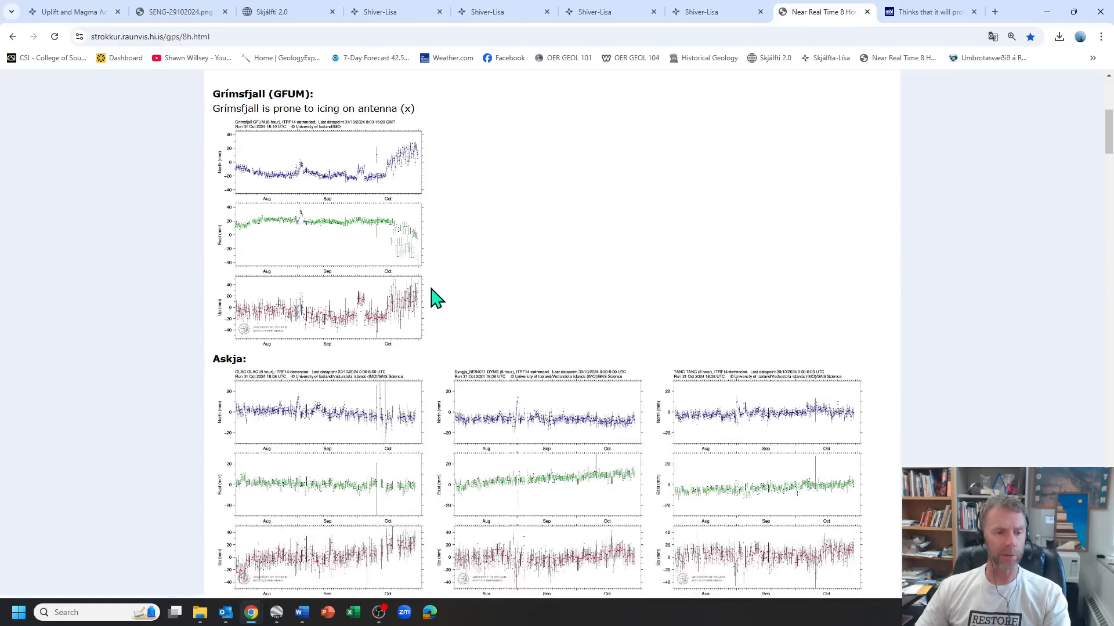
pyautogui.scroll(-3)
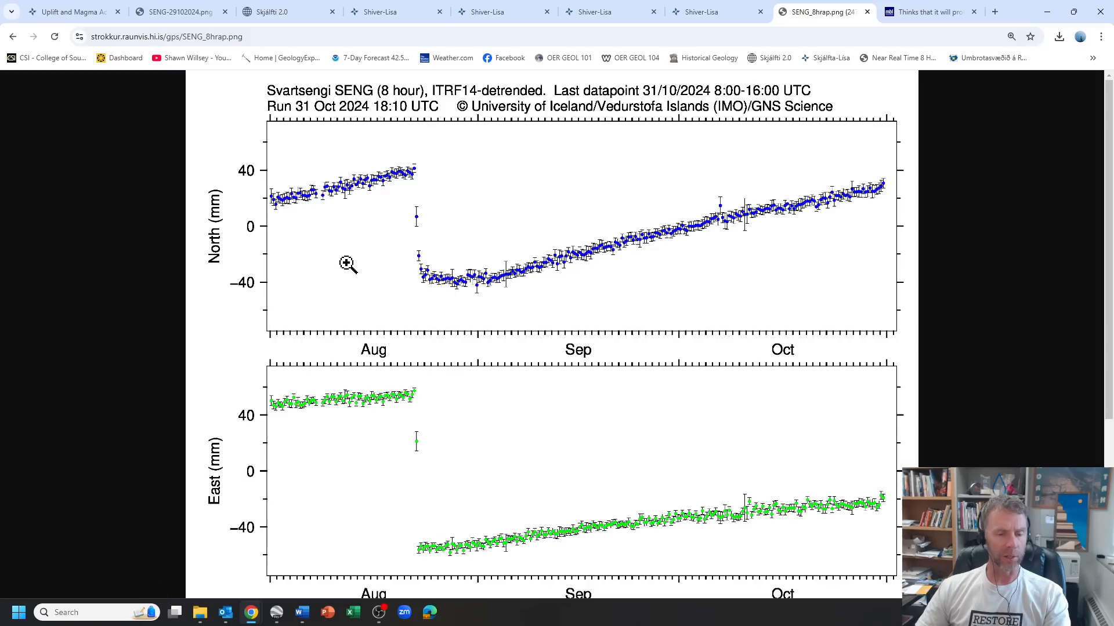
pyautogui.scroll(-3)
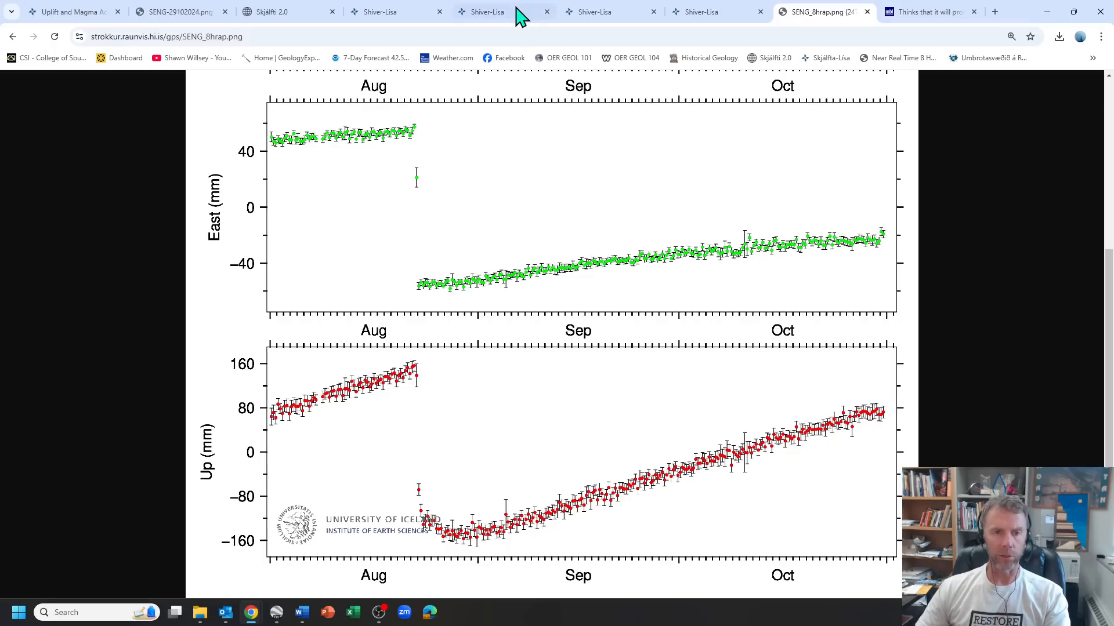
pyautogui.moveTo(930, 11)
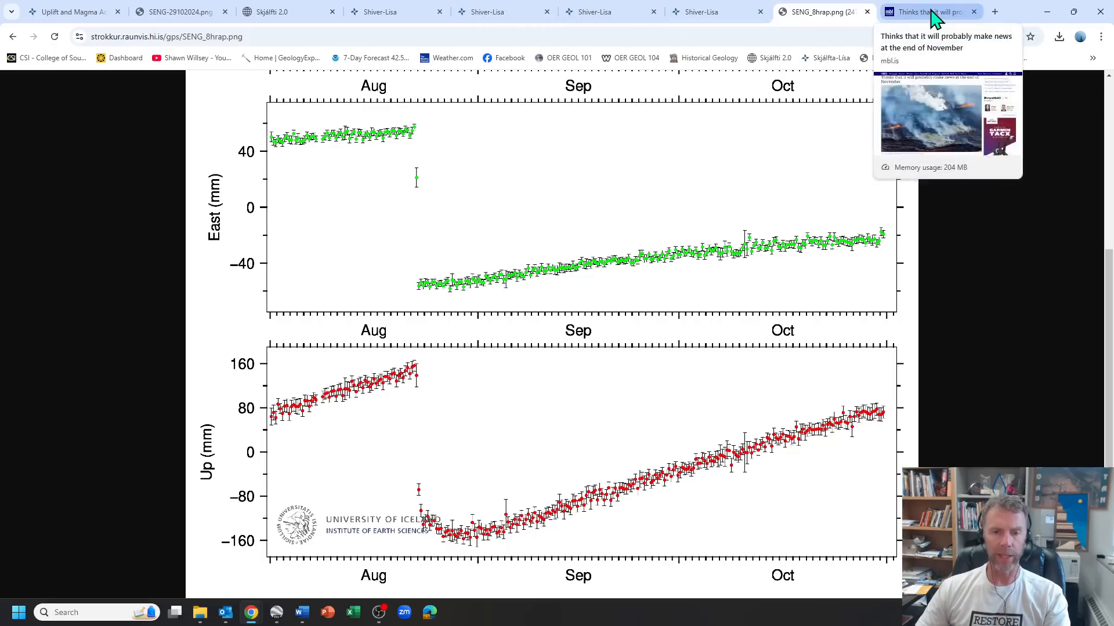
# Step: Read the mbl.is eruption-forecast article through to its late-November eruption prediction
pyautogui.click(927, 12)
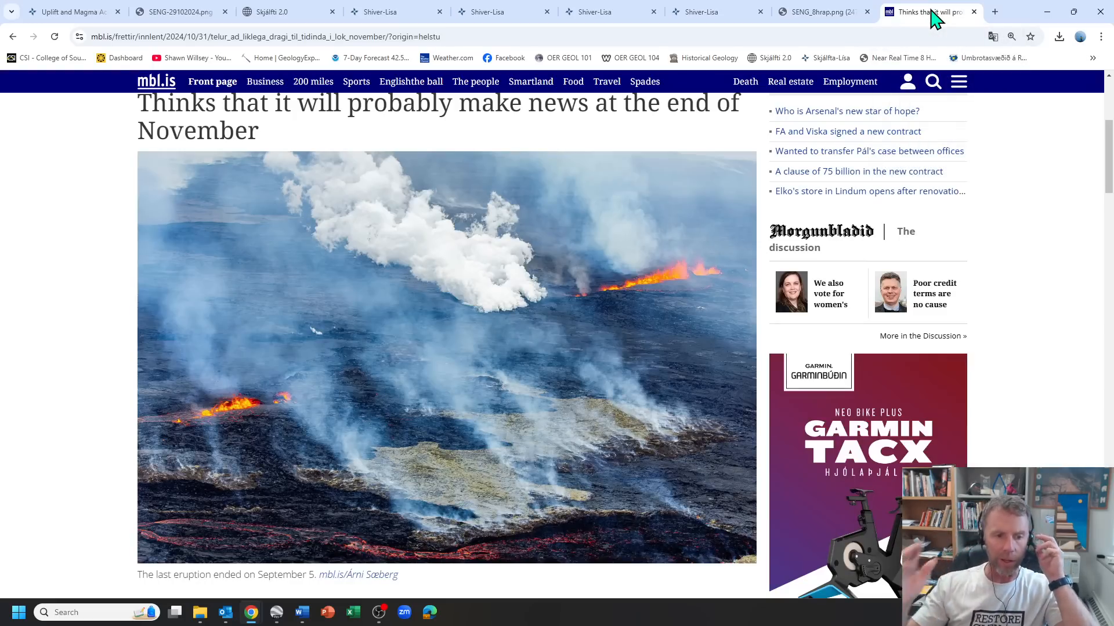
pyautogui.scroll(-3)
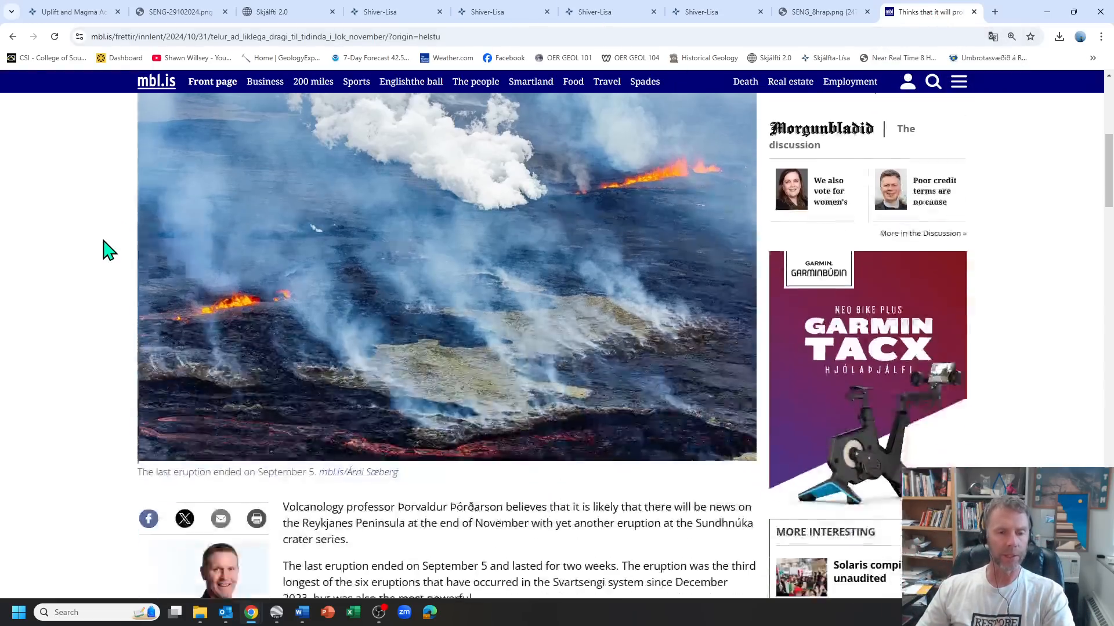
pyautogui.scroll(-3)
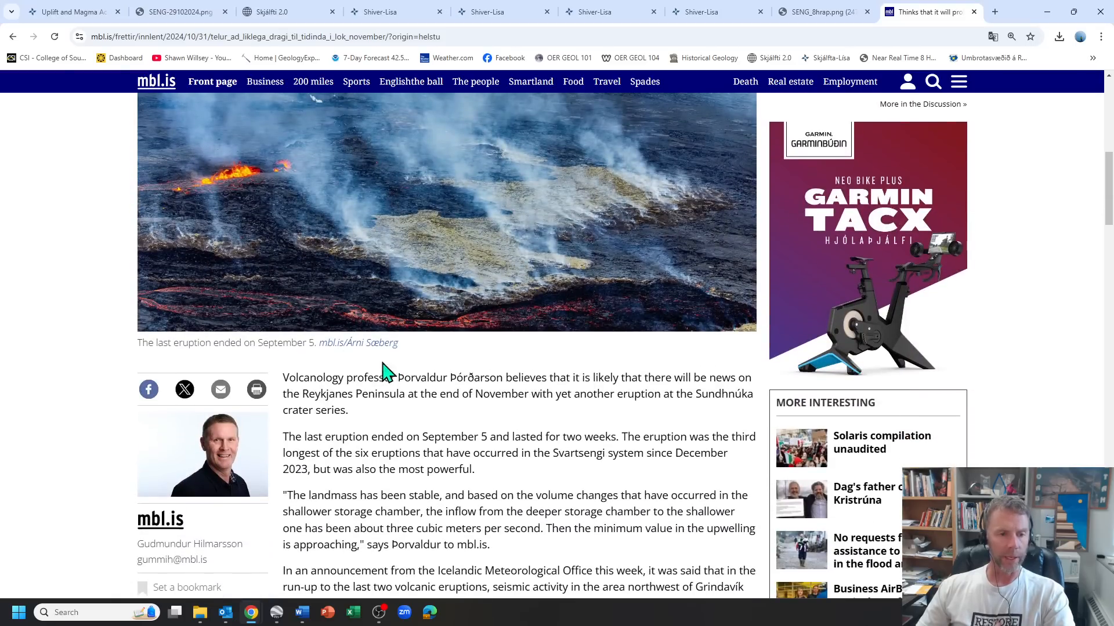
pyautogui.scroll(-3)
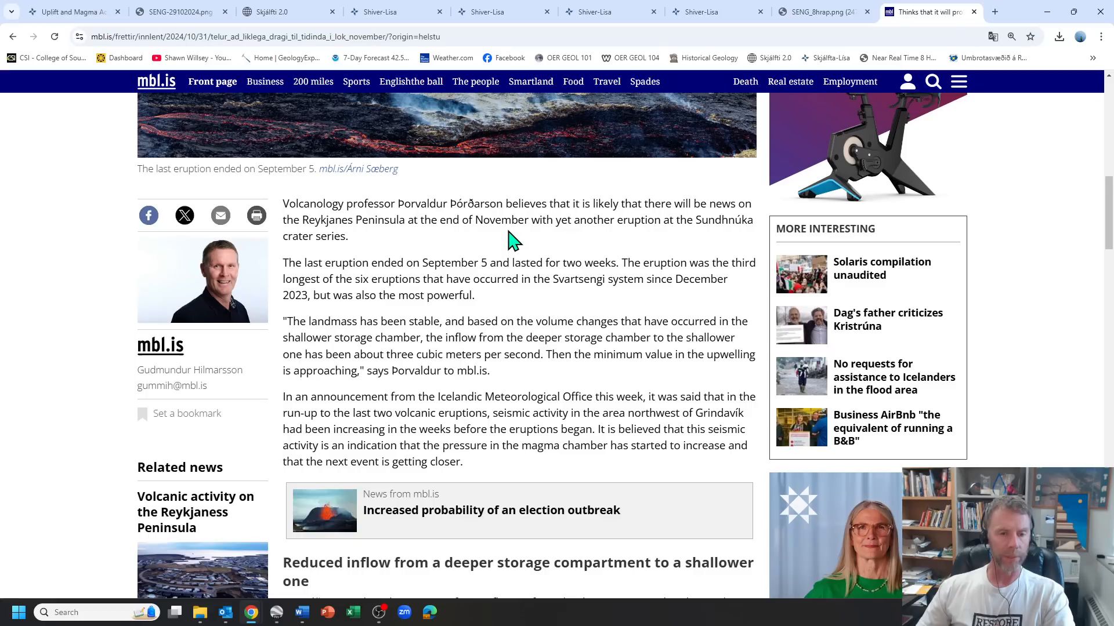
pyautogui.moveTo(487, 241)
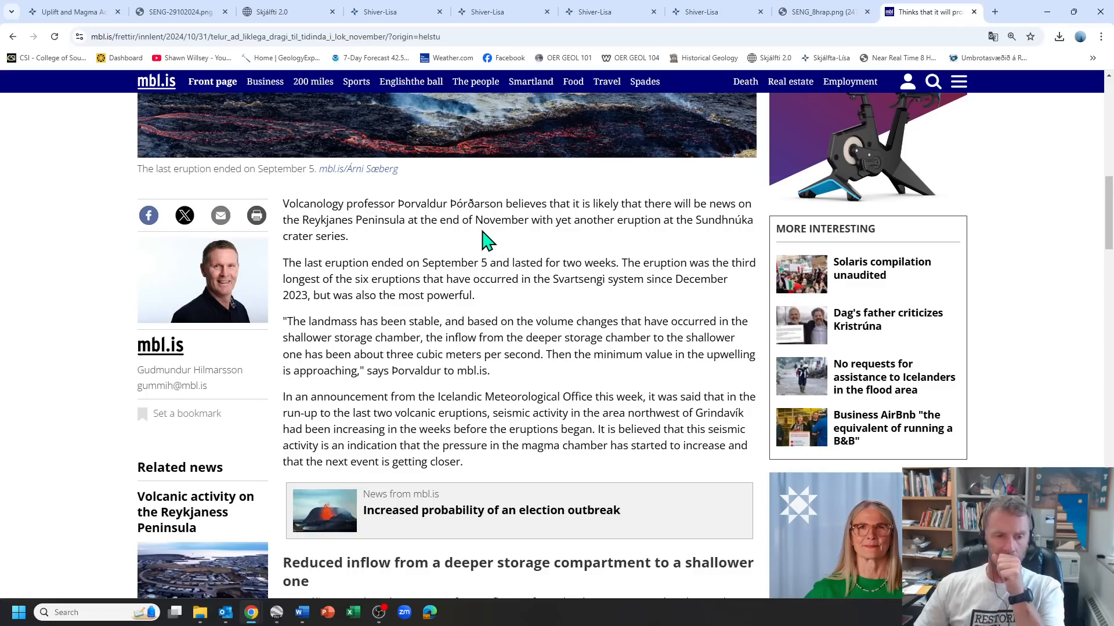
pyautogui.scroll(-3)
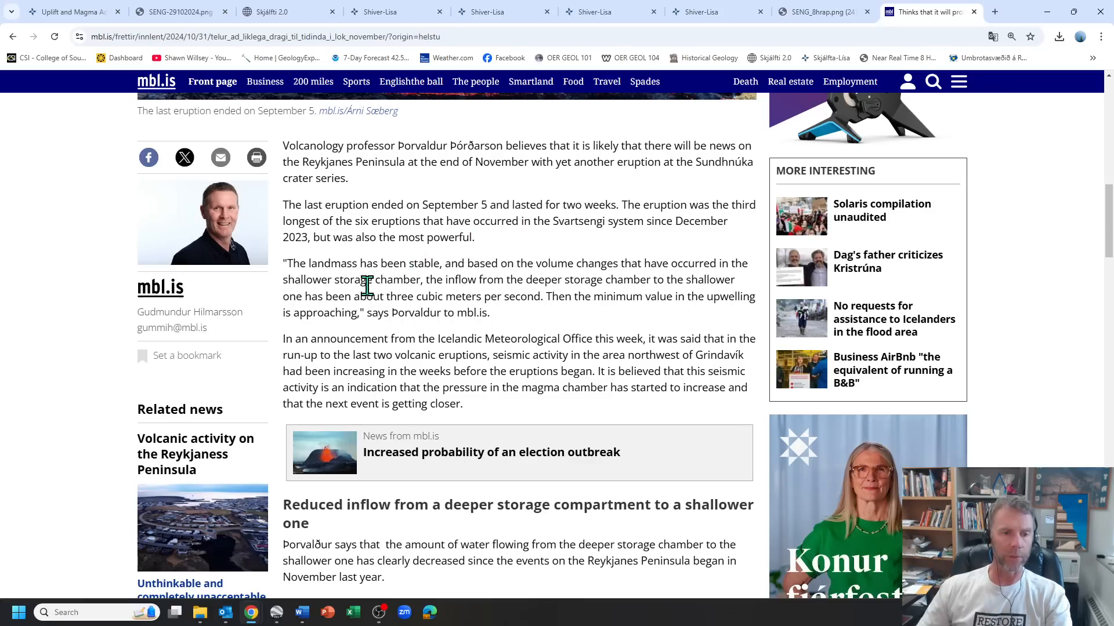
pyautogui.scroll(-3)
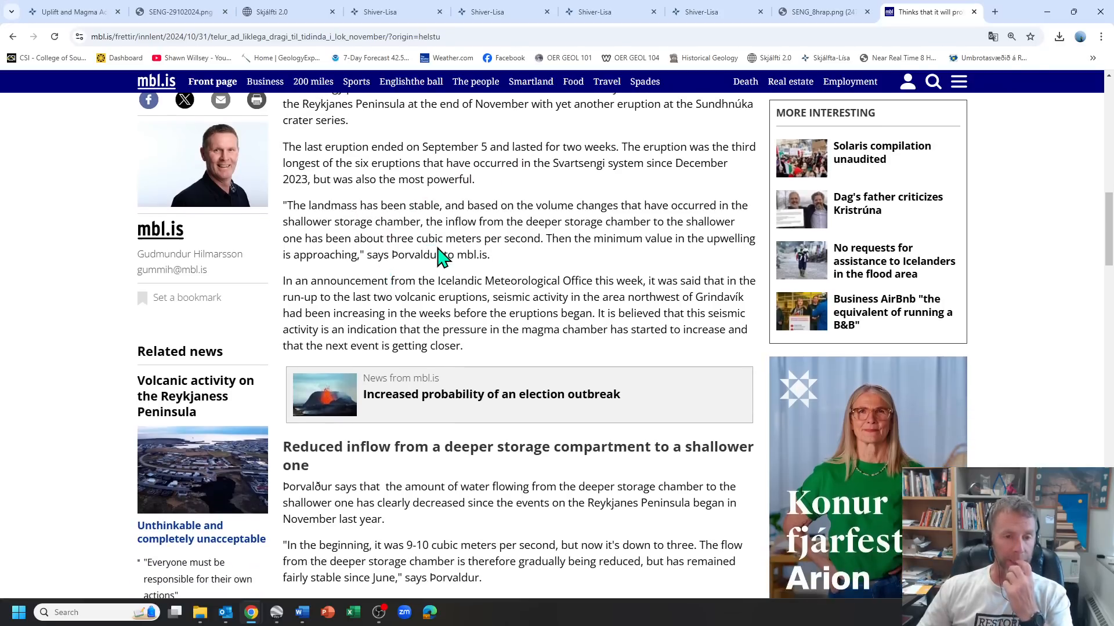
pyautogui.scroll(-3)
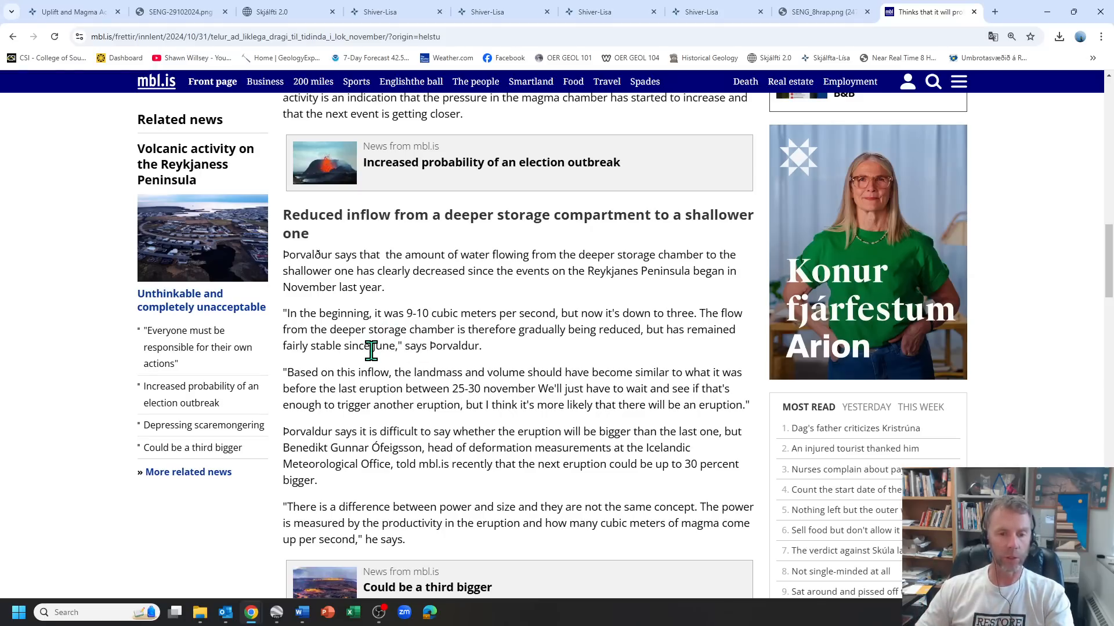
pyautogui.moveTo(410, 351)
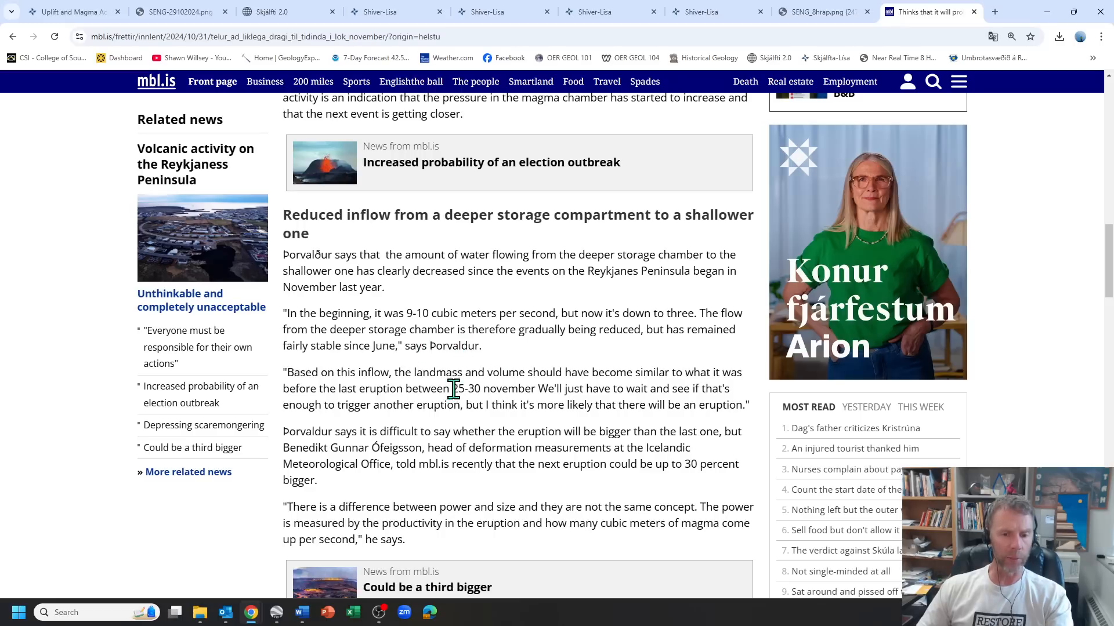
pyautogui.scroll(-3)
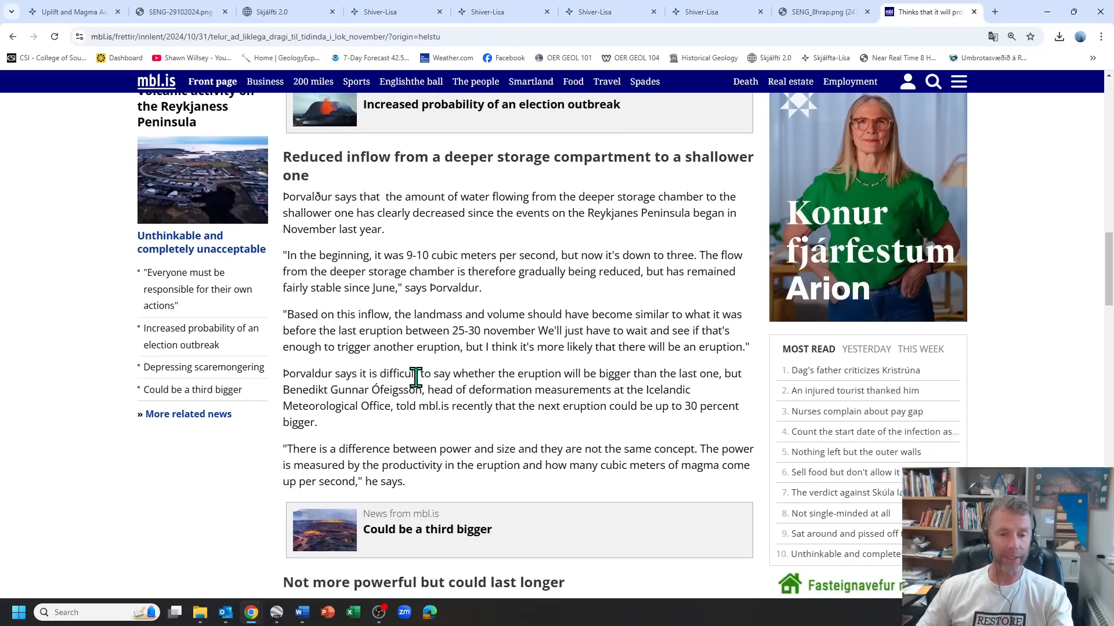
pyautogui.scroll(-3)
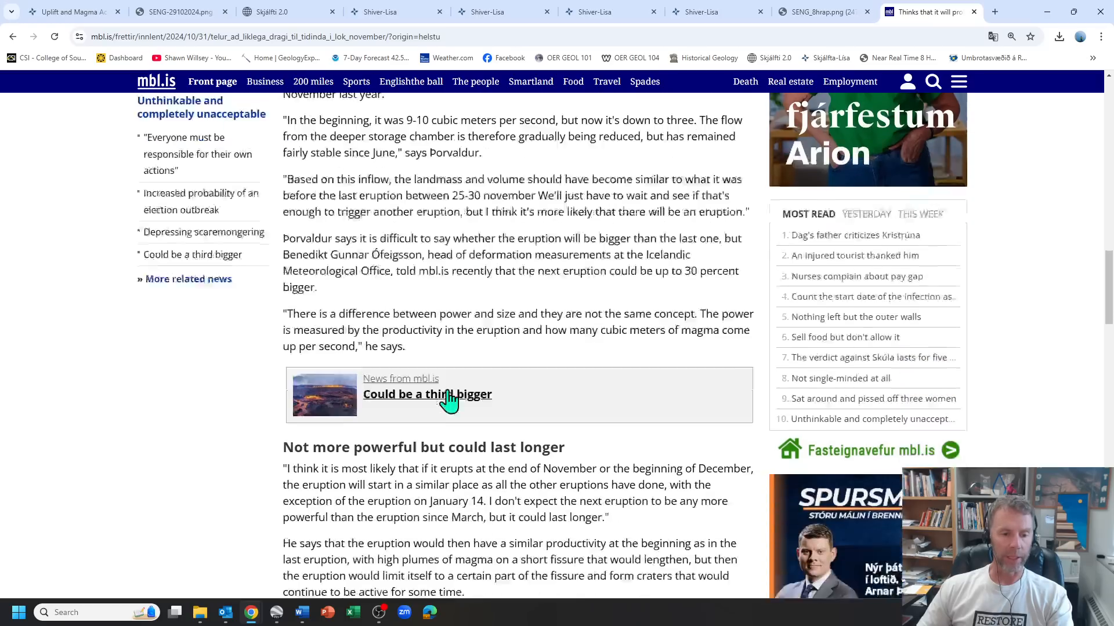
pyautogui.scroll(-3)
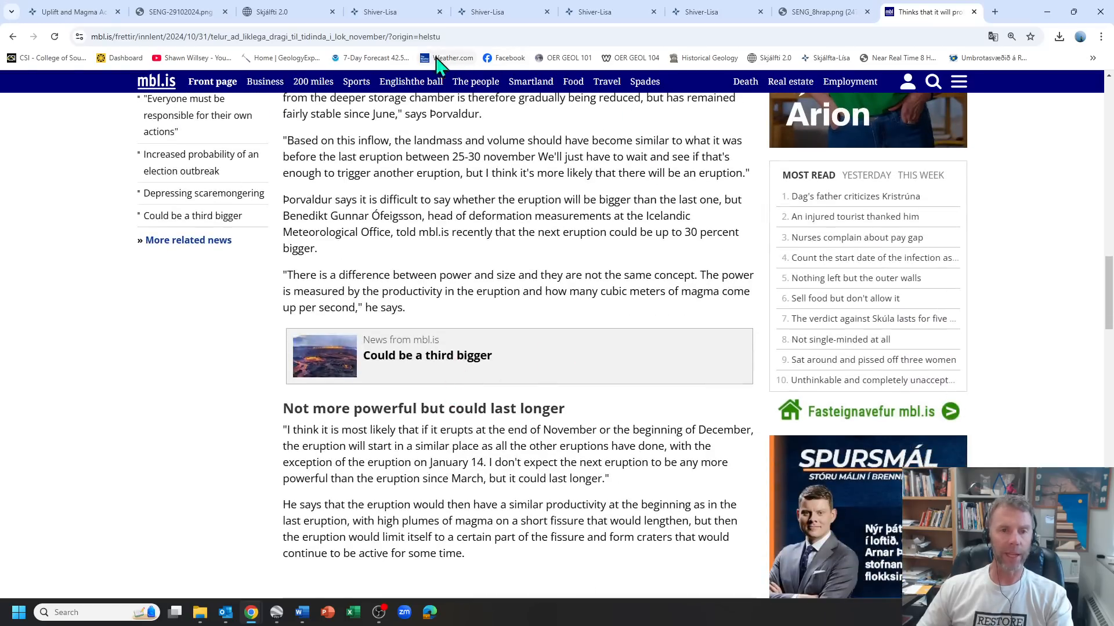
pyautogui.scroll(-3)
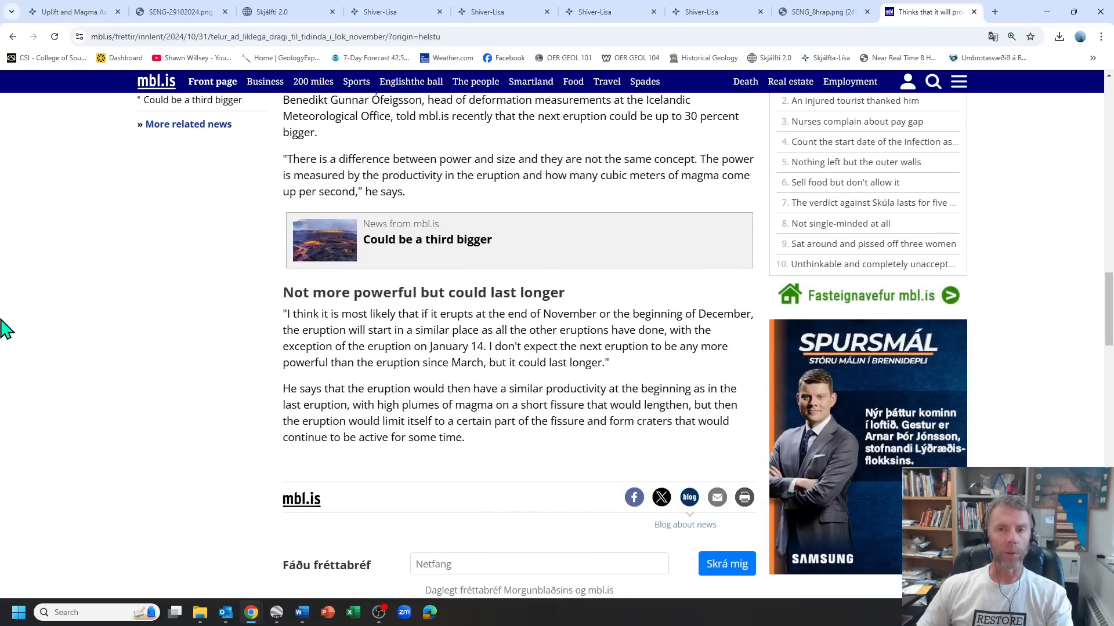